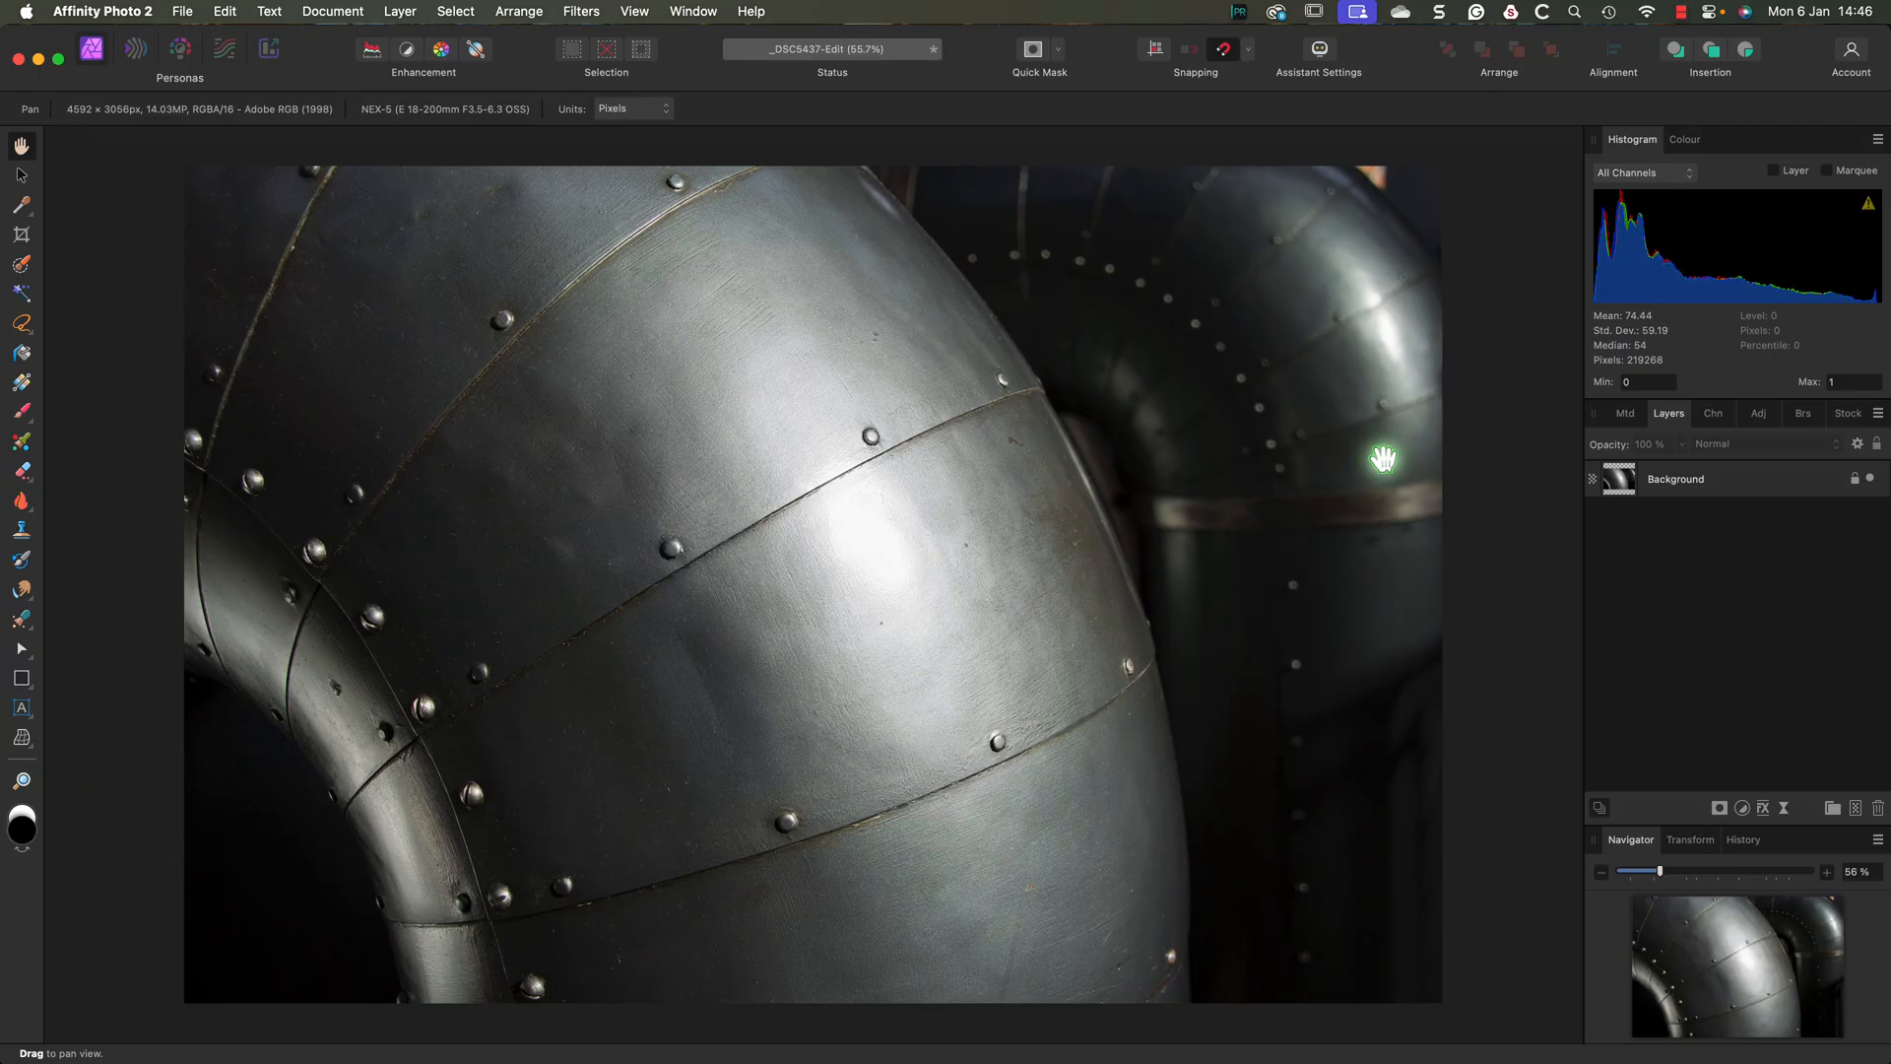
mouse_move(1375, 459)
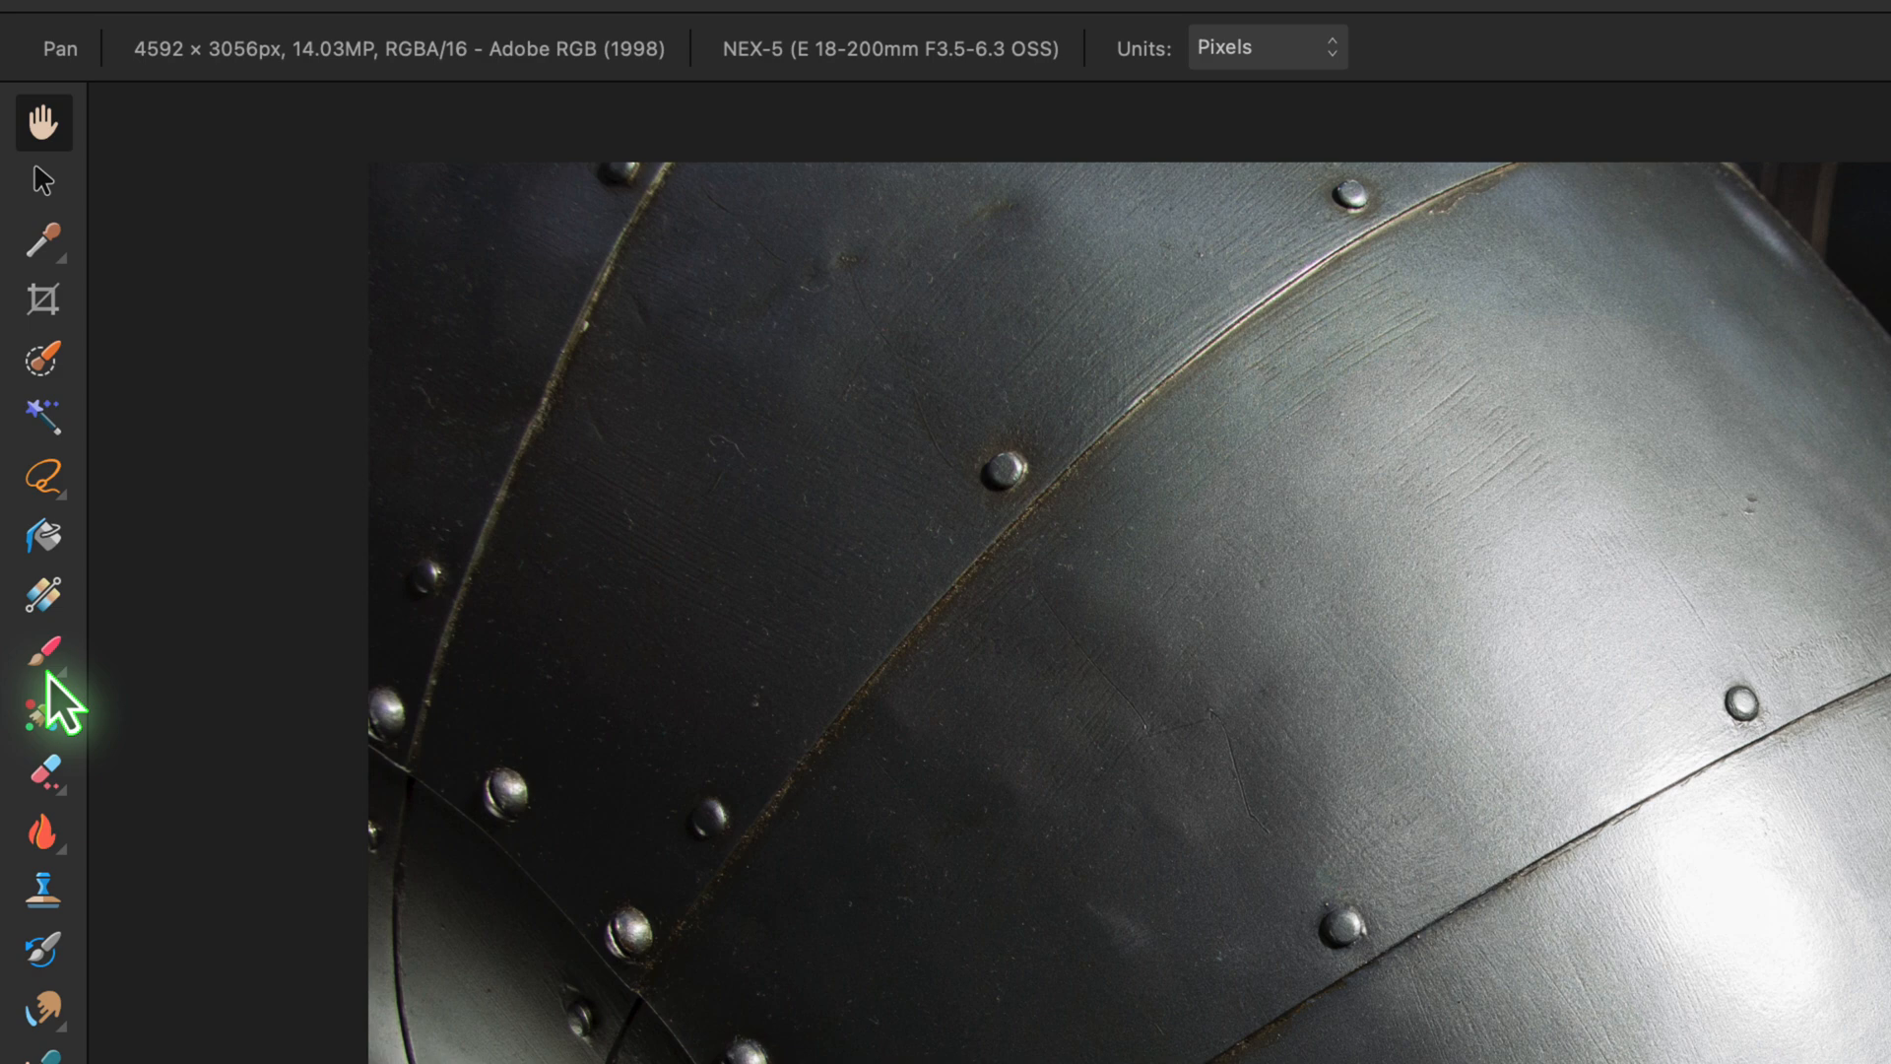
mouse_move(39, 648)
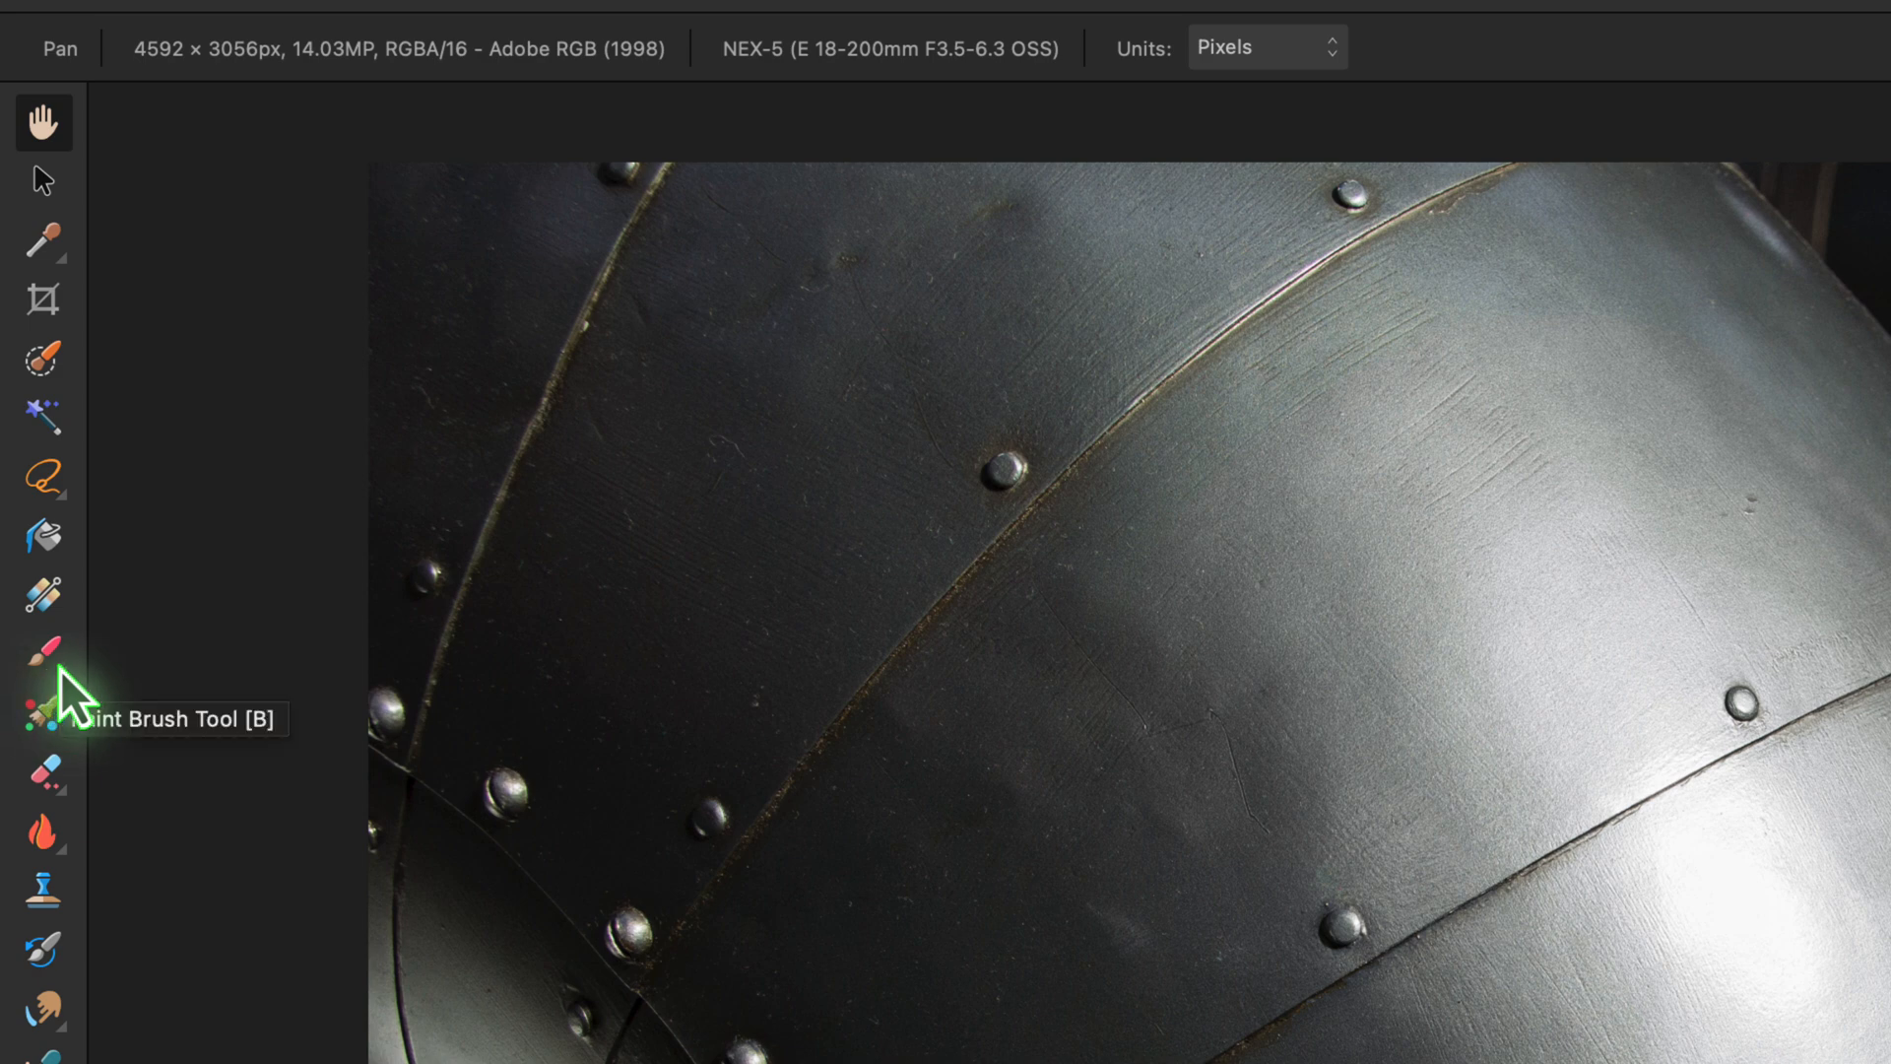
Step: Activate the Colour Replacement Brush Tool with a dark red chosen in the Colour Chooser
click(39, 644)
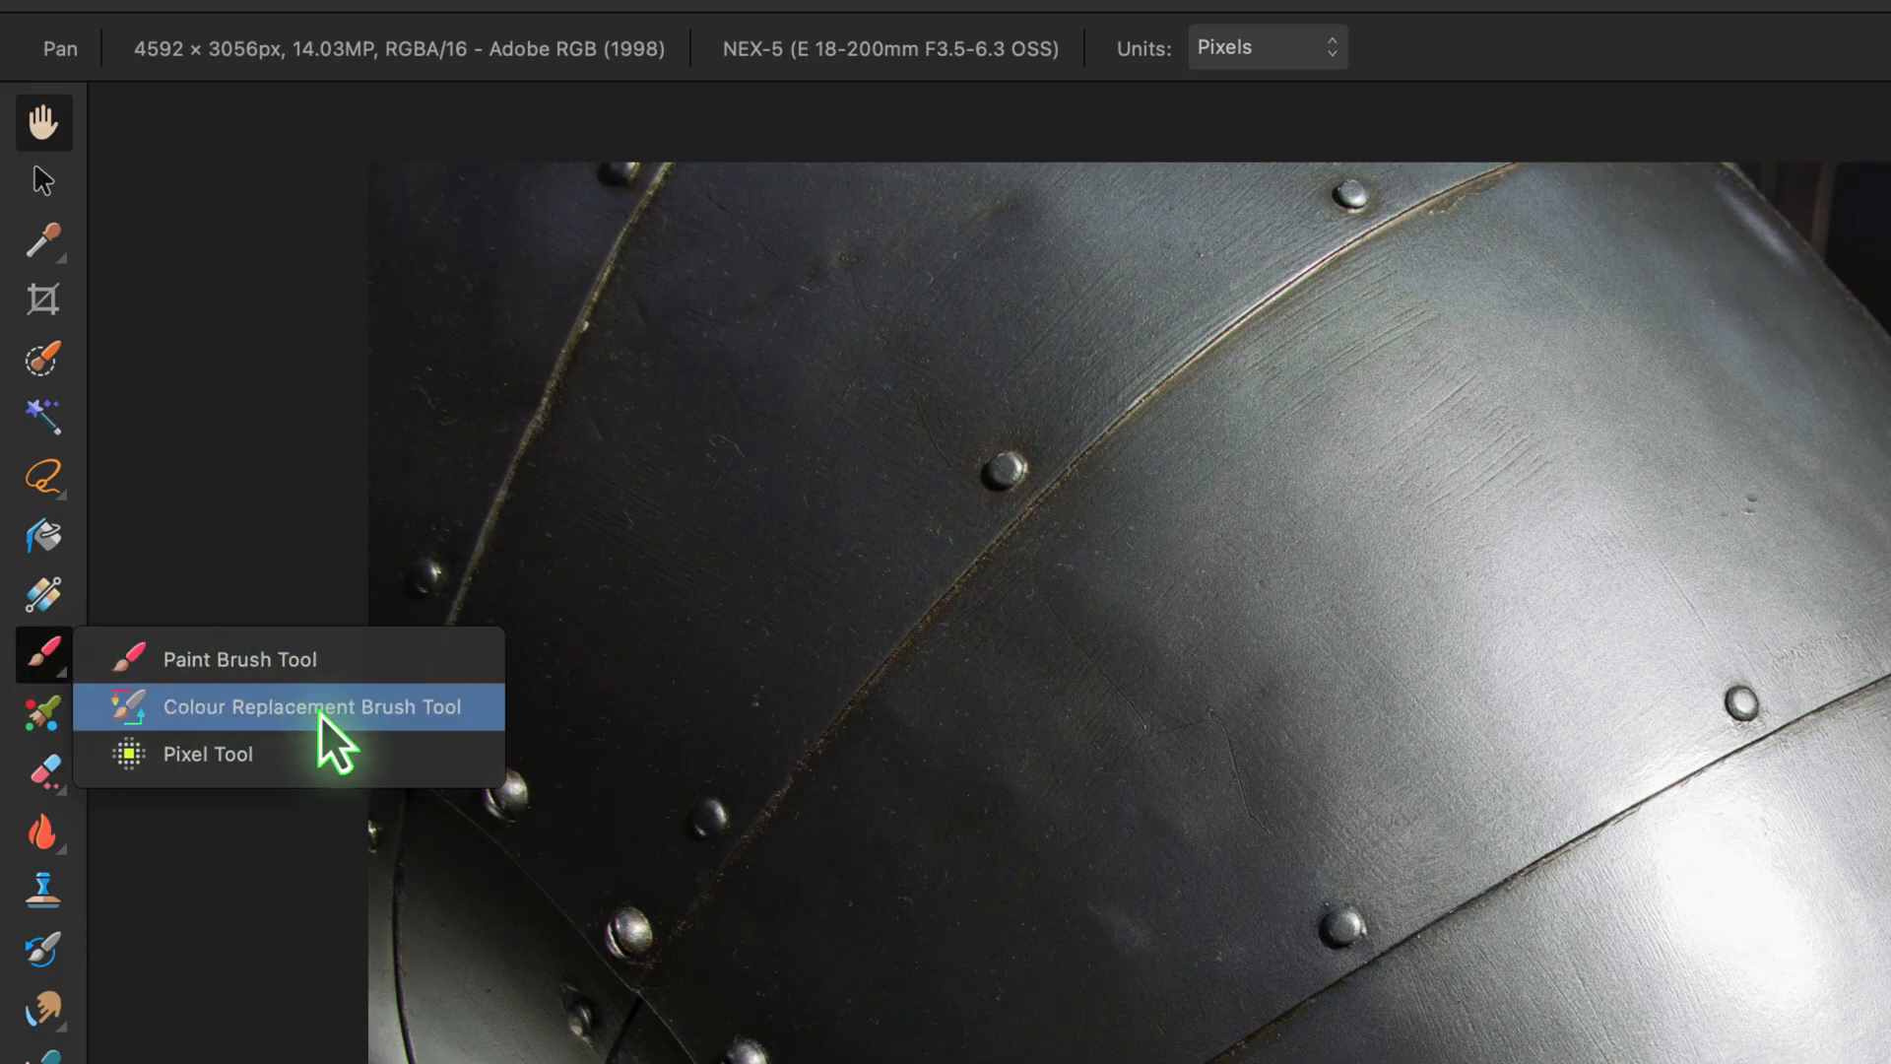
click(311, 705)
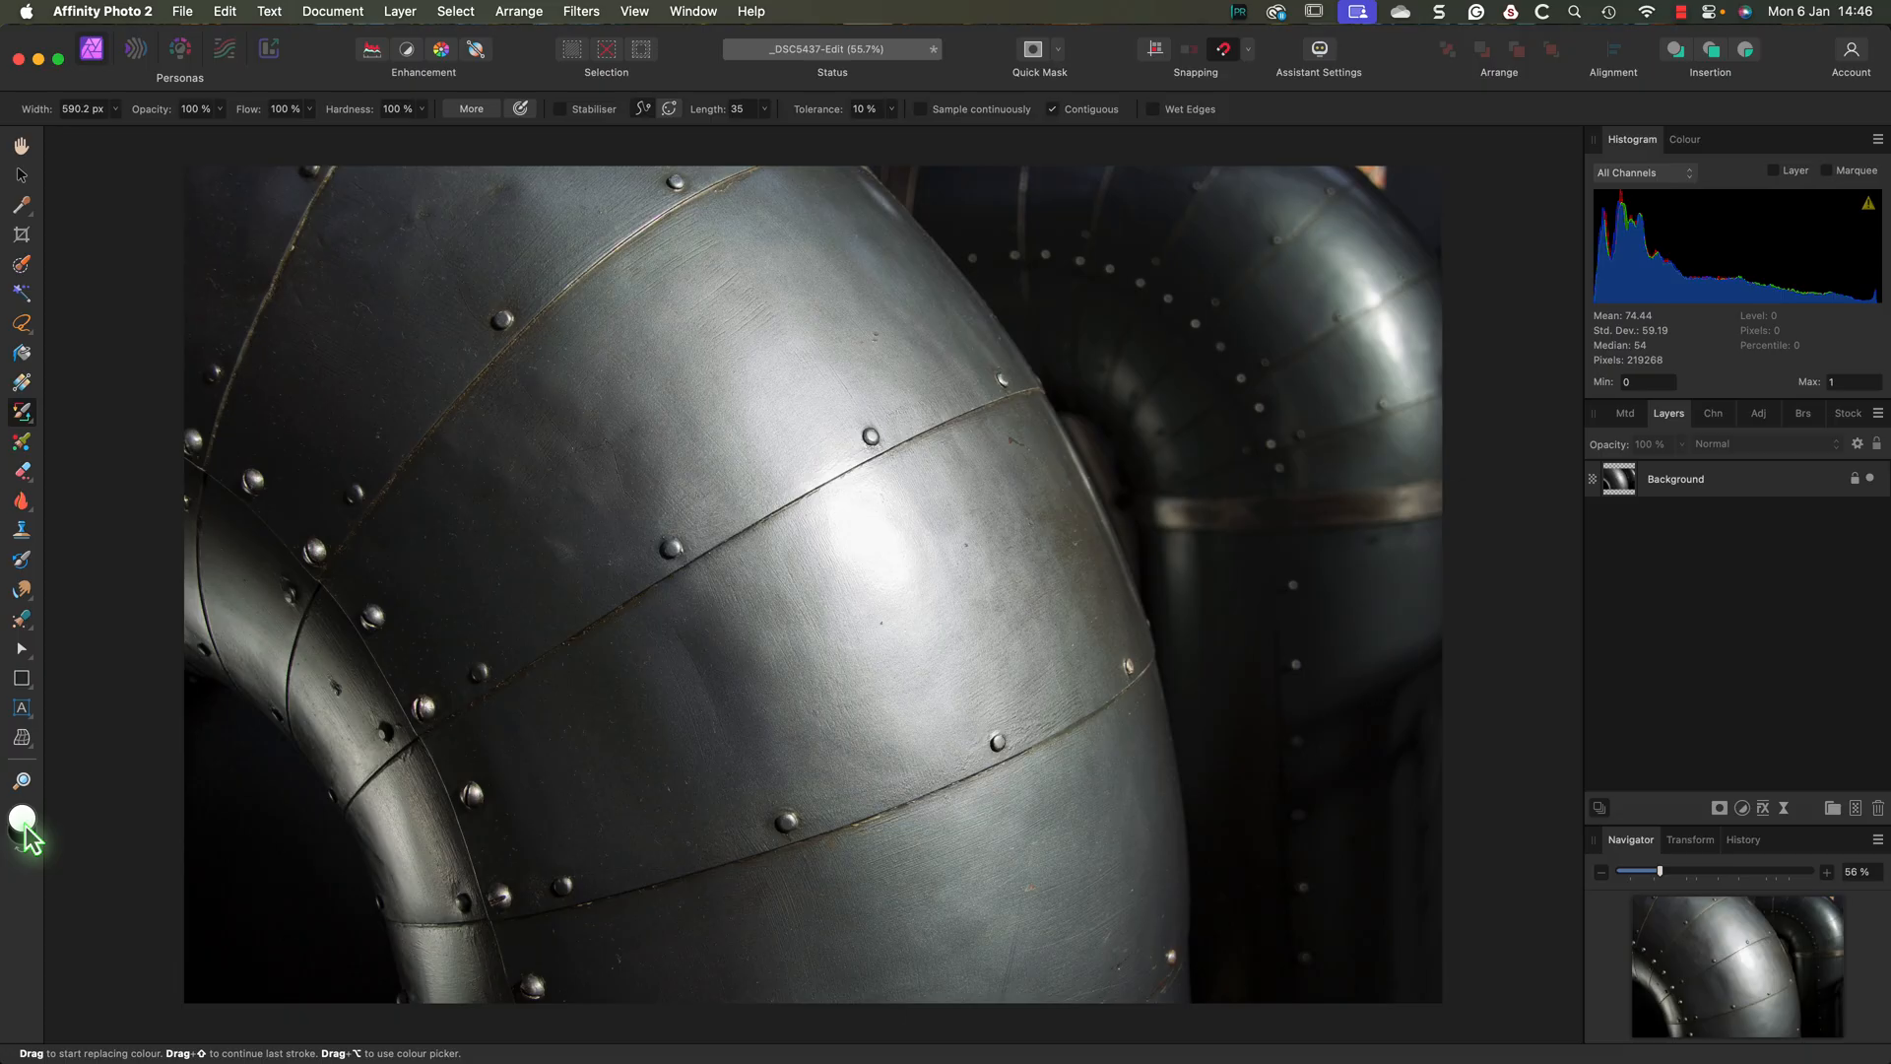
click(20, 815)
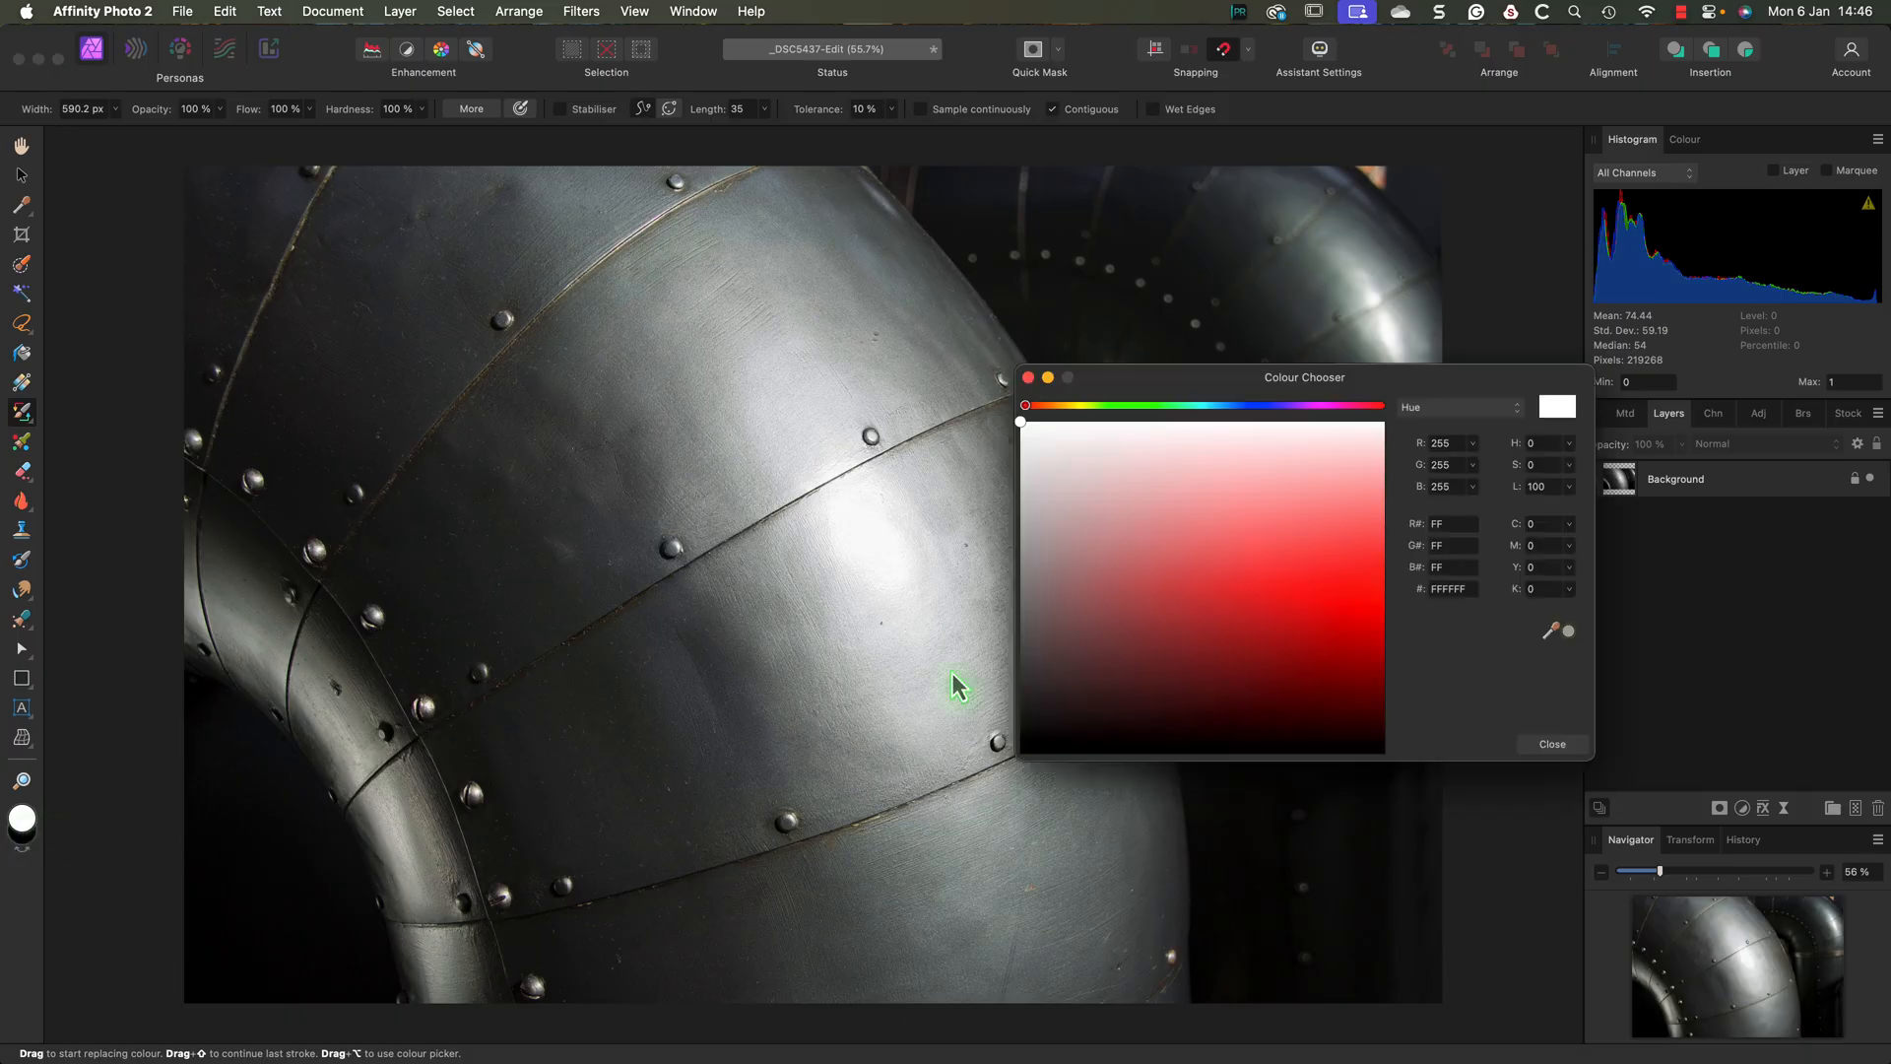
click(1225, 599)
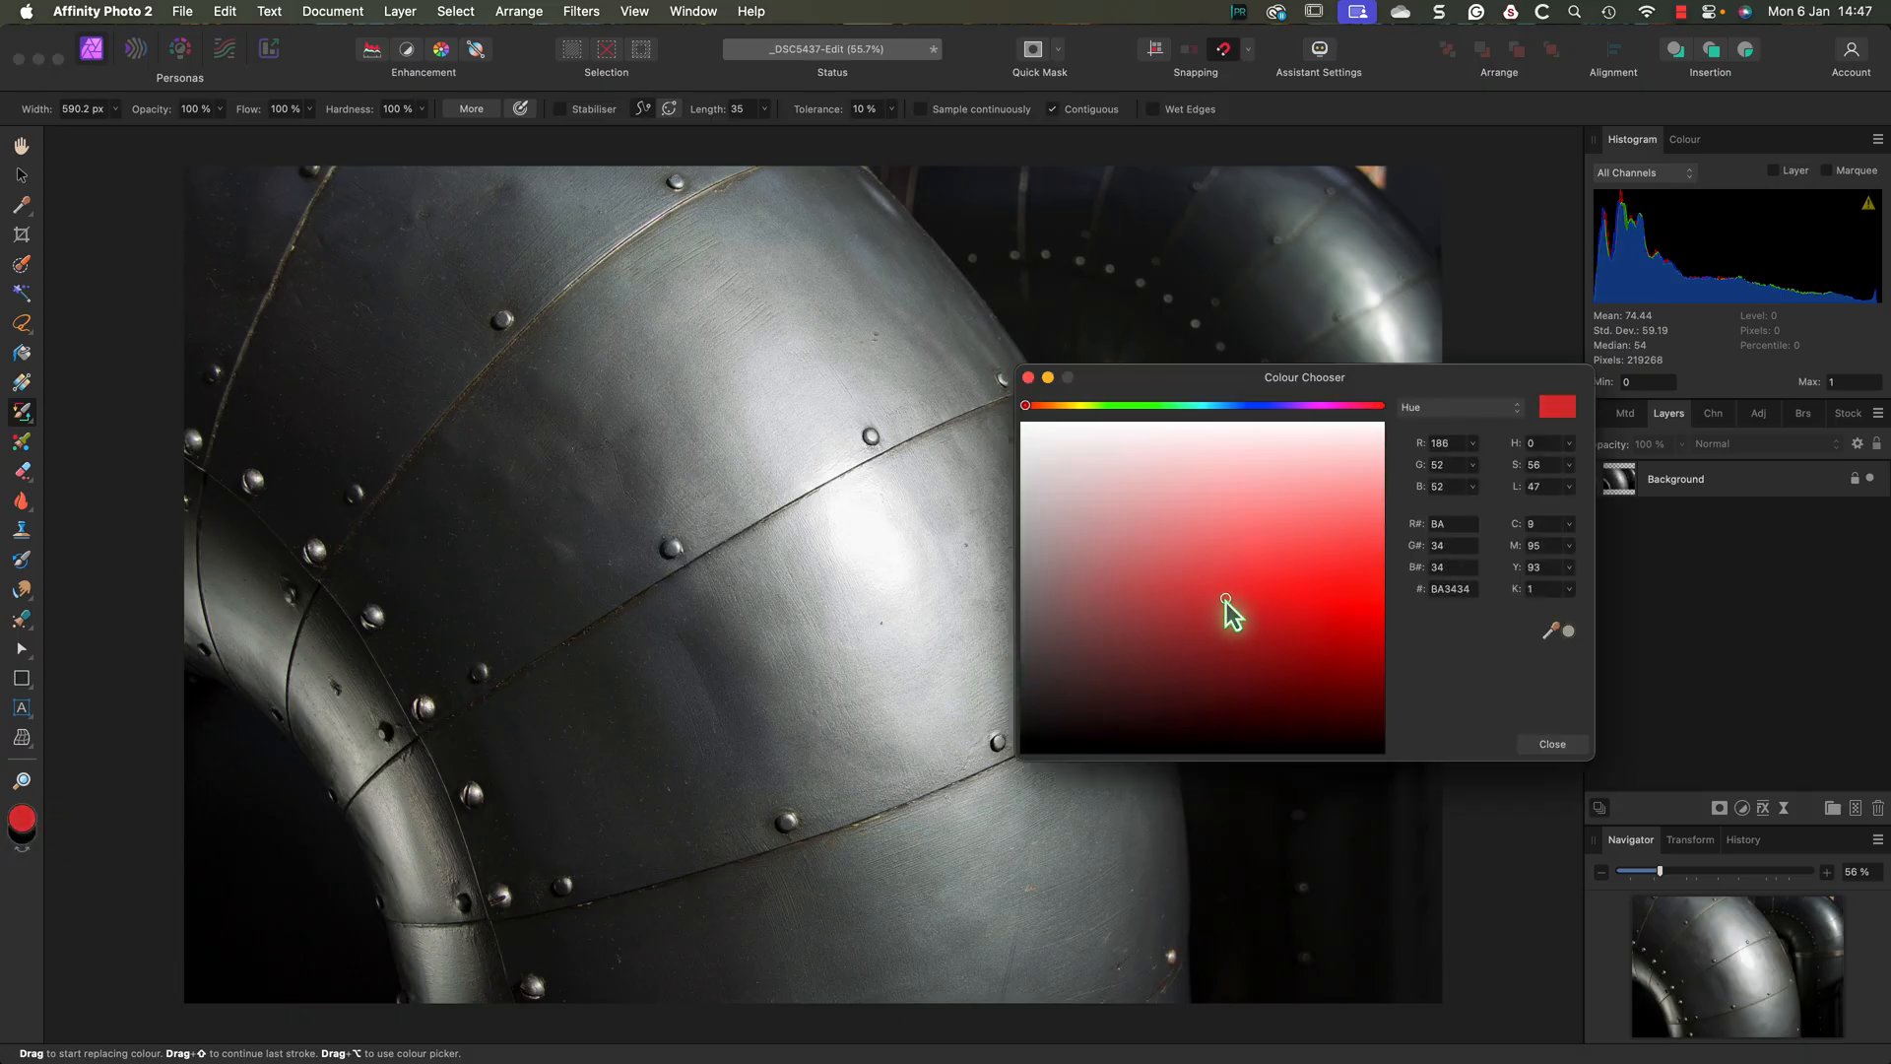
click(1260, 620)
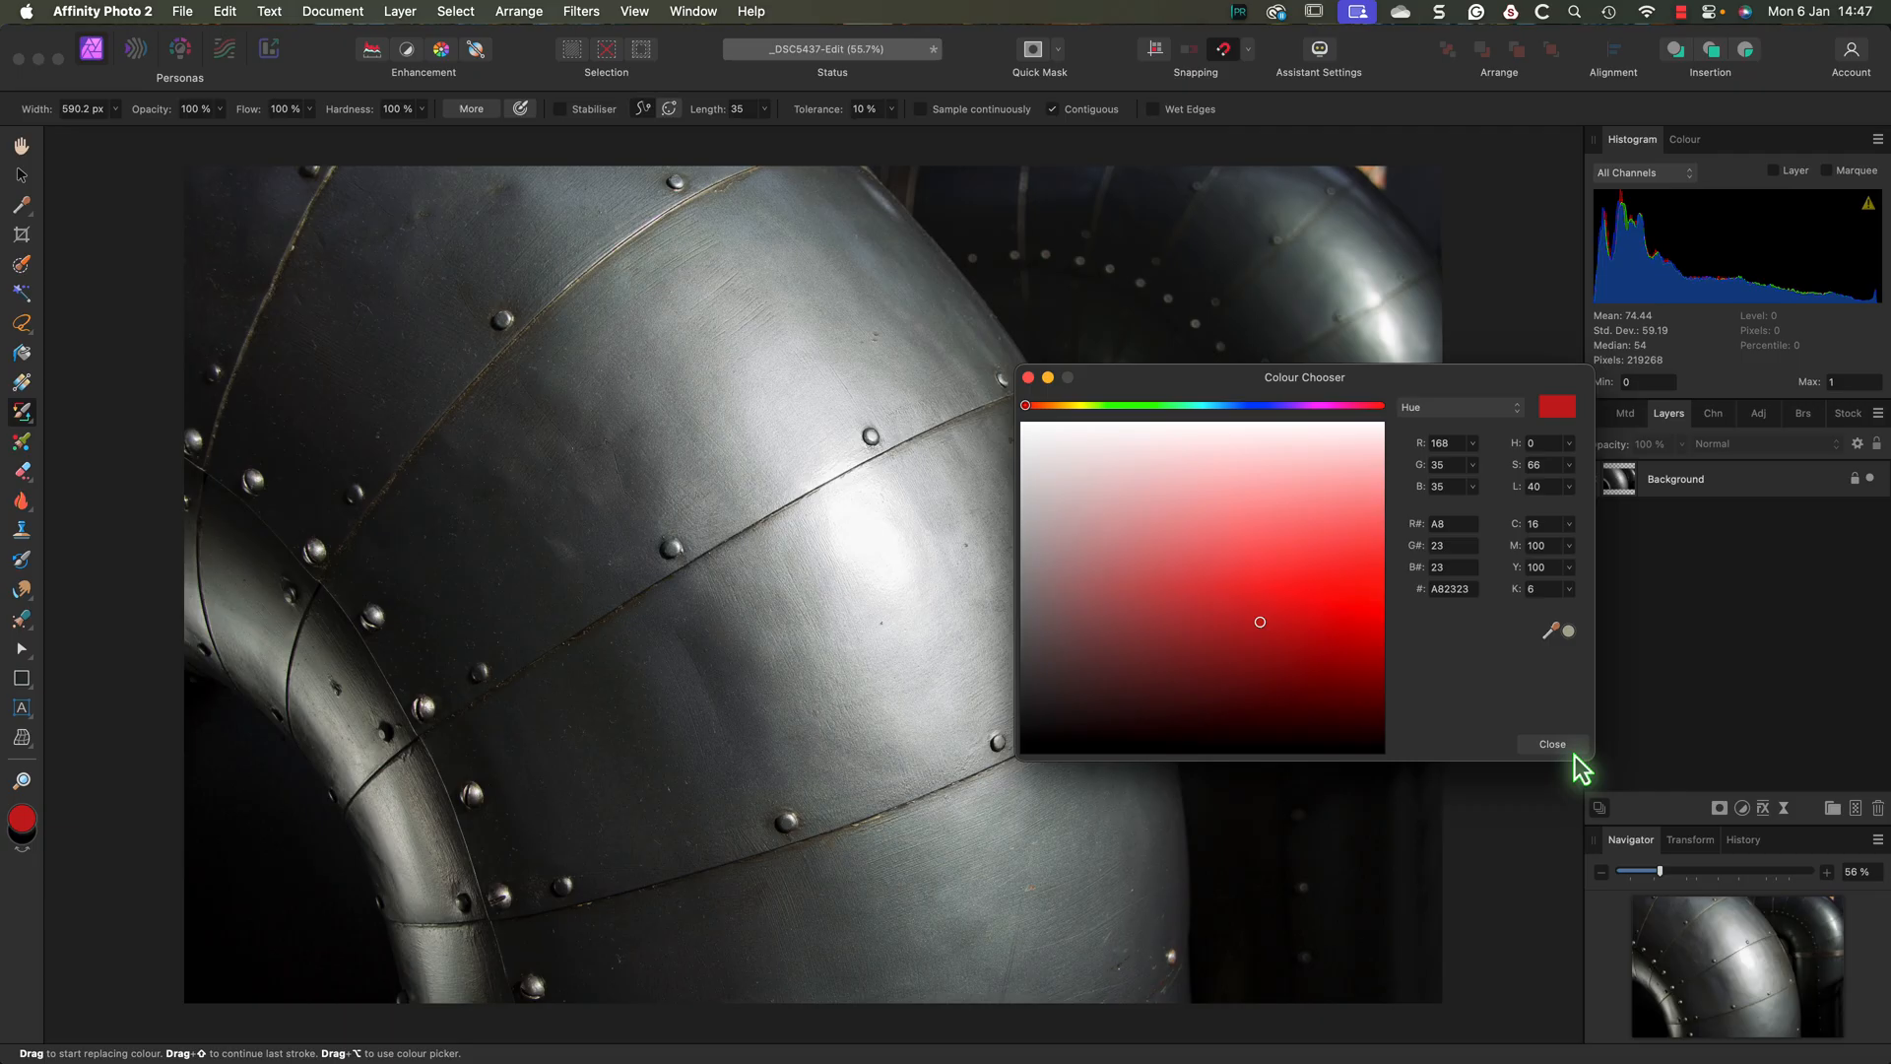
click(1552, 744)
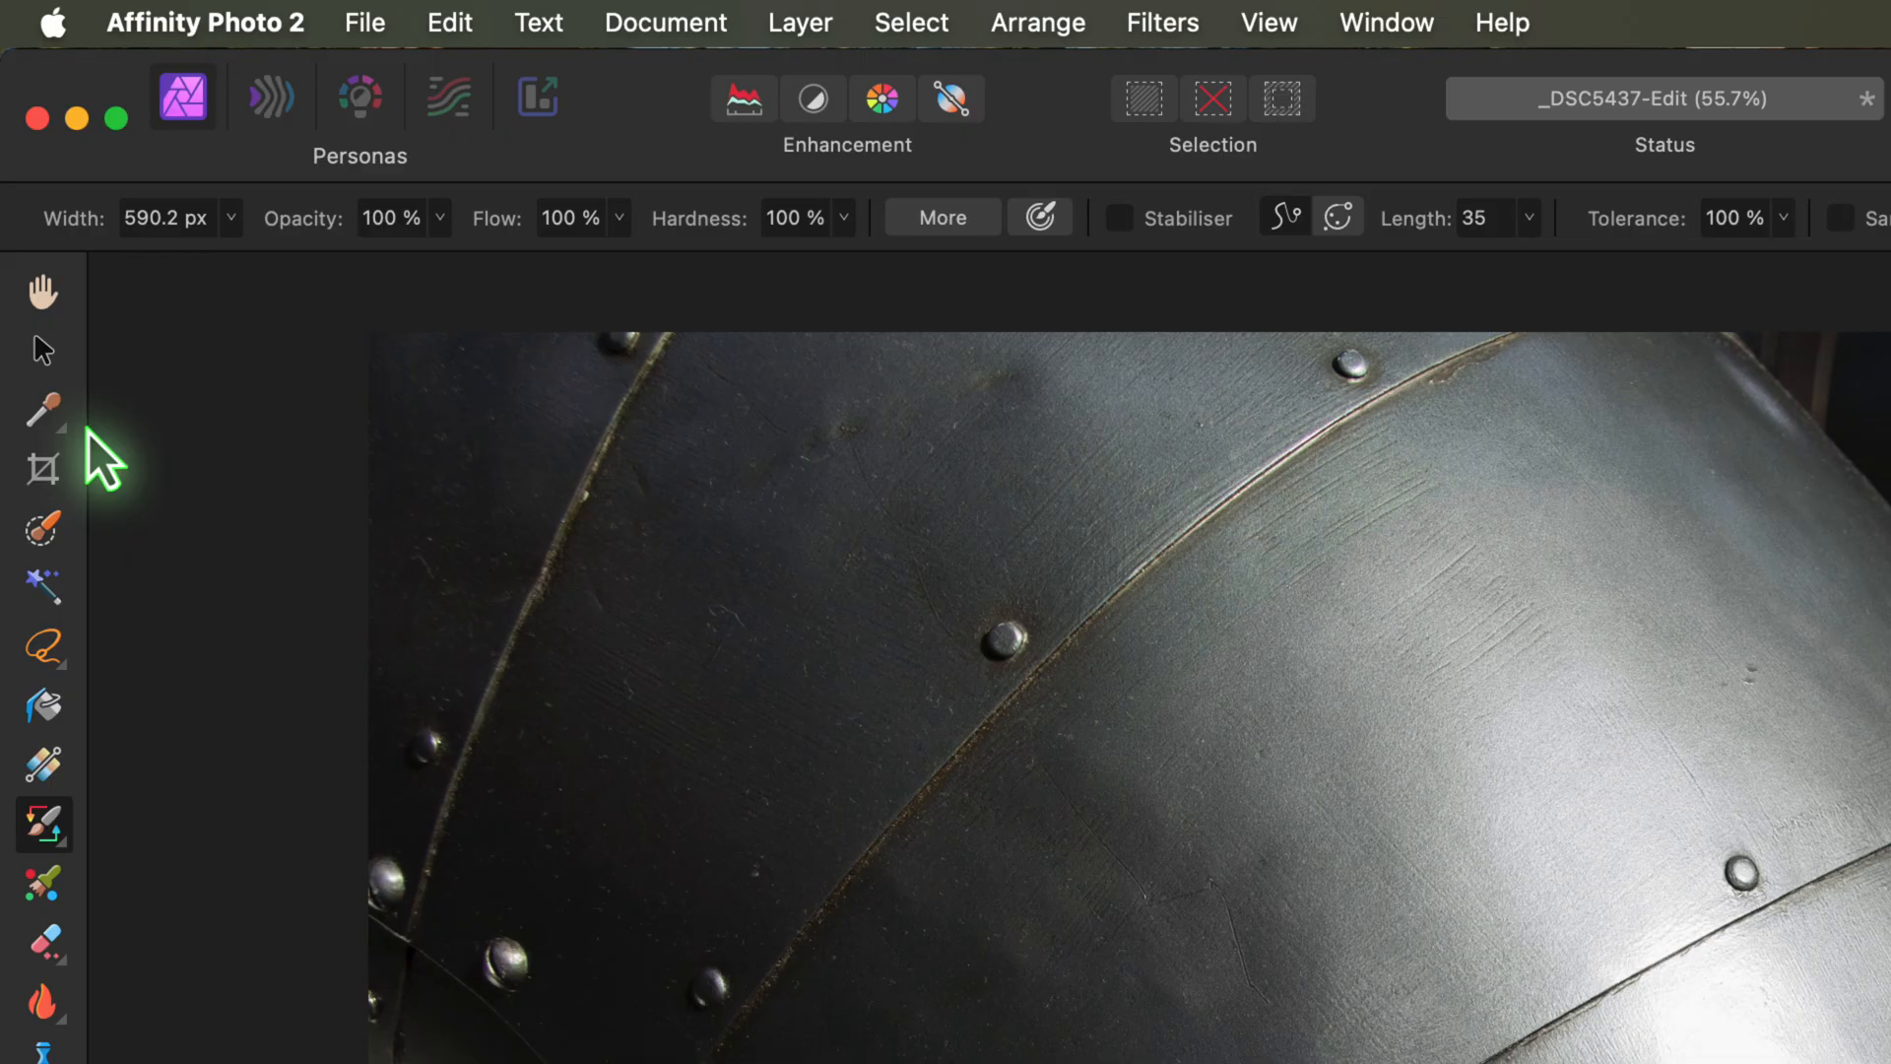
Step: Sample the mid-grey #595B5C from the left metal pipe with the Colour Picker
click(44, 410)
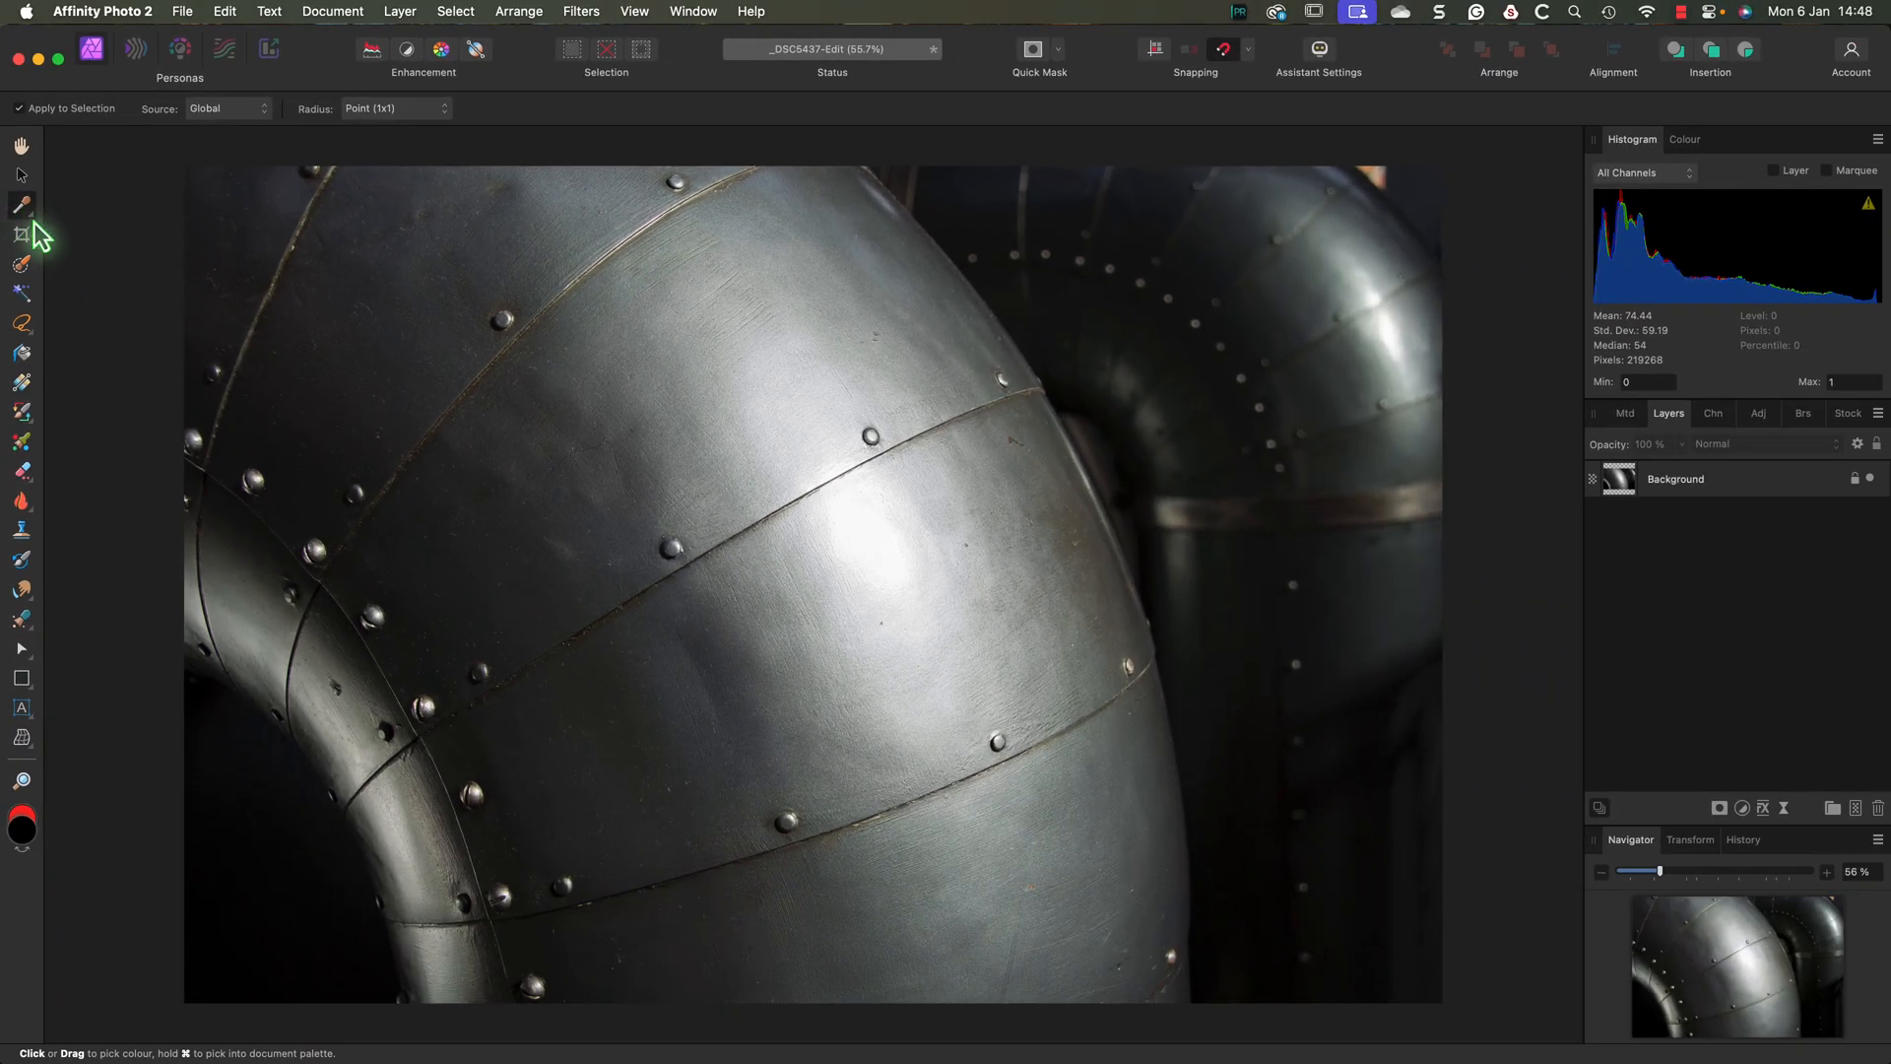
mouse_move(656, 477)
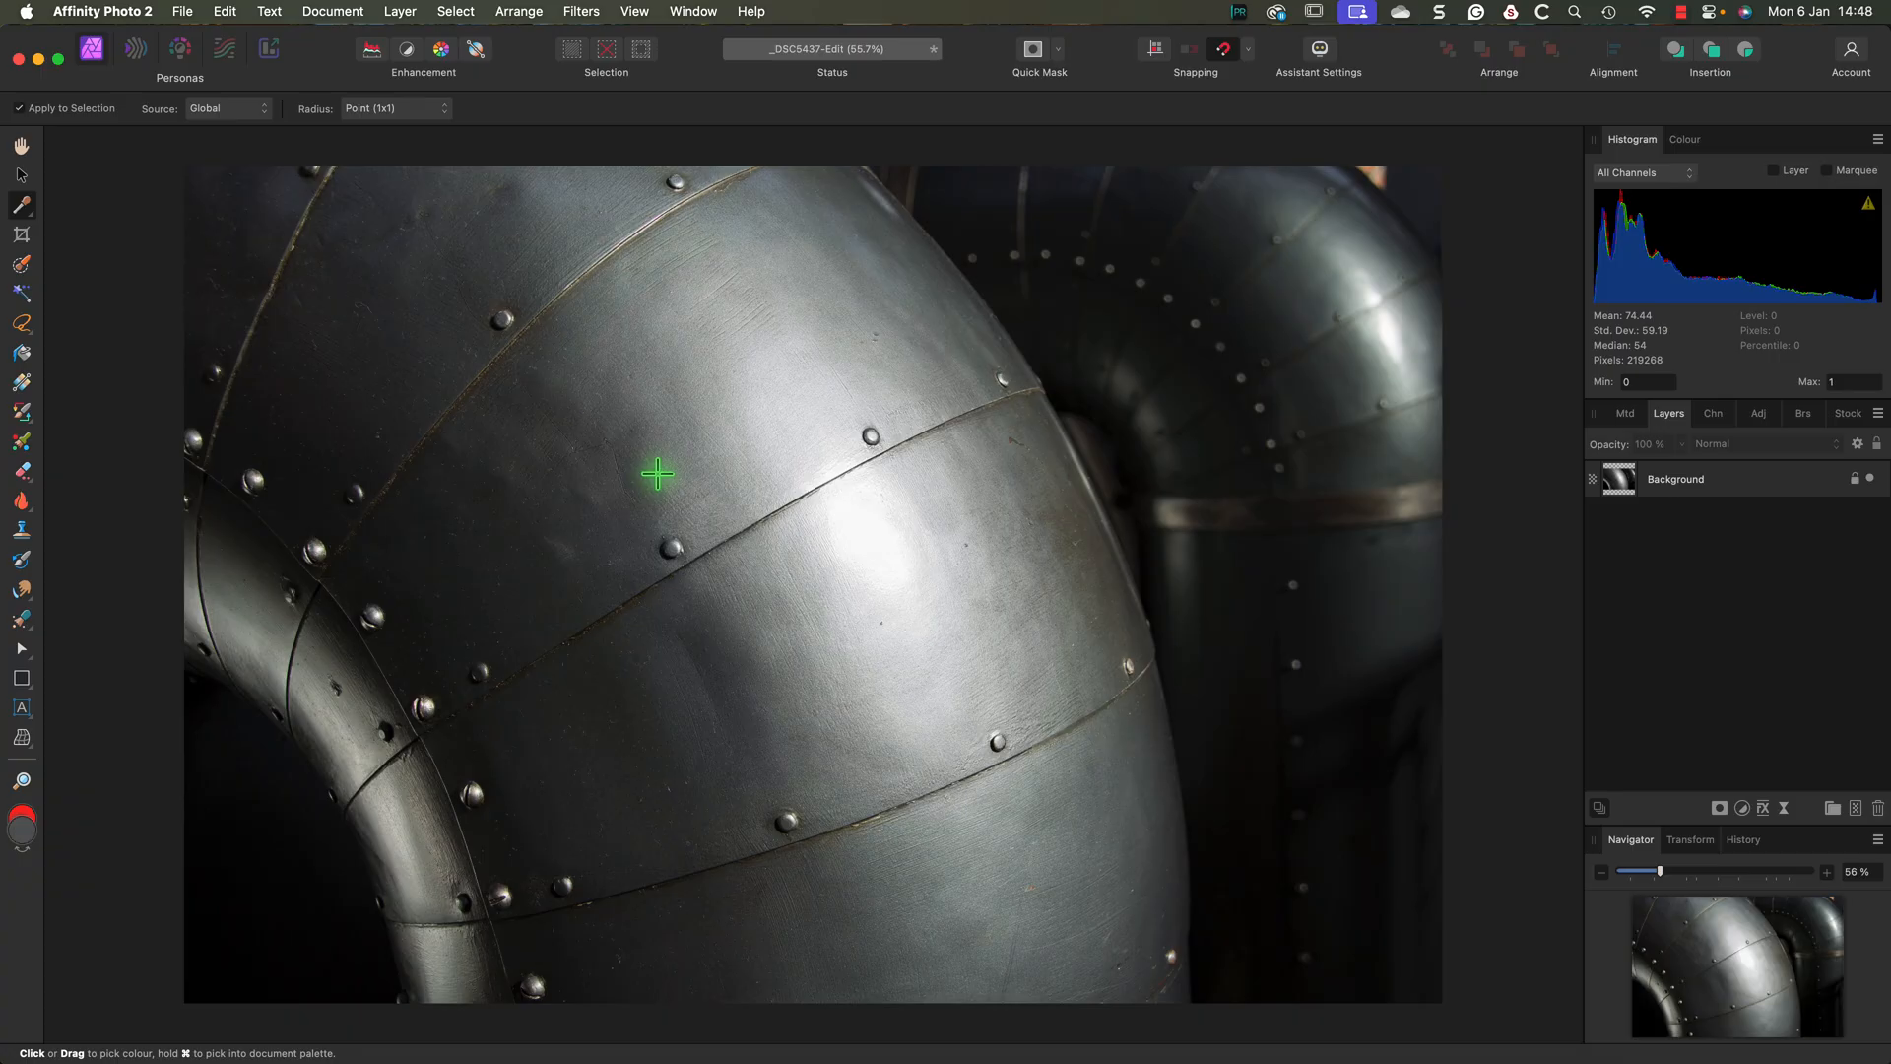
mouse_move(216, 740)
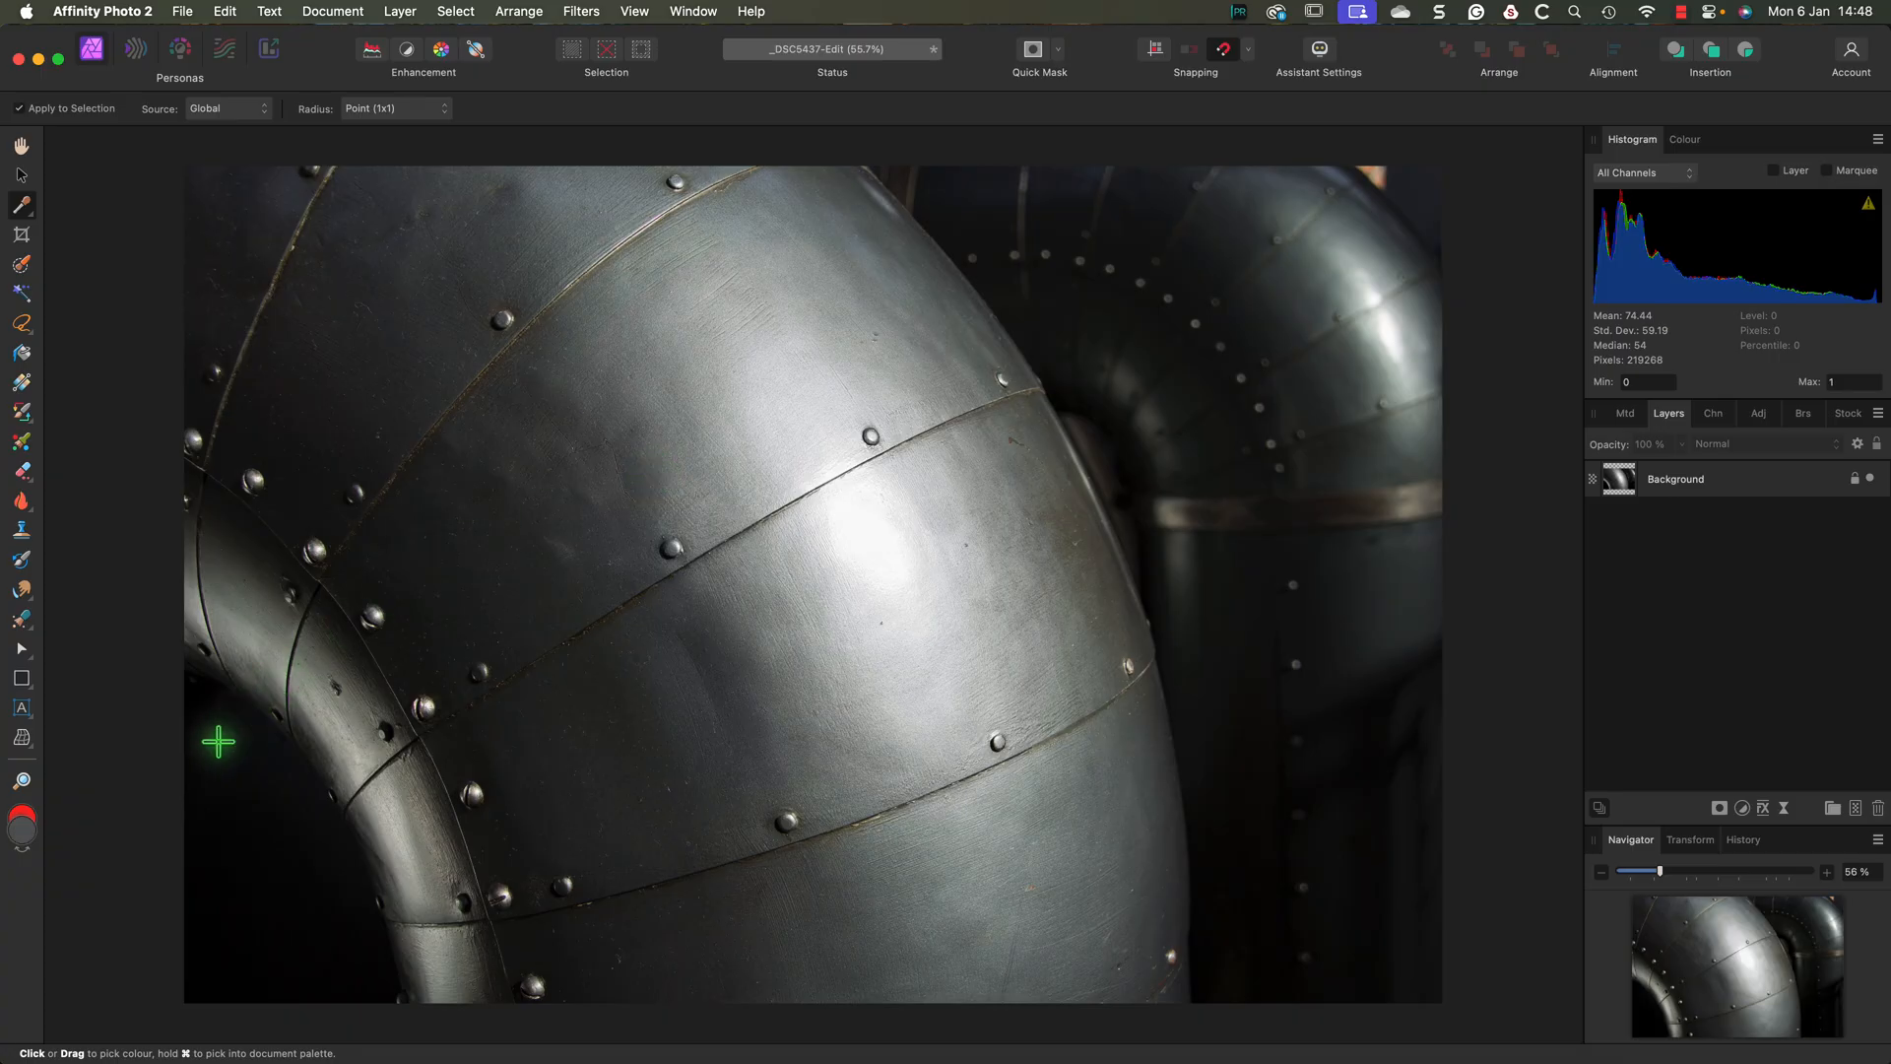
click(17, 820)
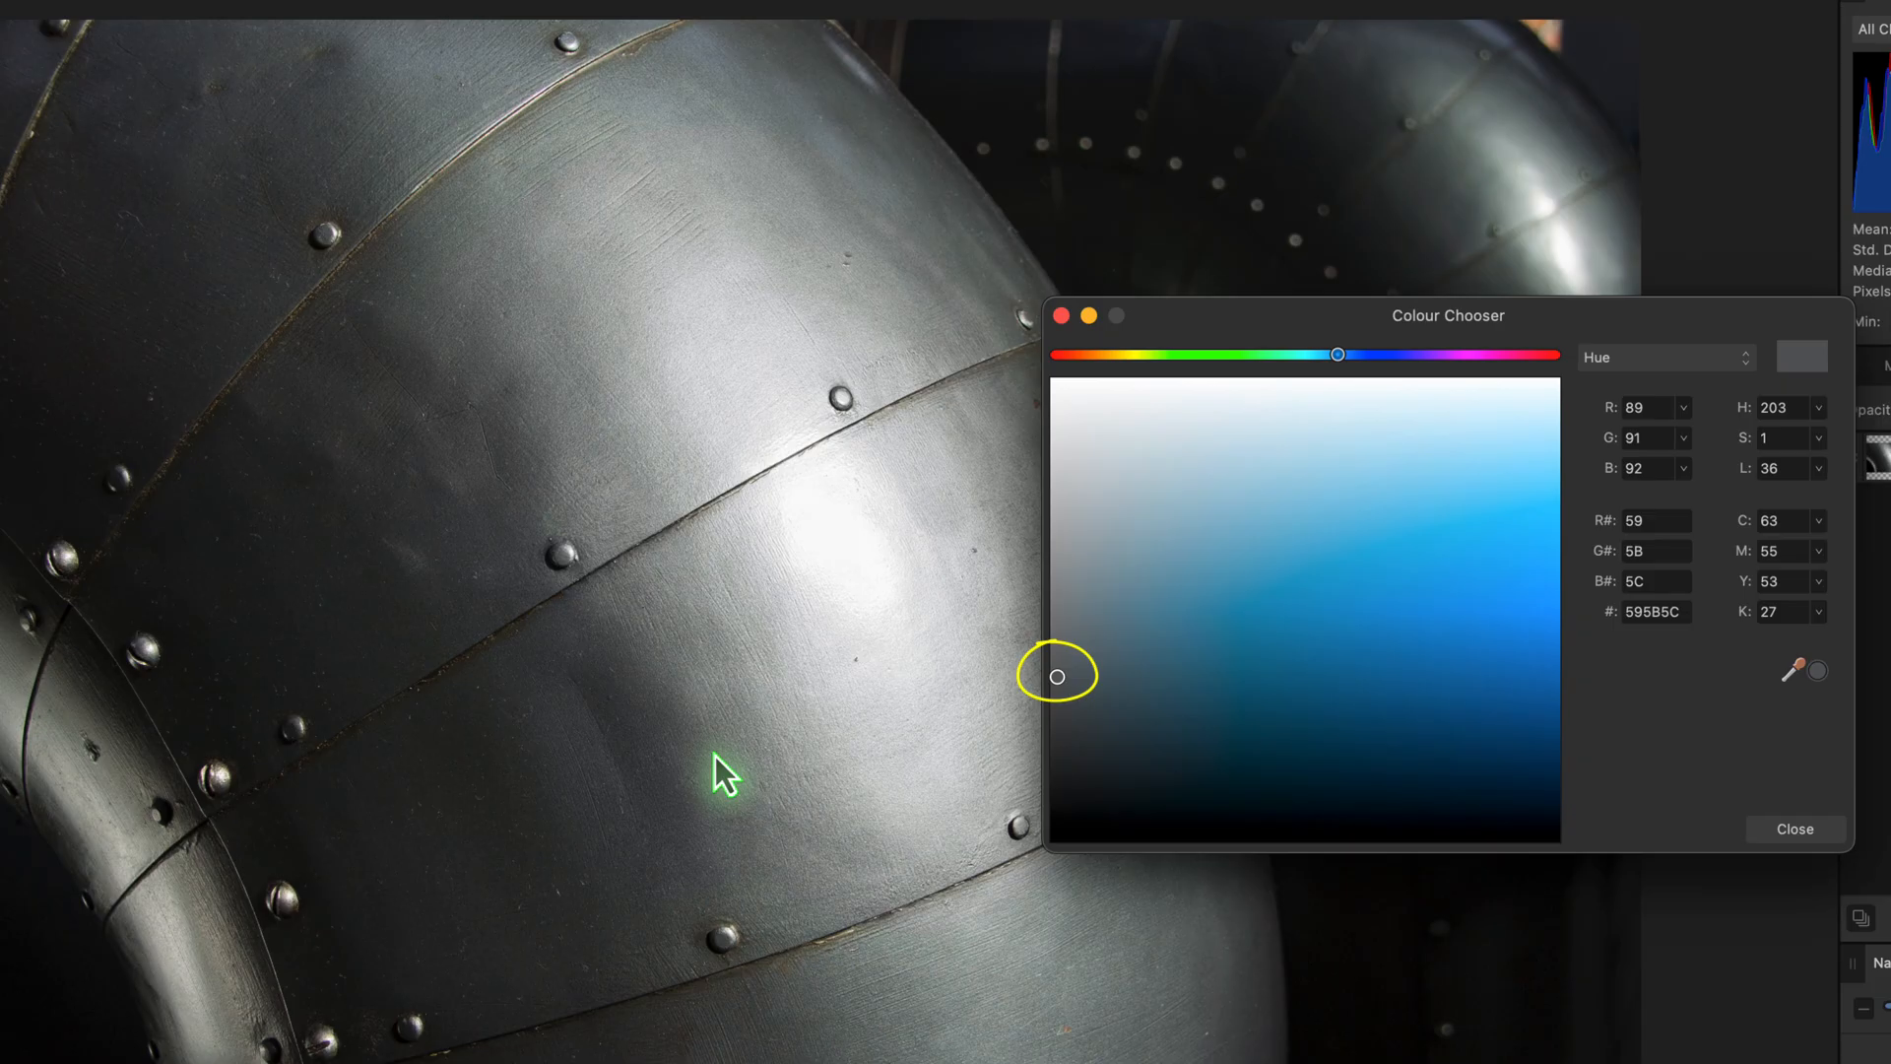
mouse_move(725, 780)
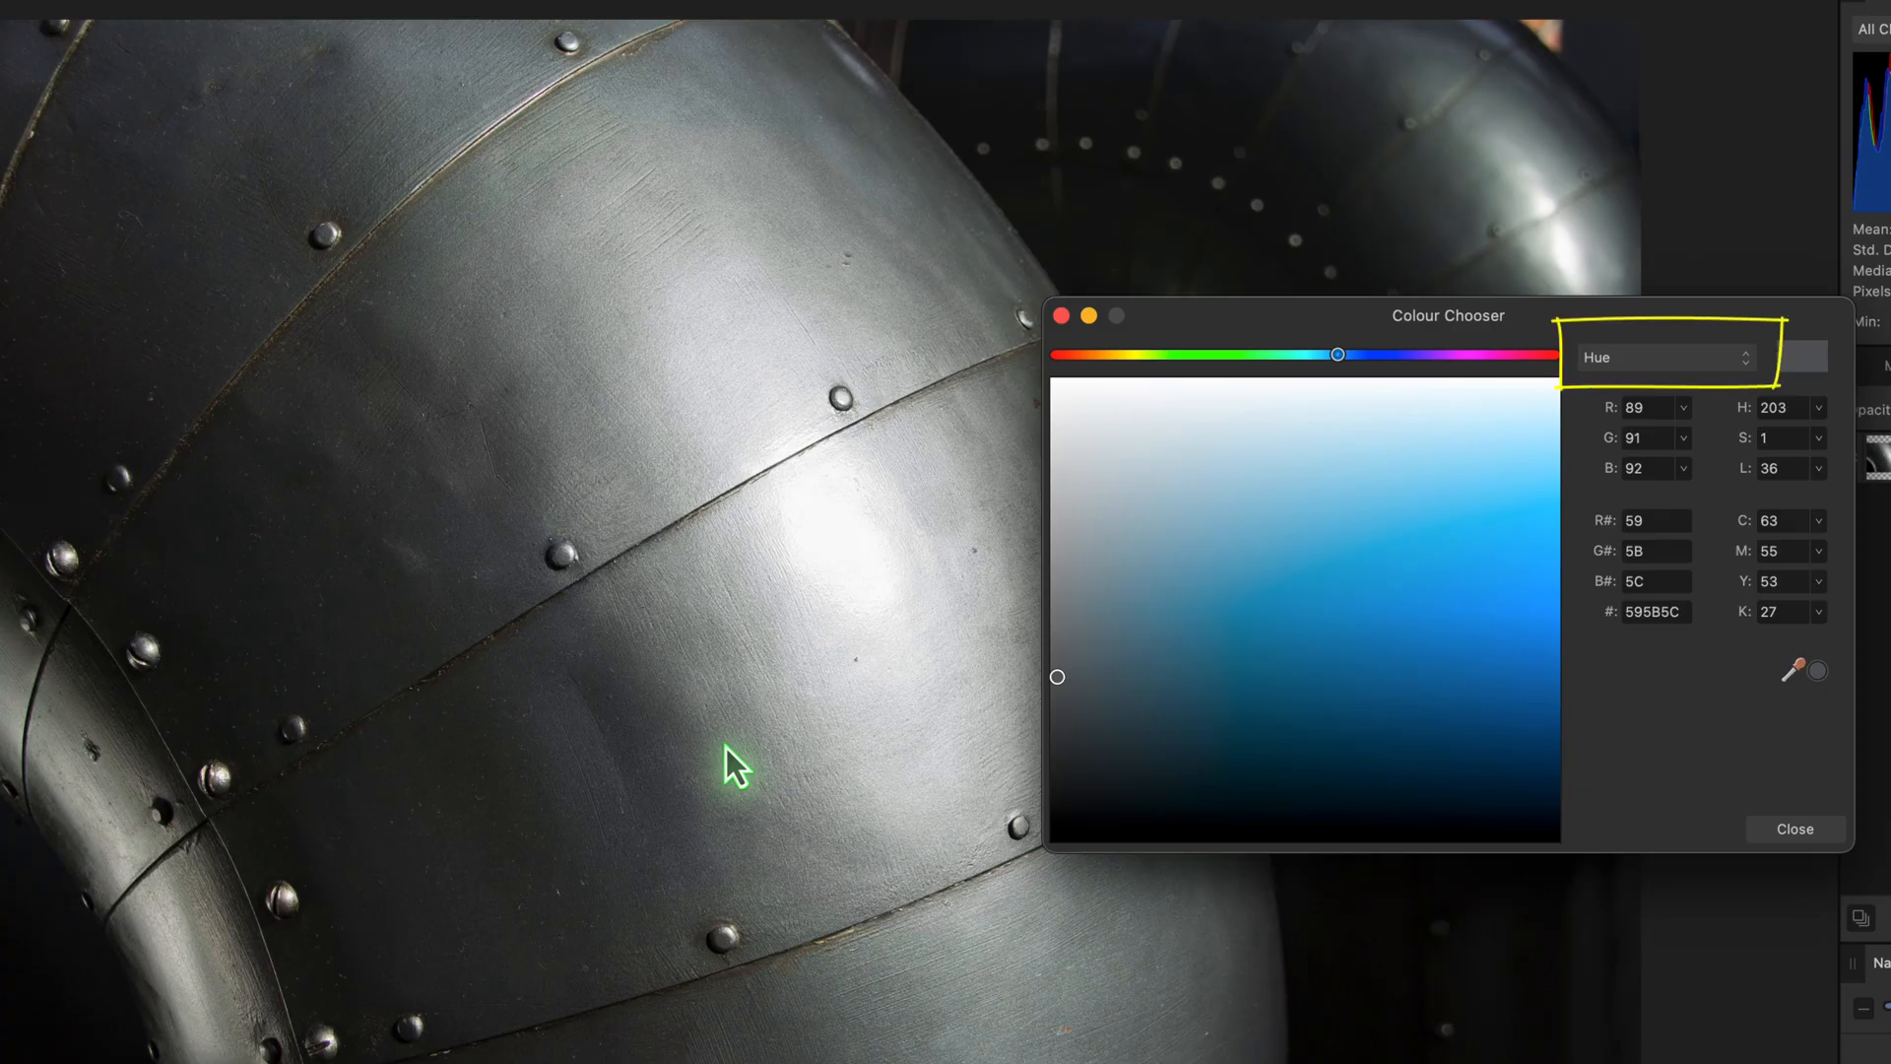
mouse_move(902, 669)
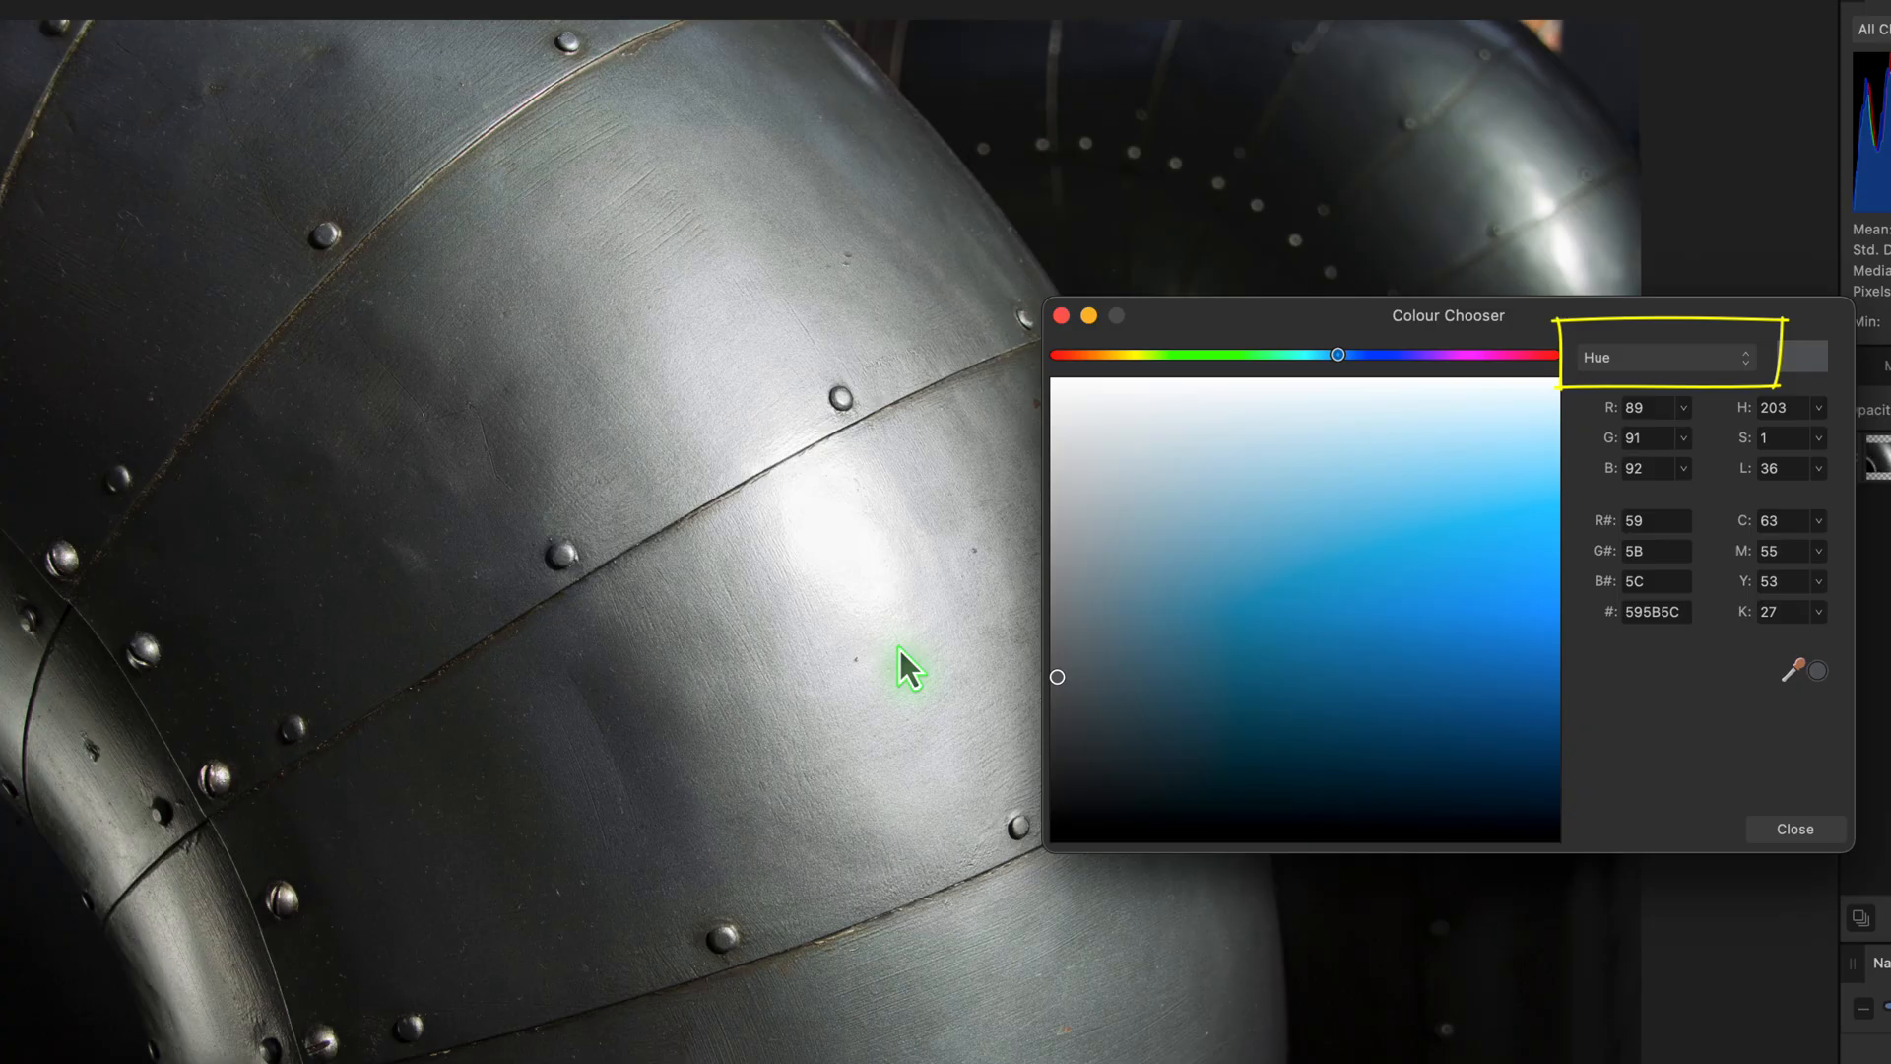
Step: Cycle the Colour Chooser through RGB and HSL sliders, then back to Hue mode
click(1666, 357)
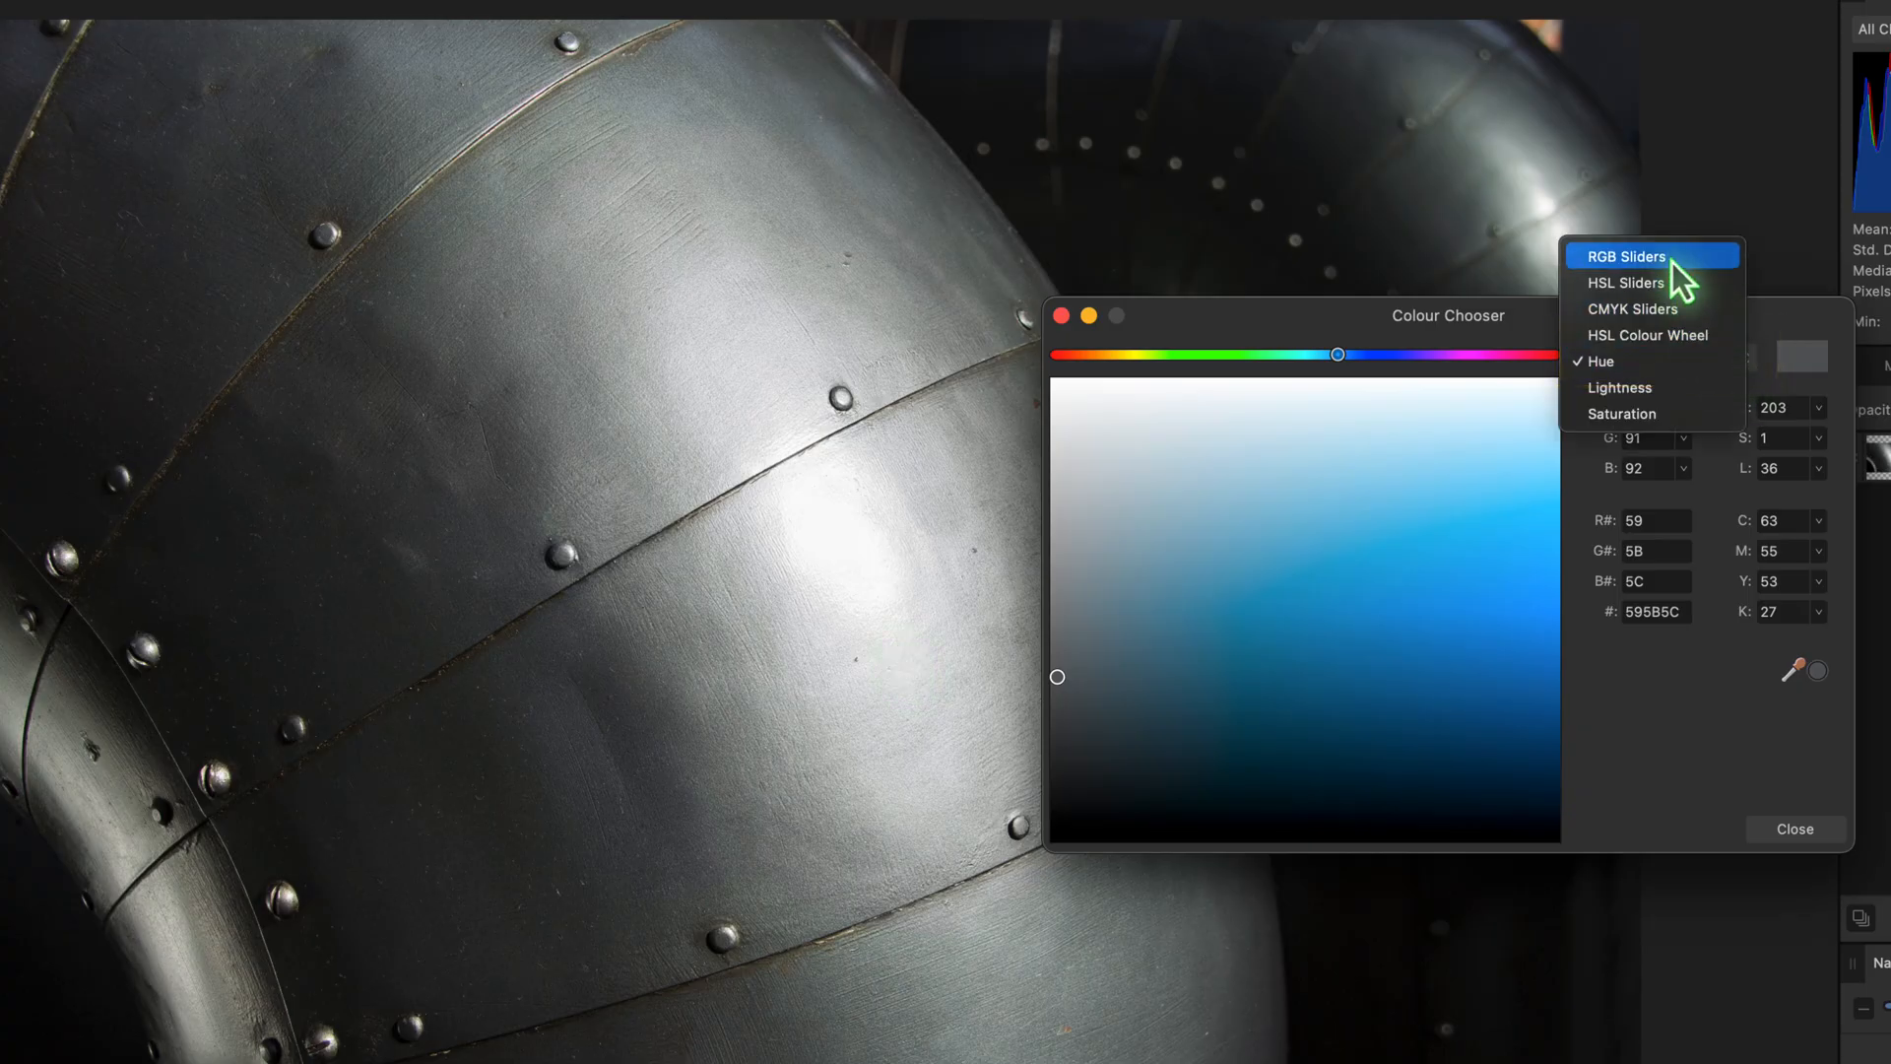
click(1625, 254)
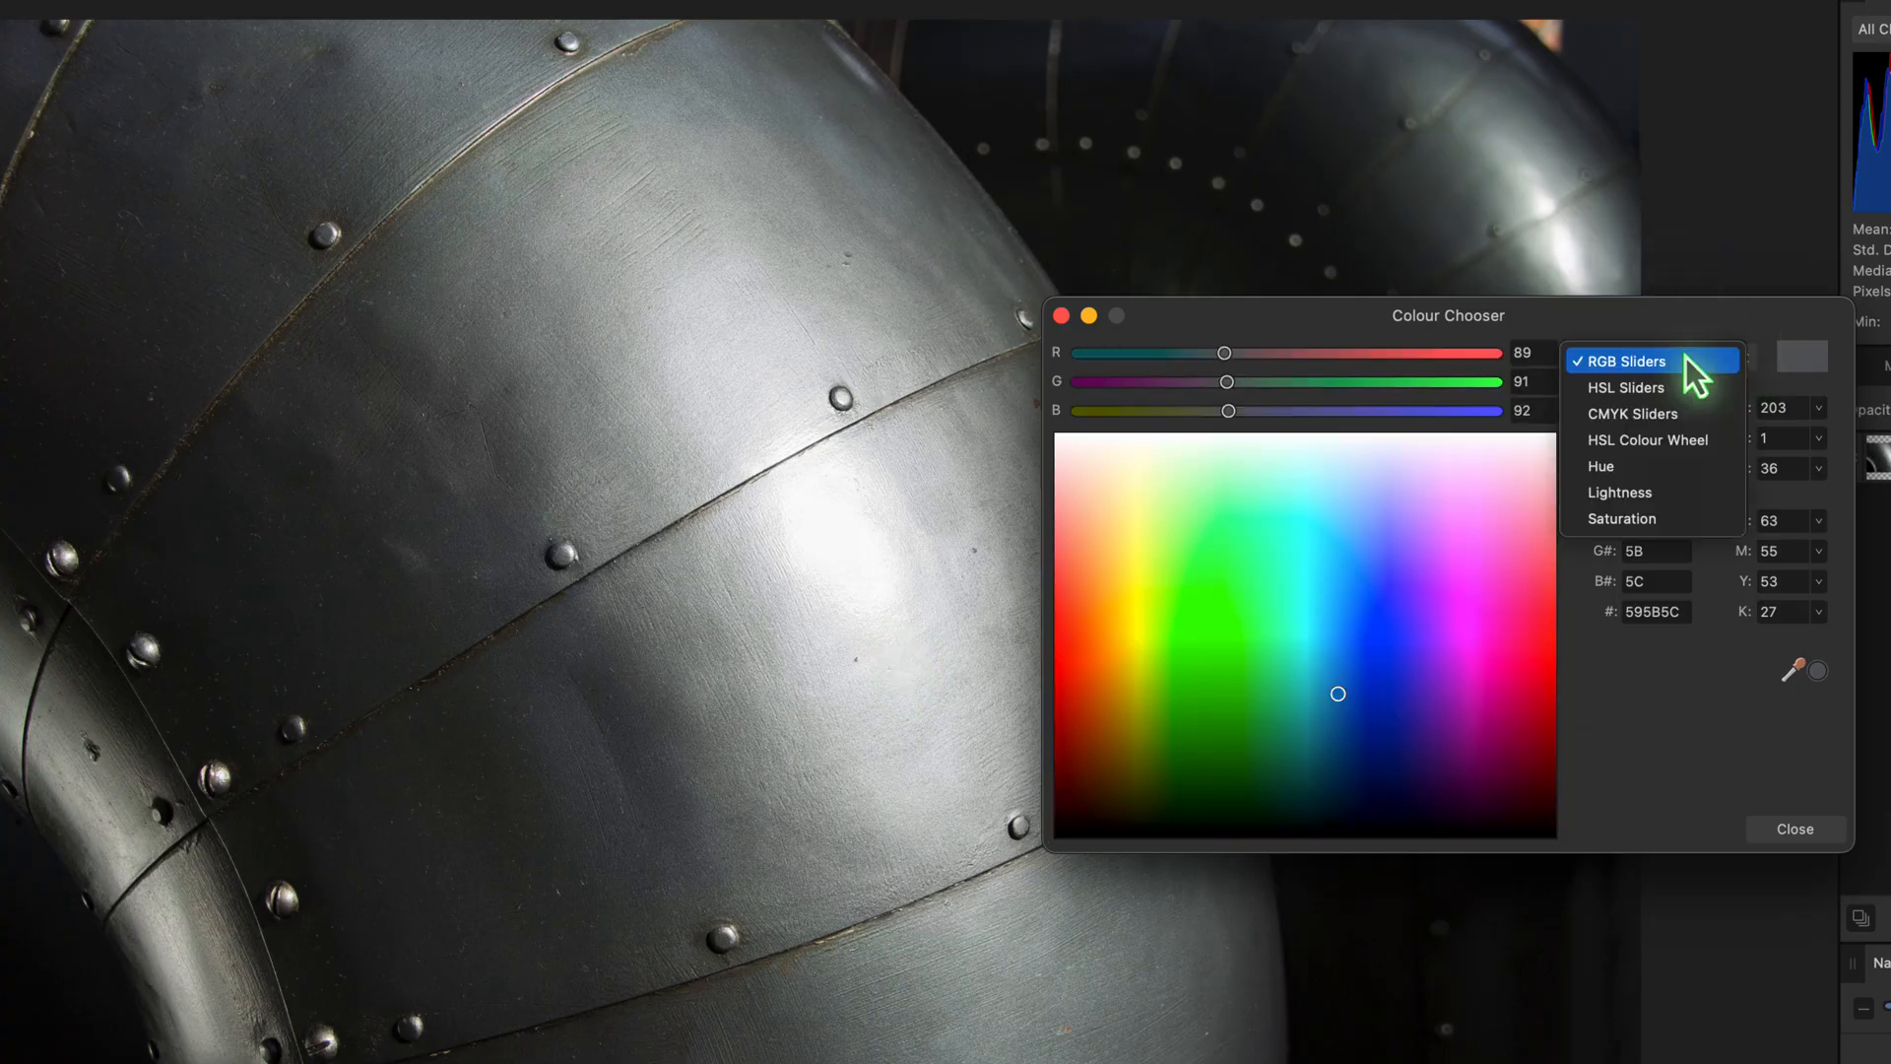
click(1627, 386)
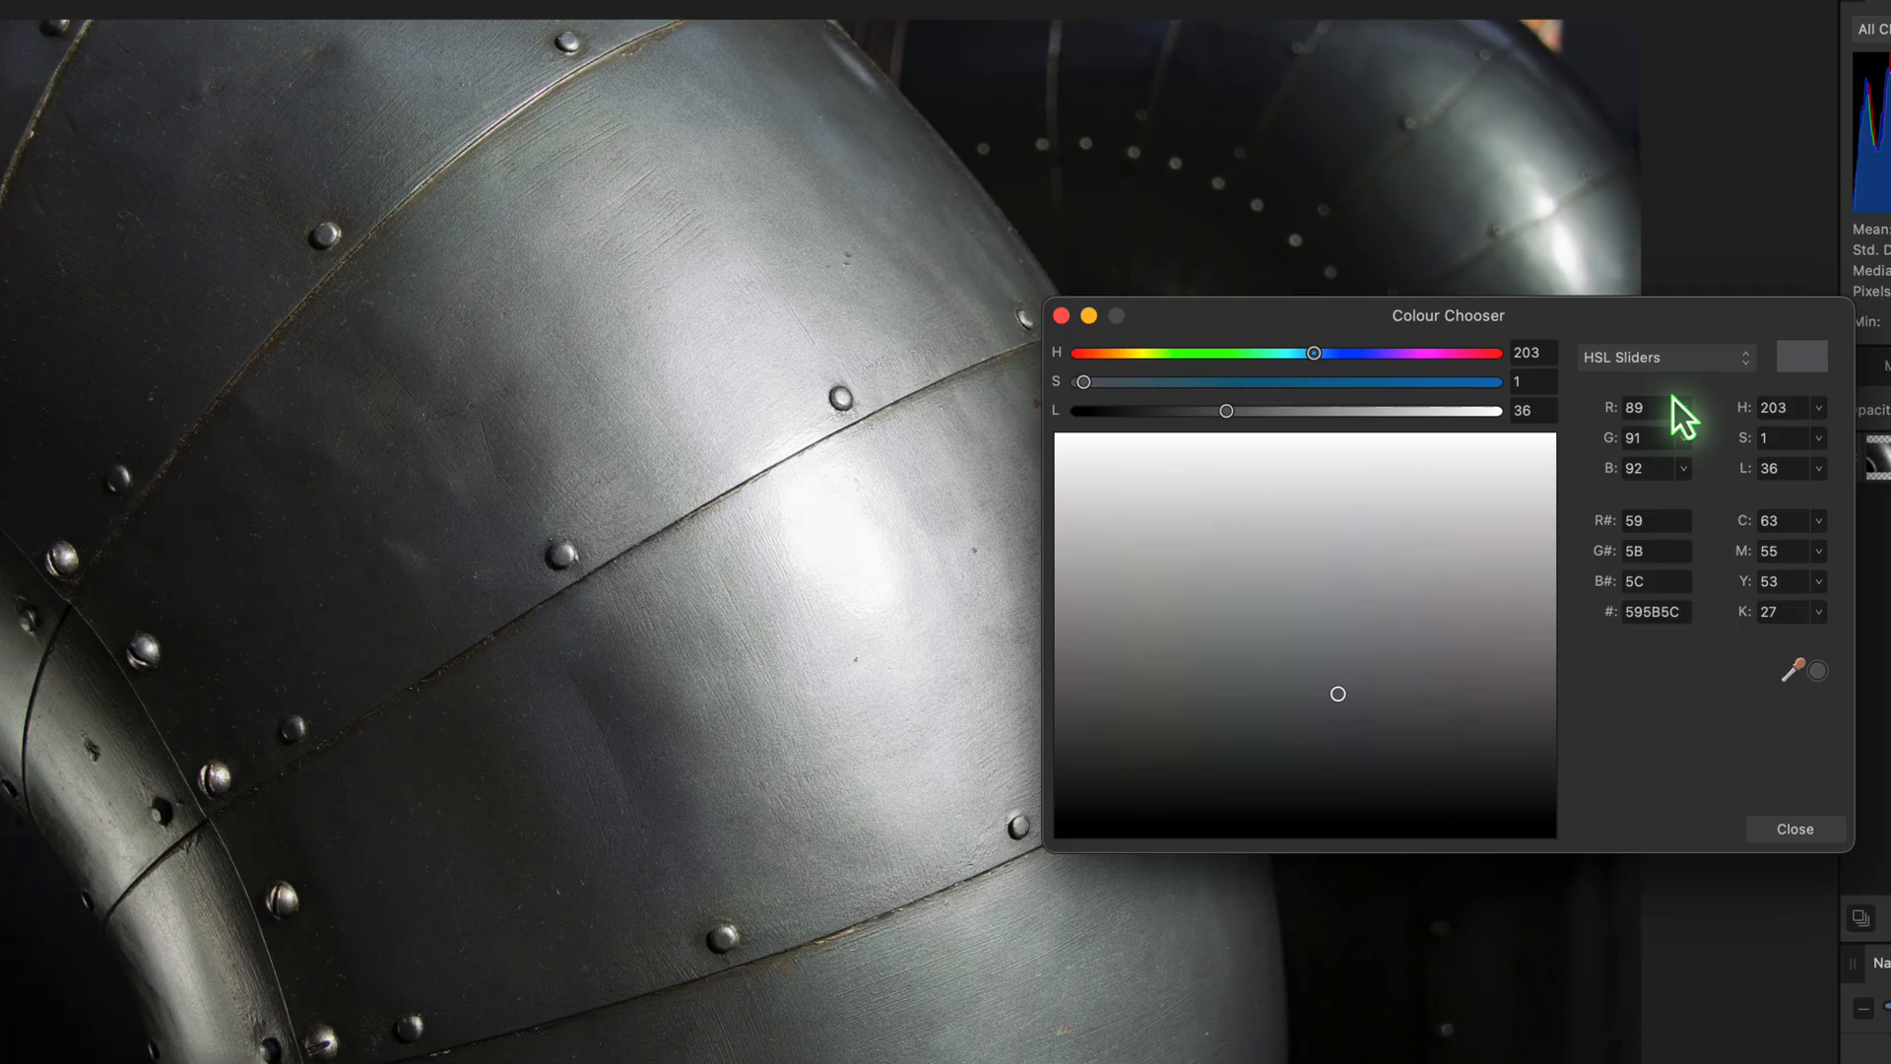
click(1664, 356)
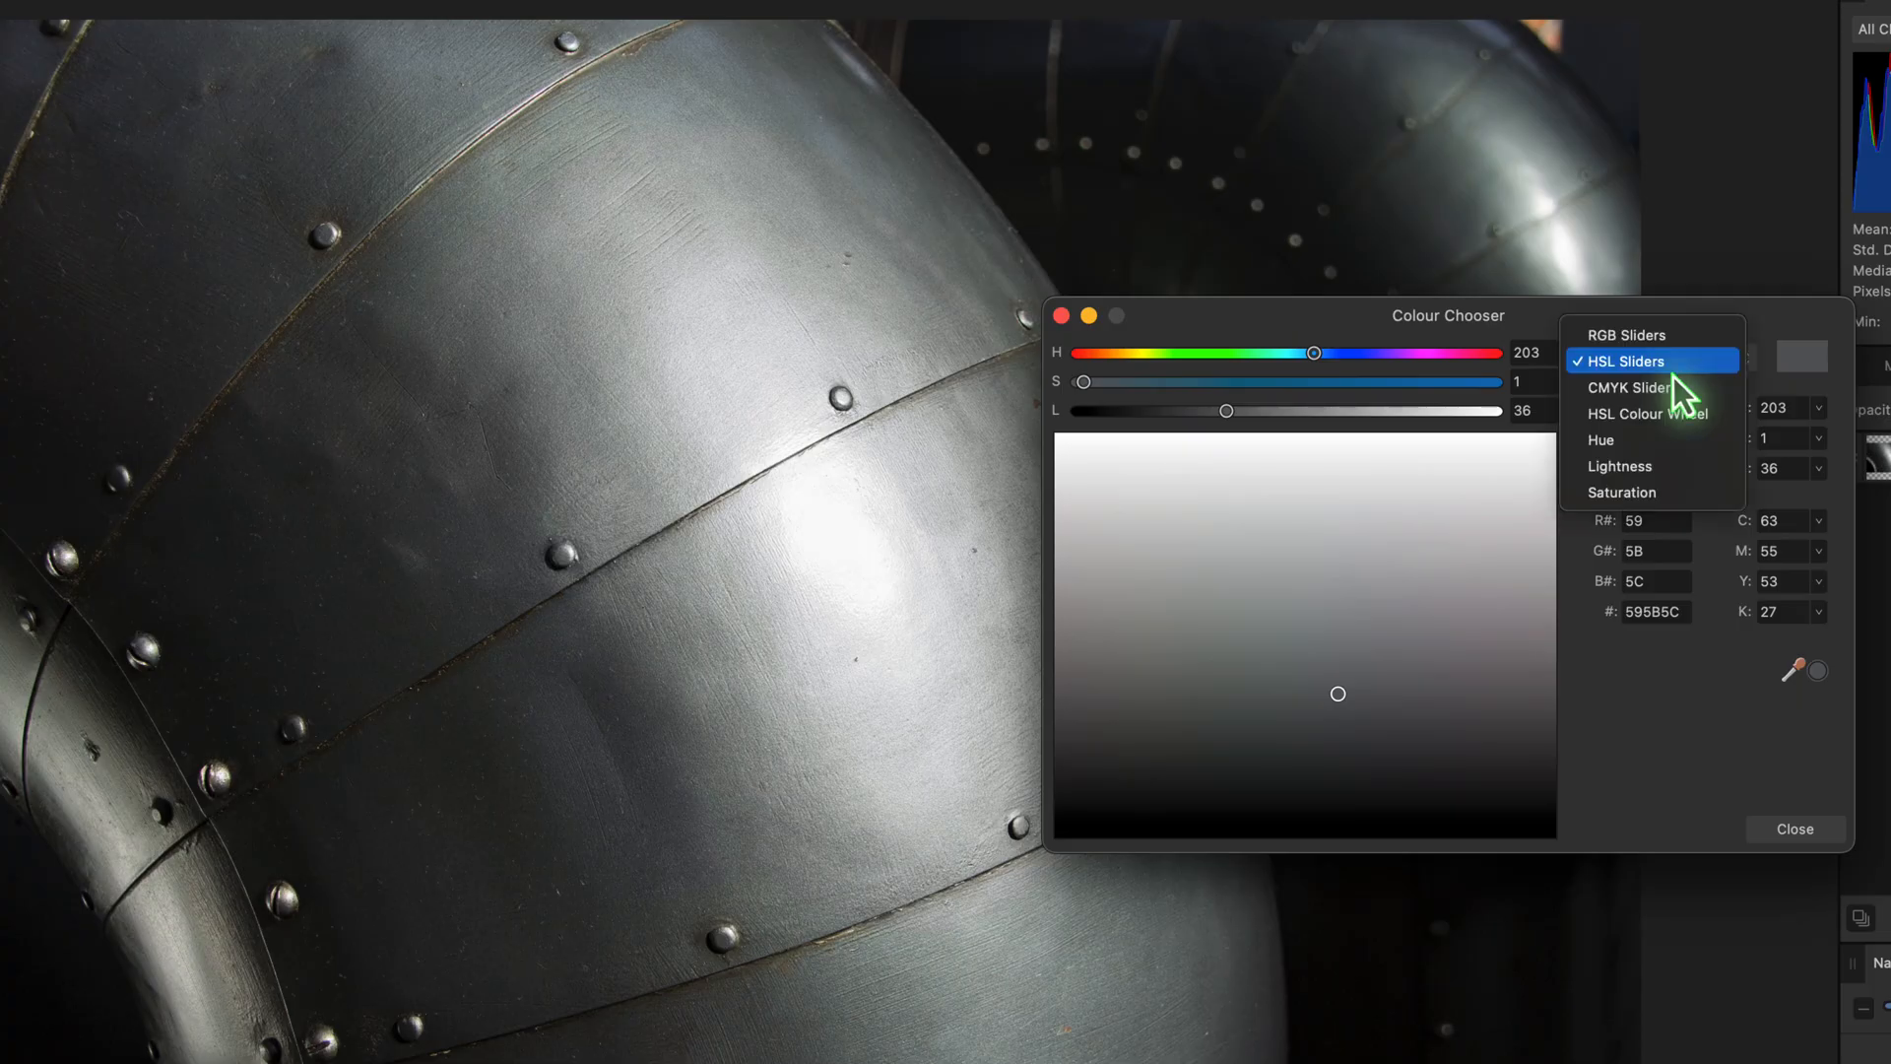
mouse_move(1619, 439)
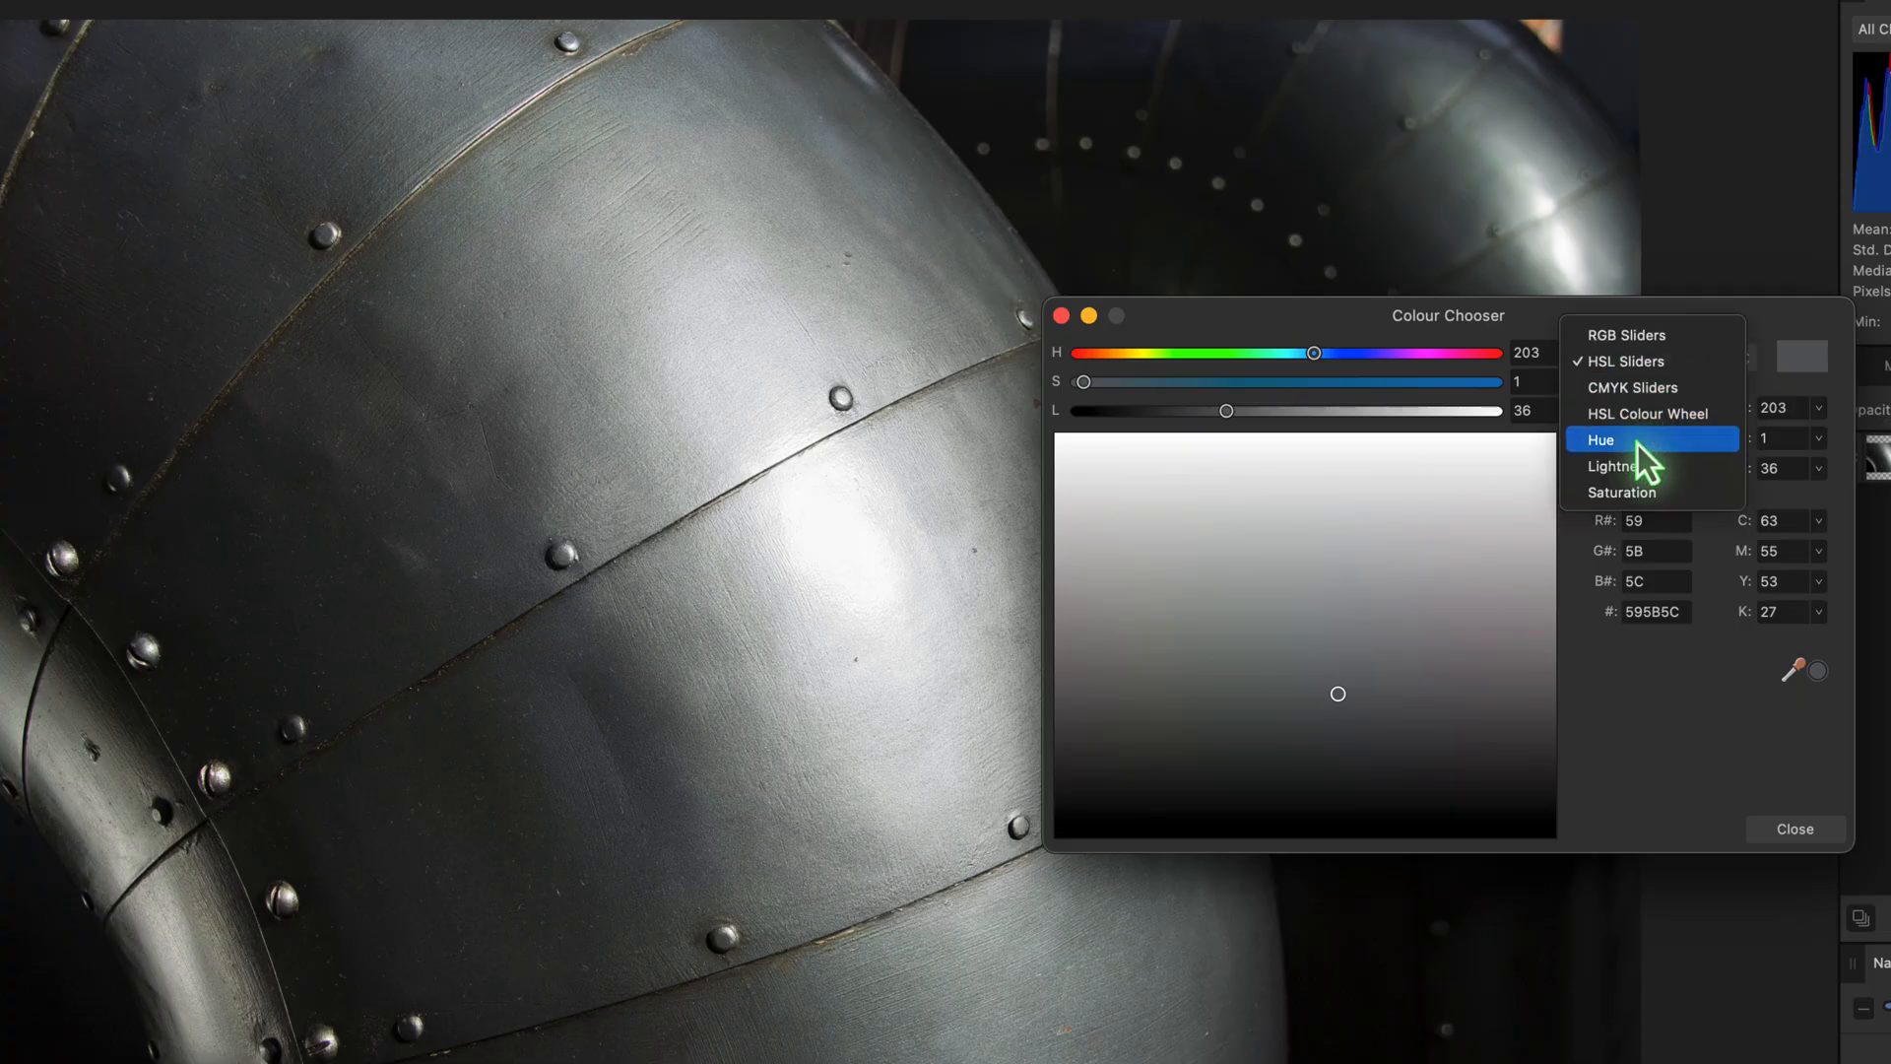
click(1600, 439)
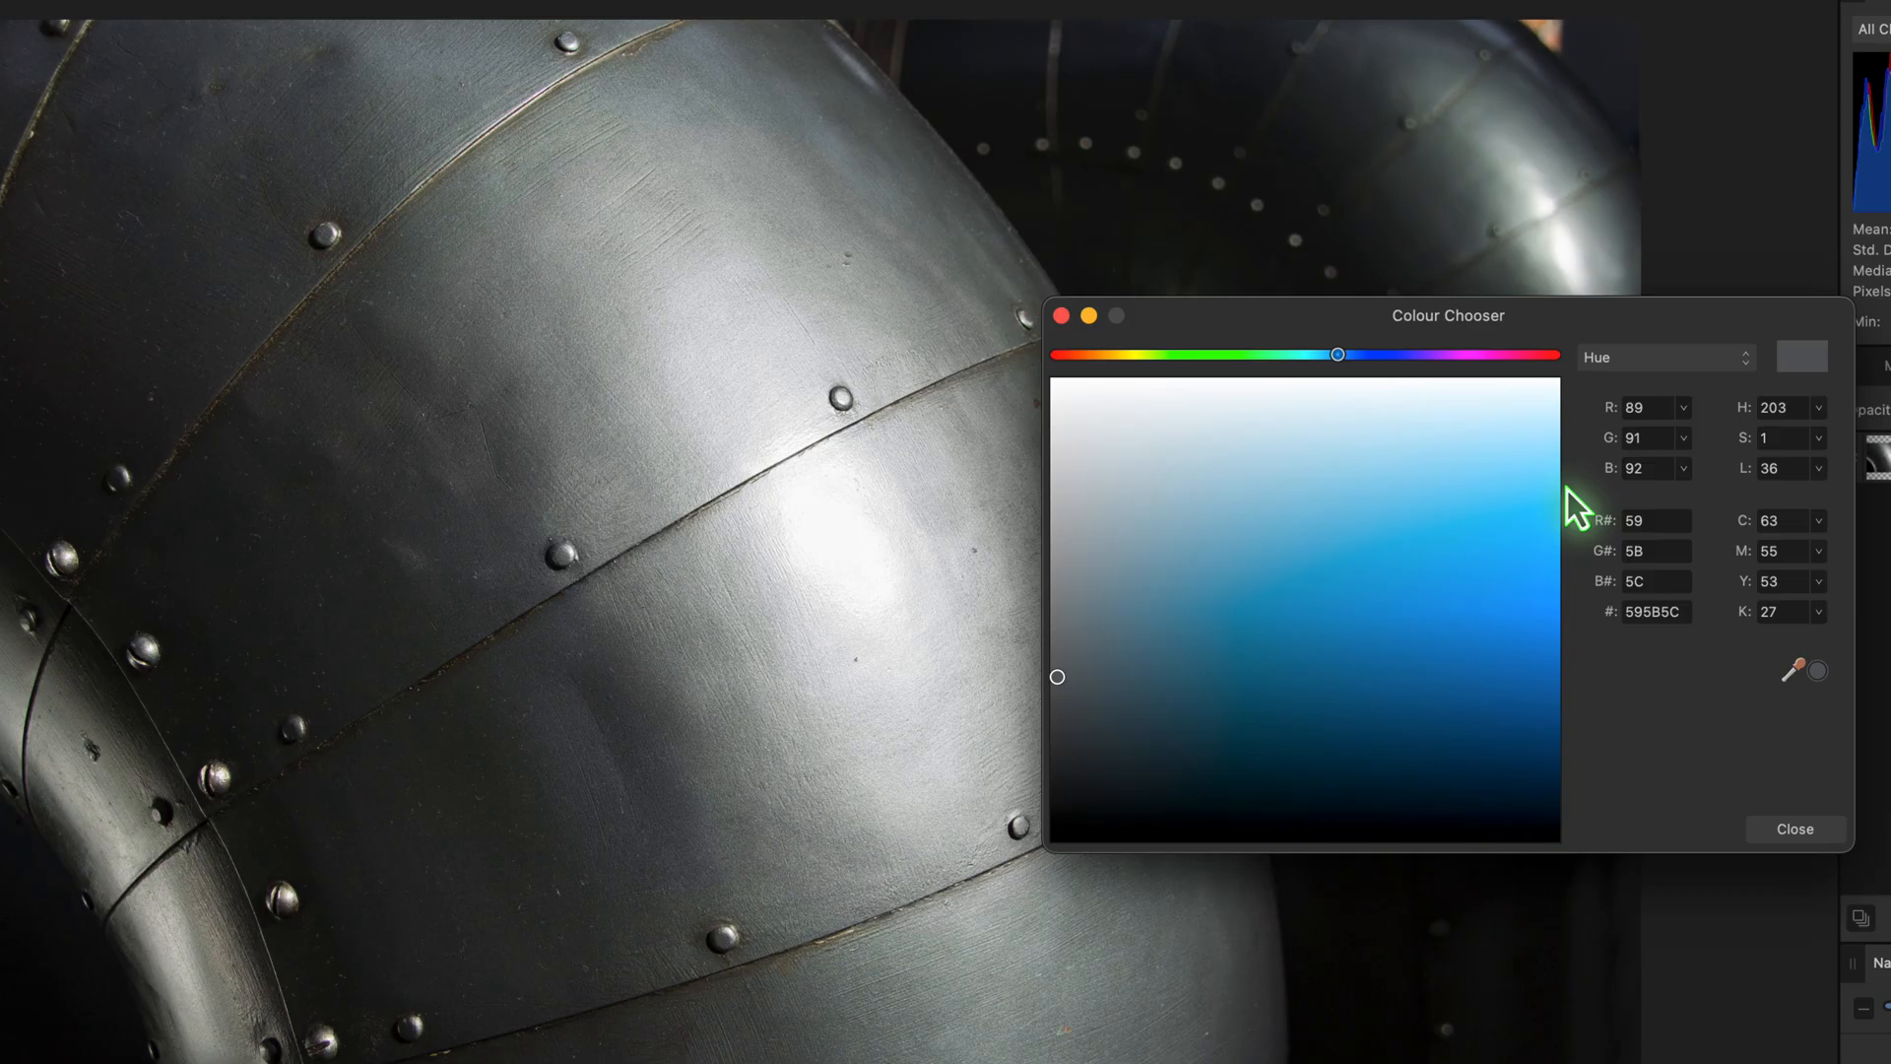
mouse_move(477, 319)
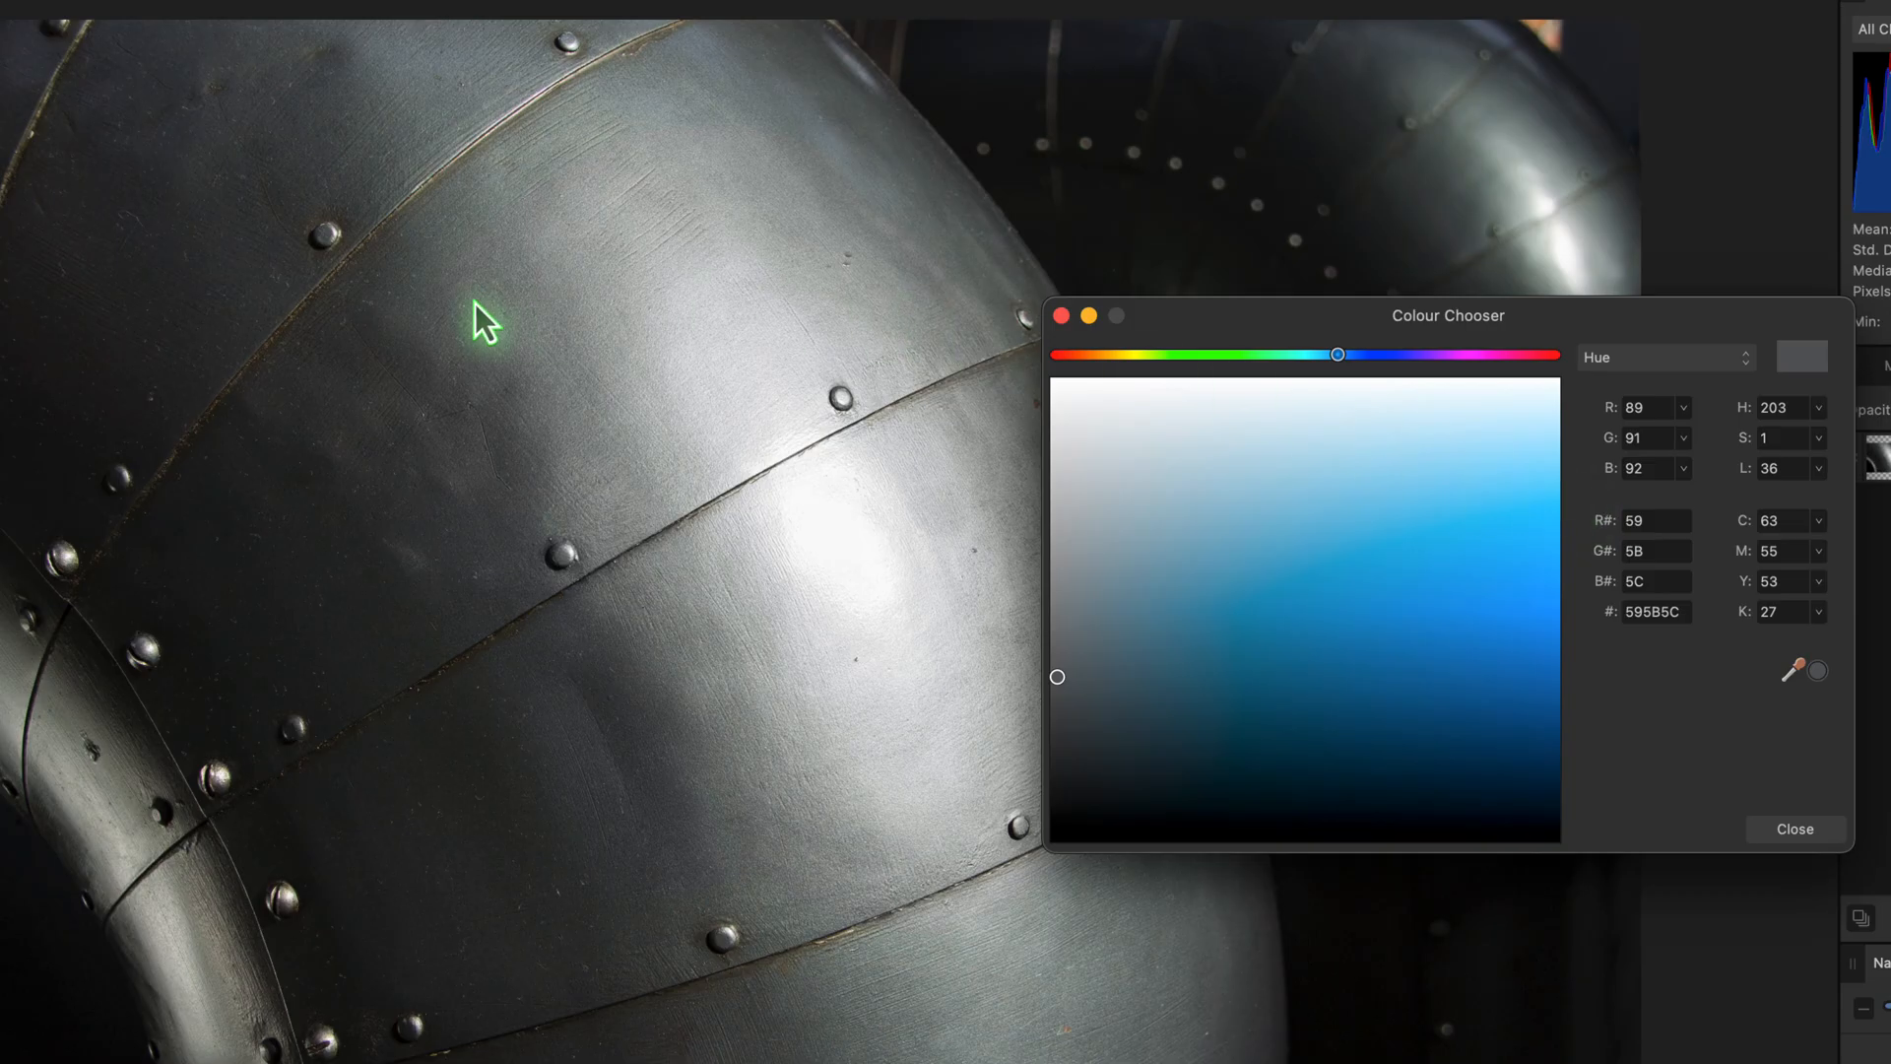
Step: Sample a darker grey #474849 from the pipe using the chooser's eyedropper
click(575, 377)
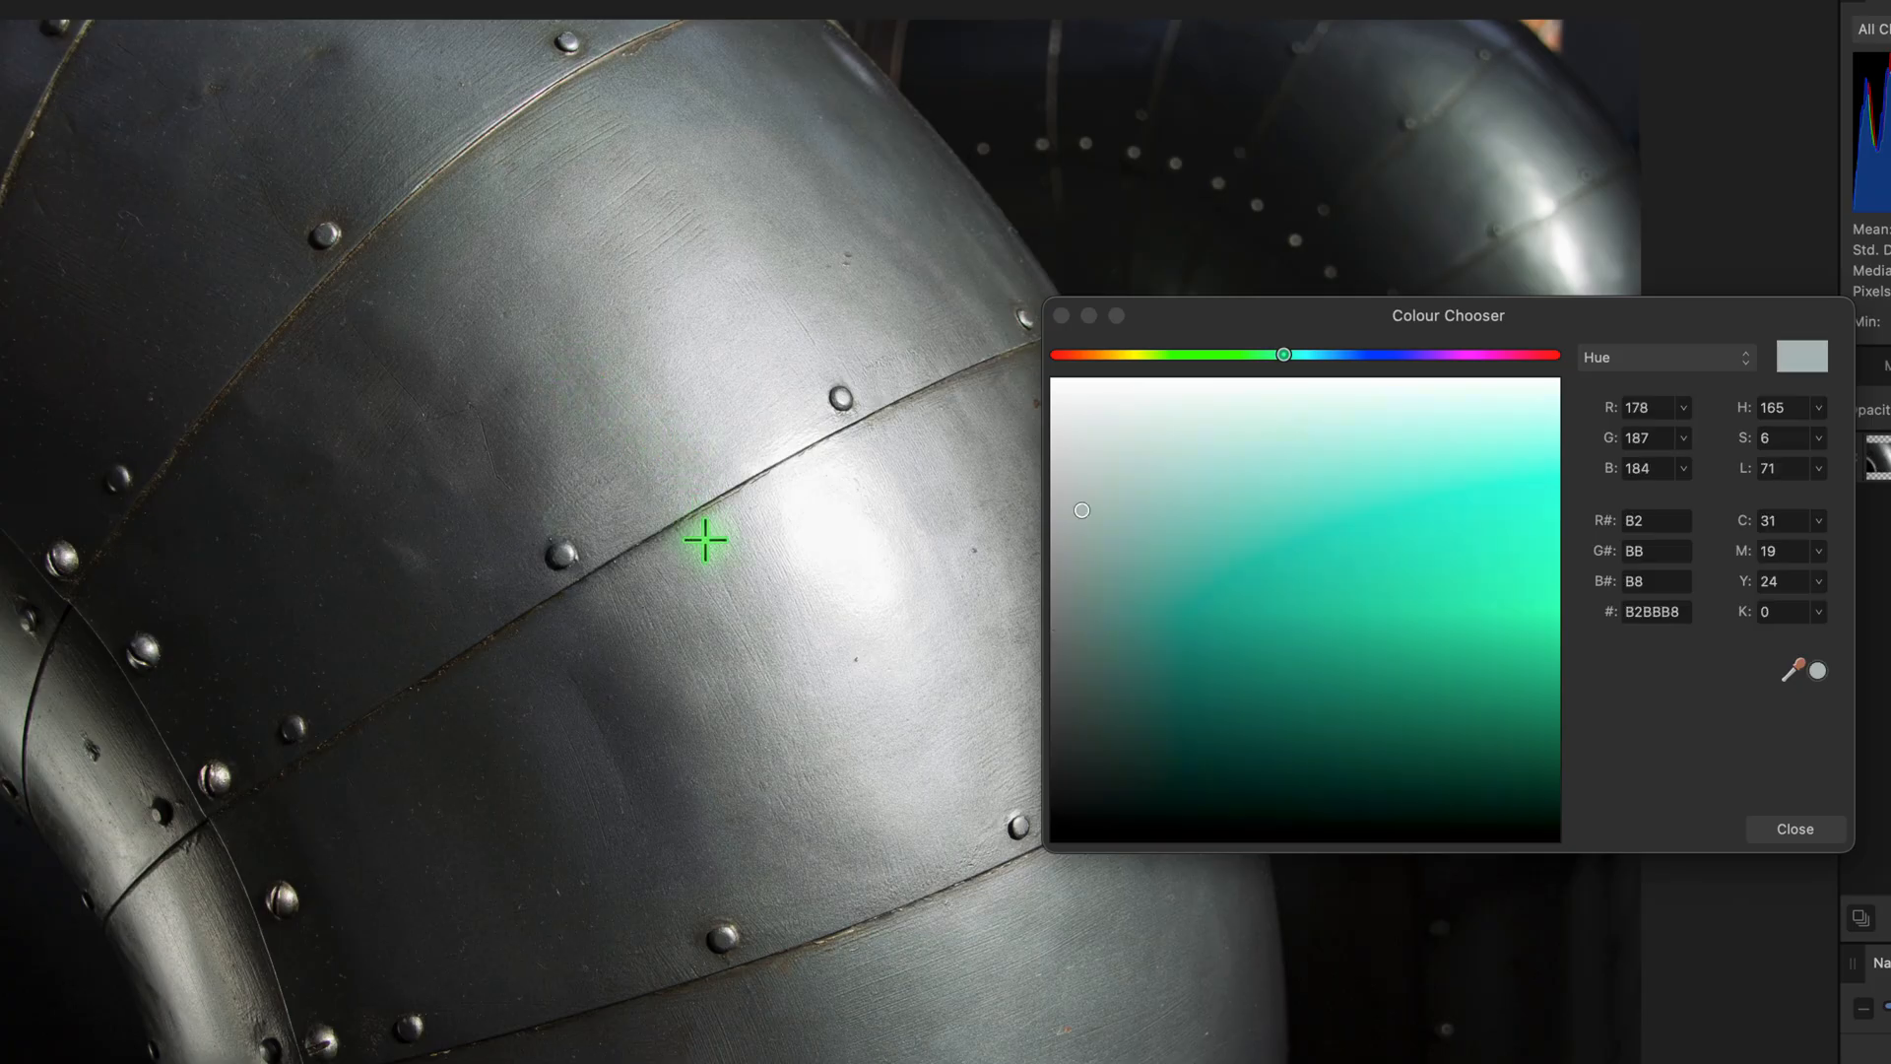
click(623, 697)
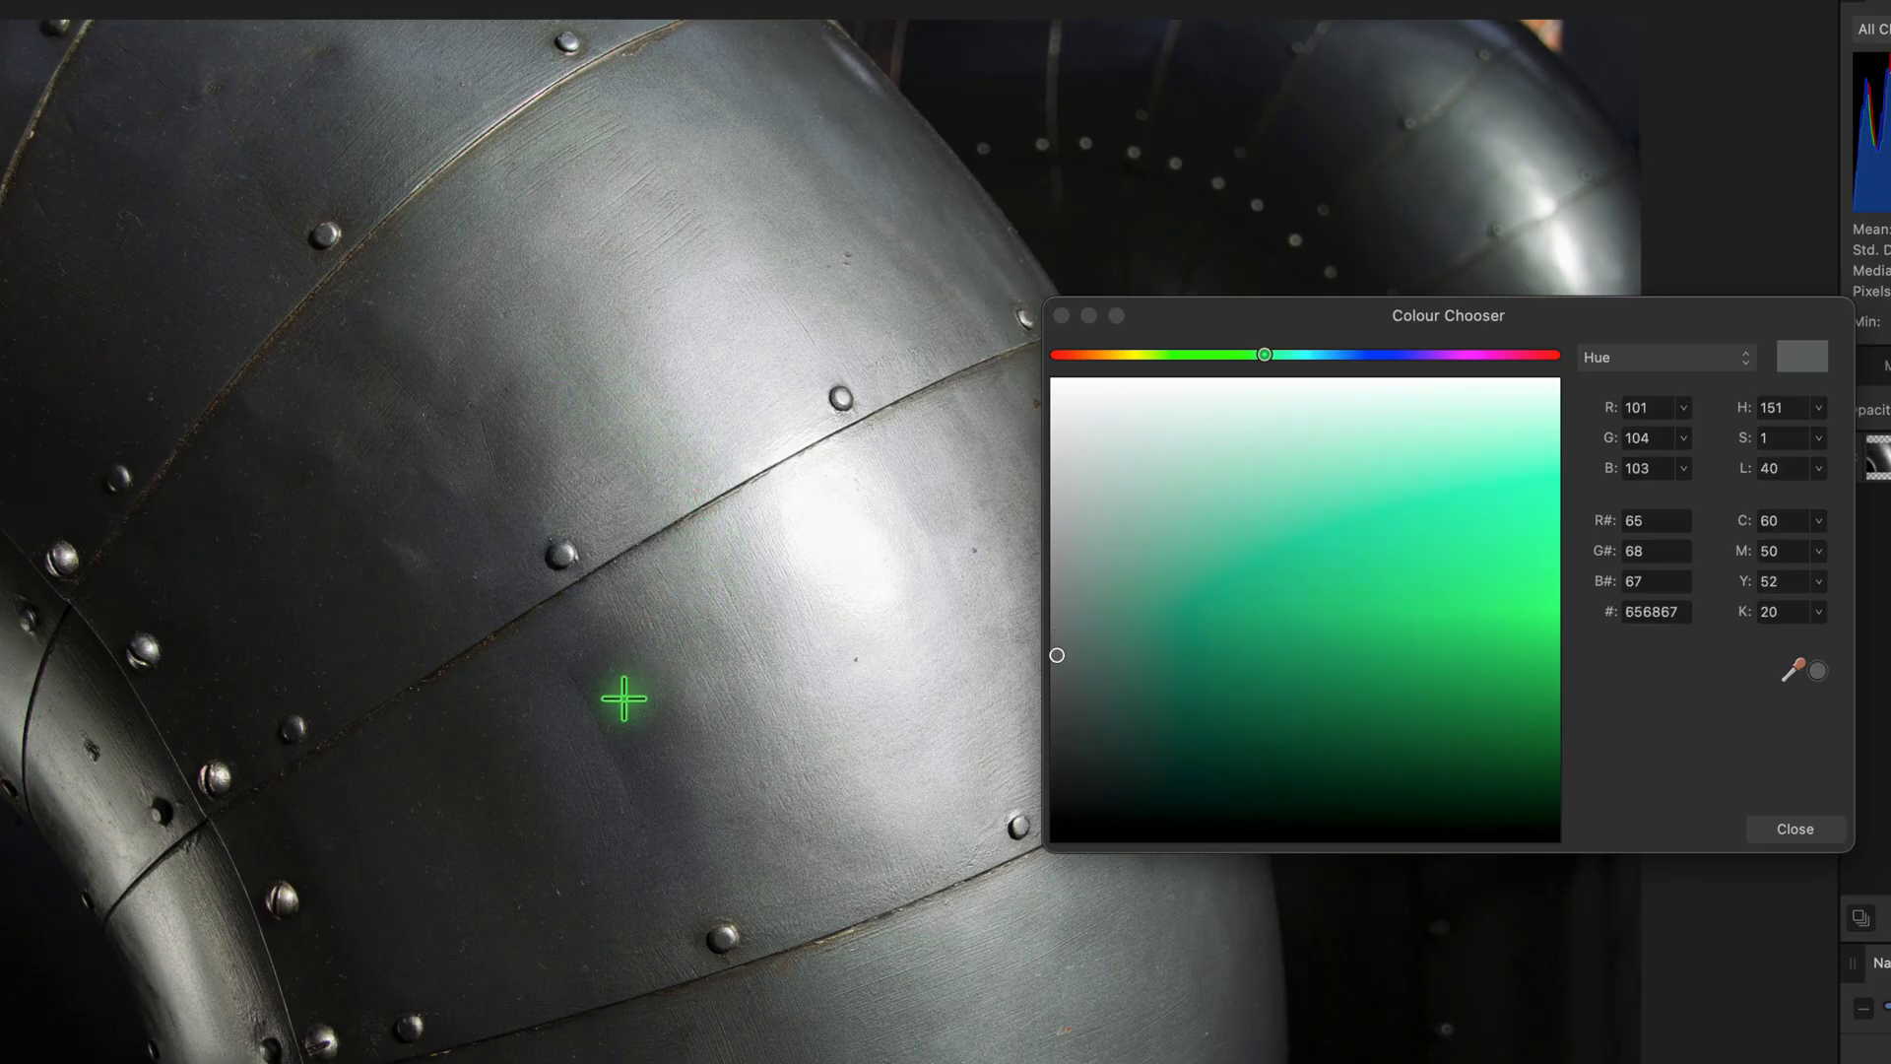
drag(1265, 352, 1336, 353)
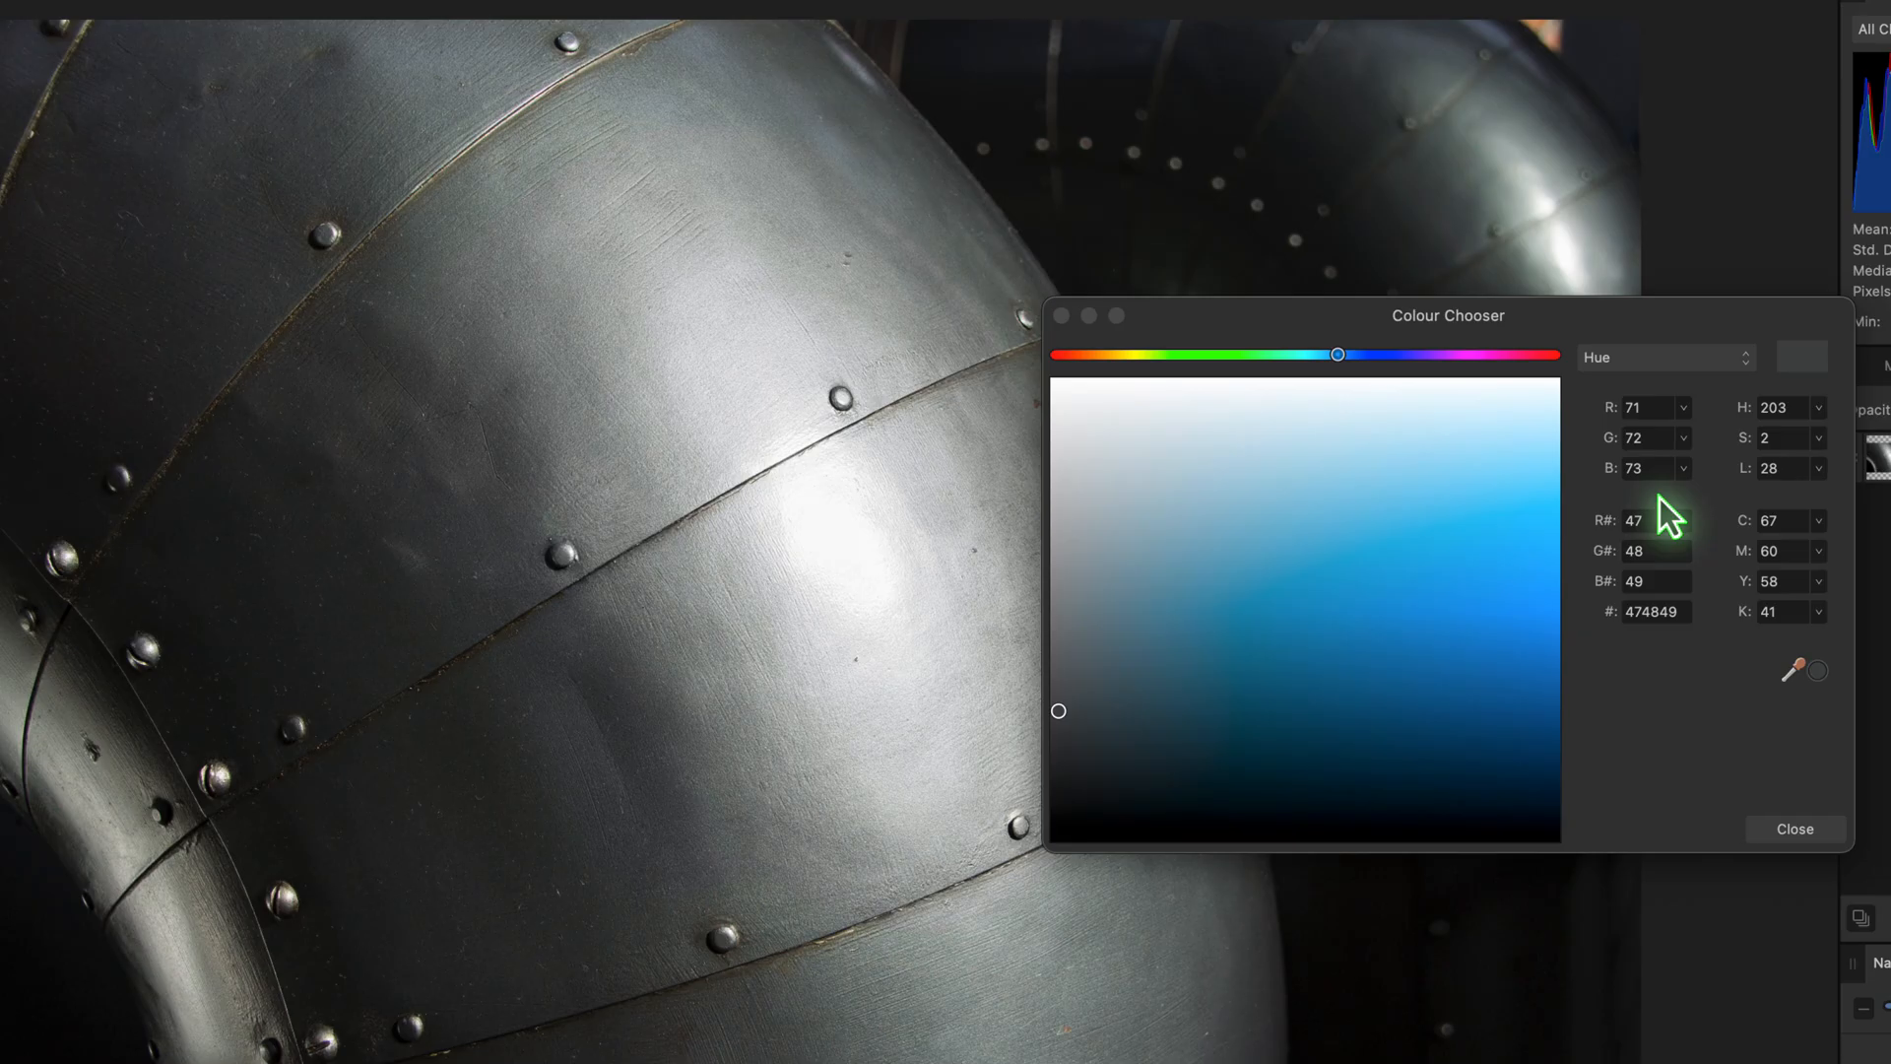
mouse_move(1824, 462)
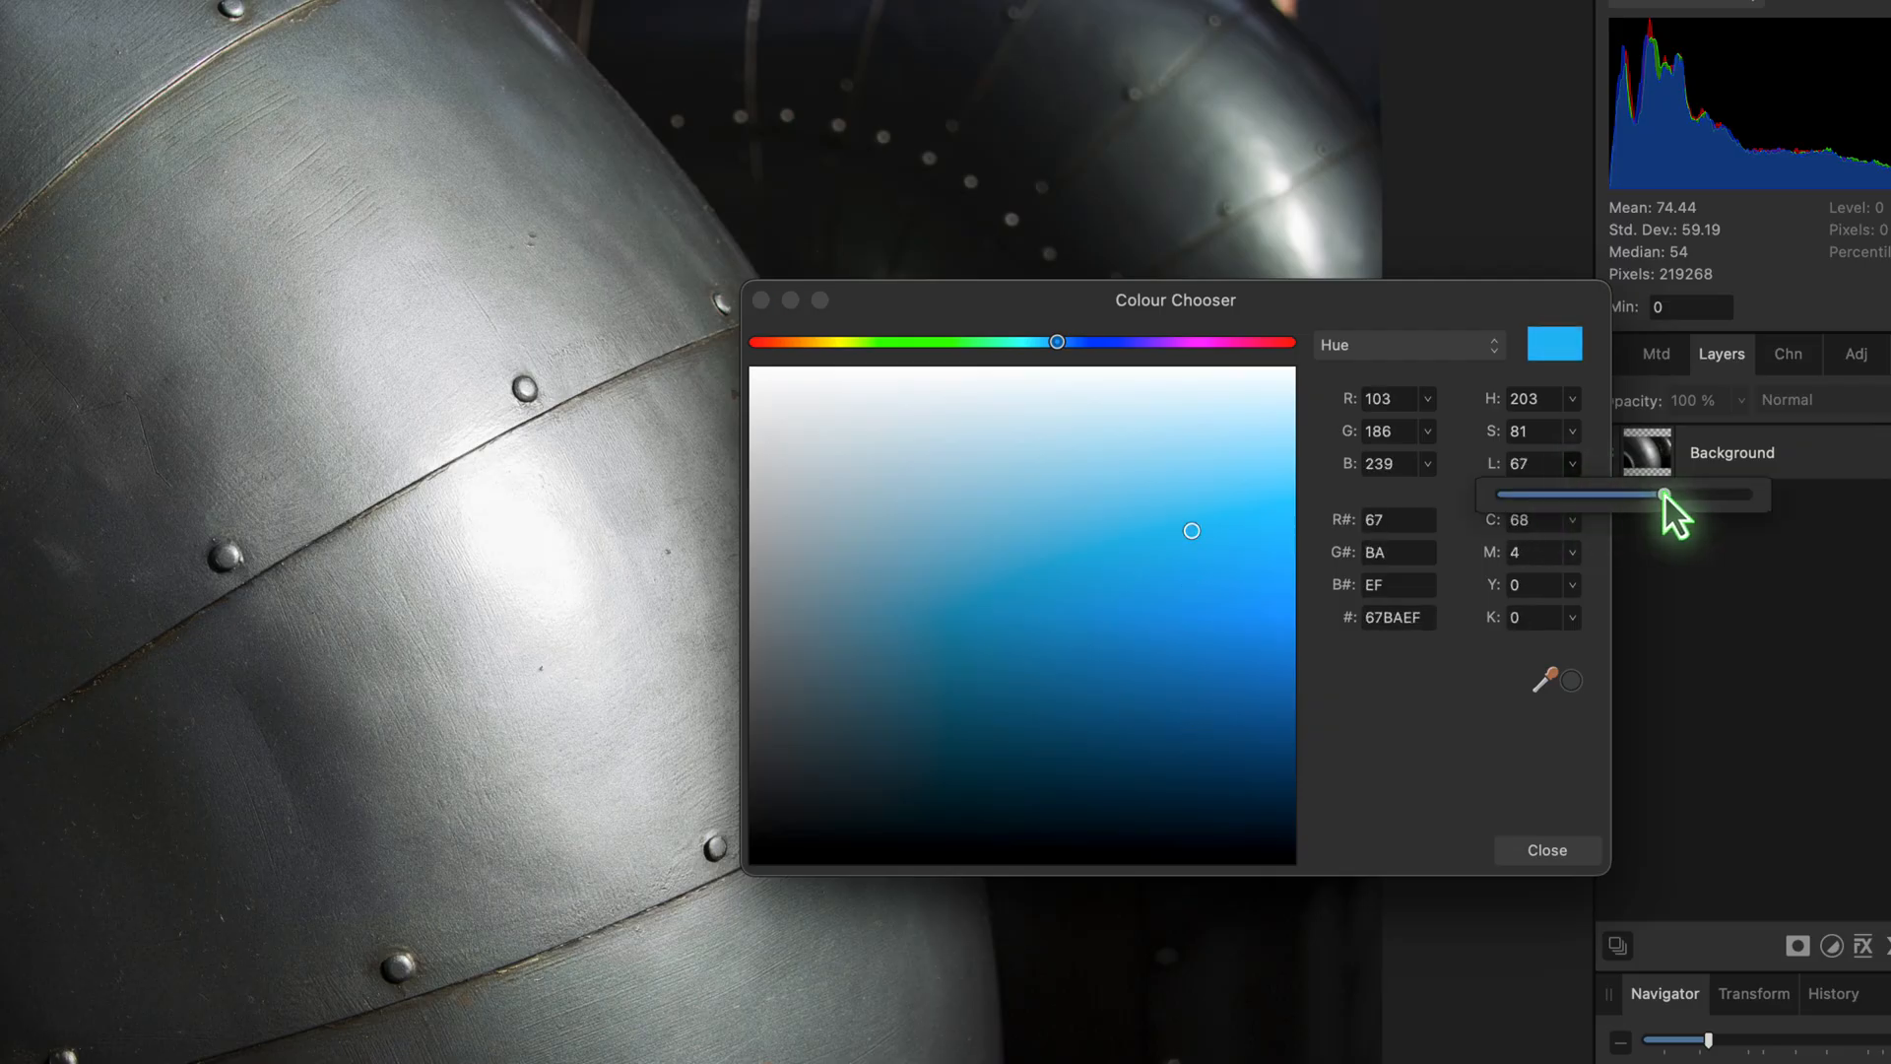
Step: Try pale and muted blue-grey shades, settling on vivid light blue #3CA8EC
drag(1676, 495, 1607, 495)
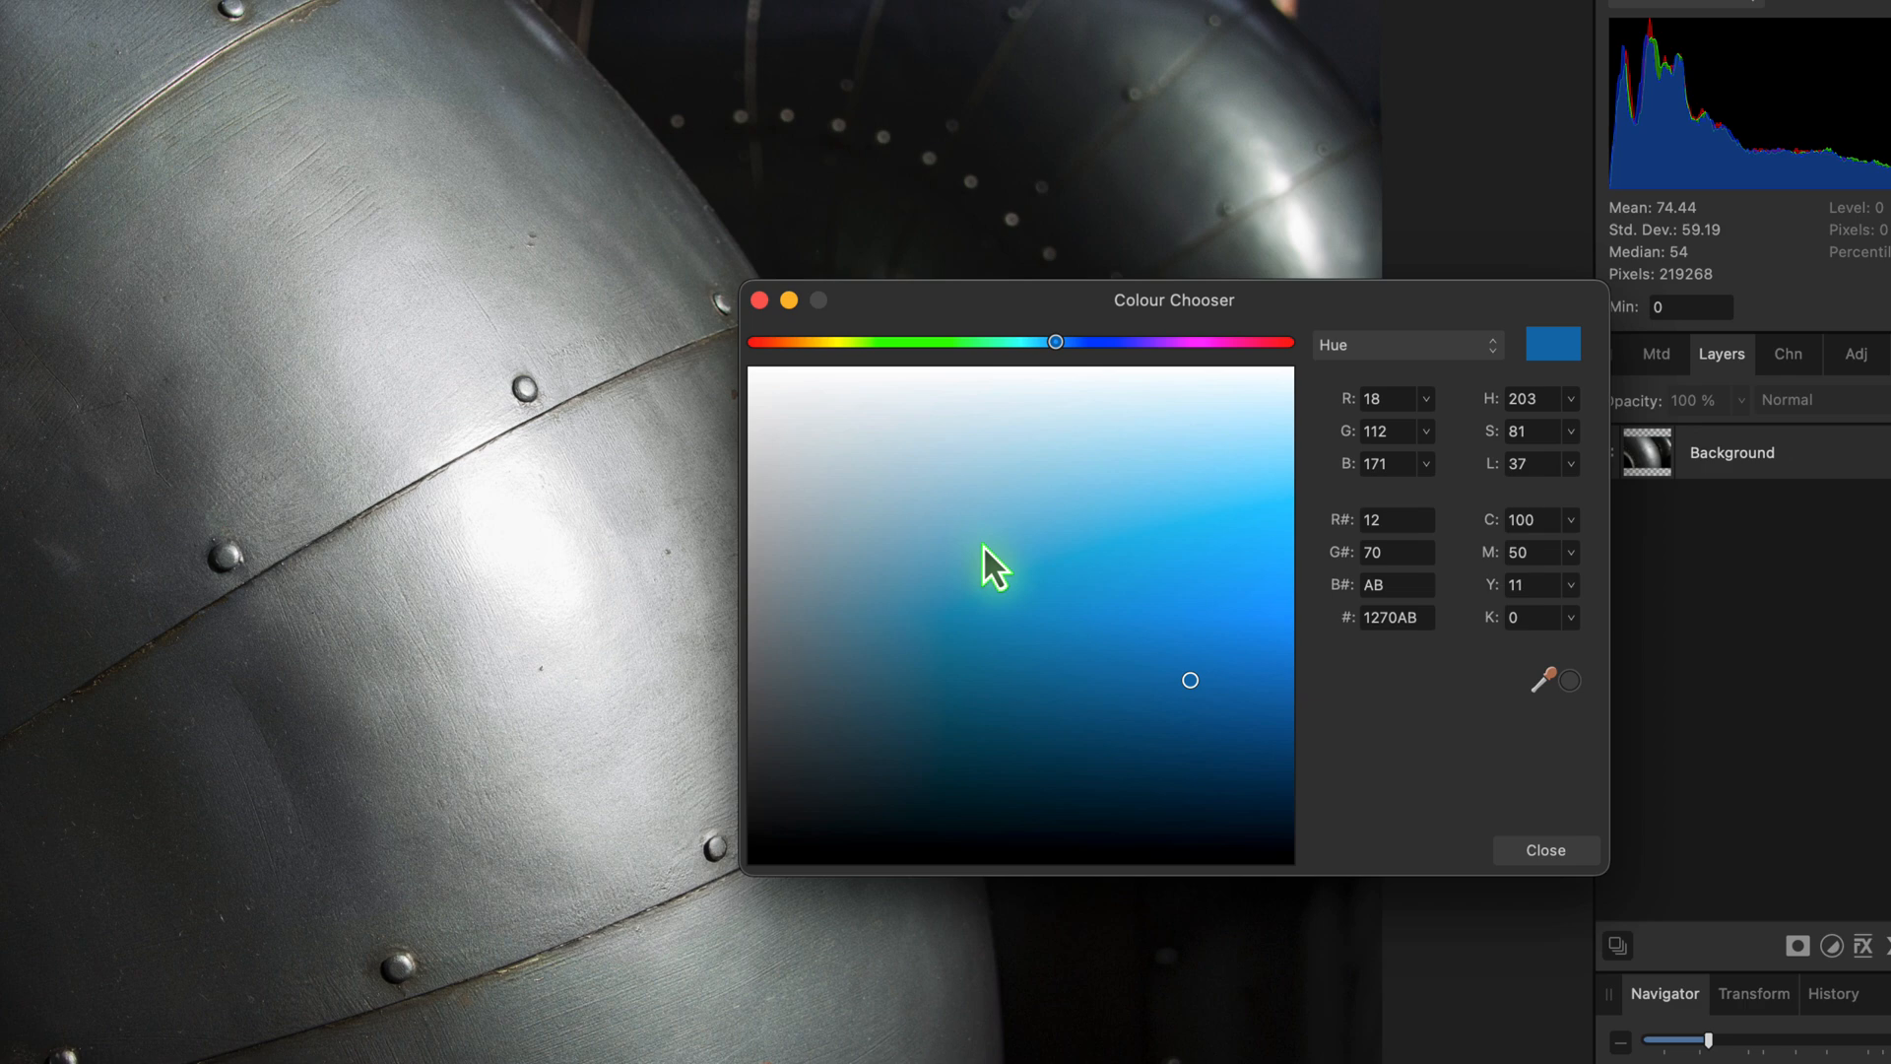
click(829, 463)
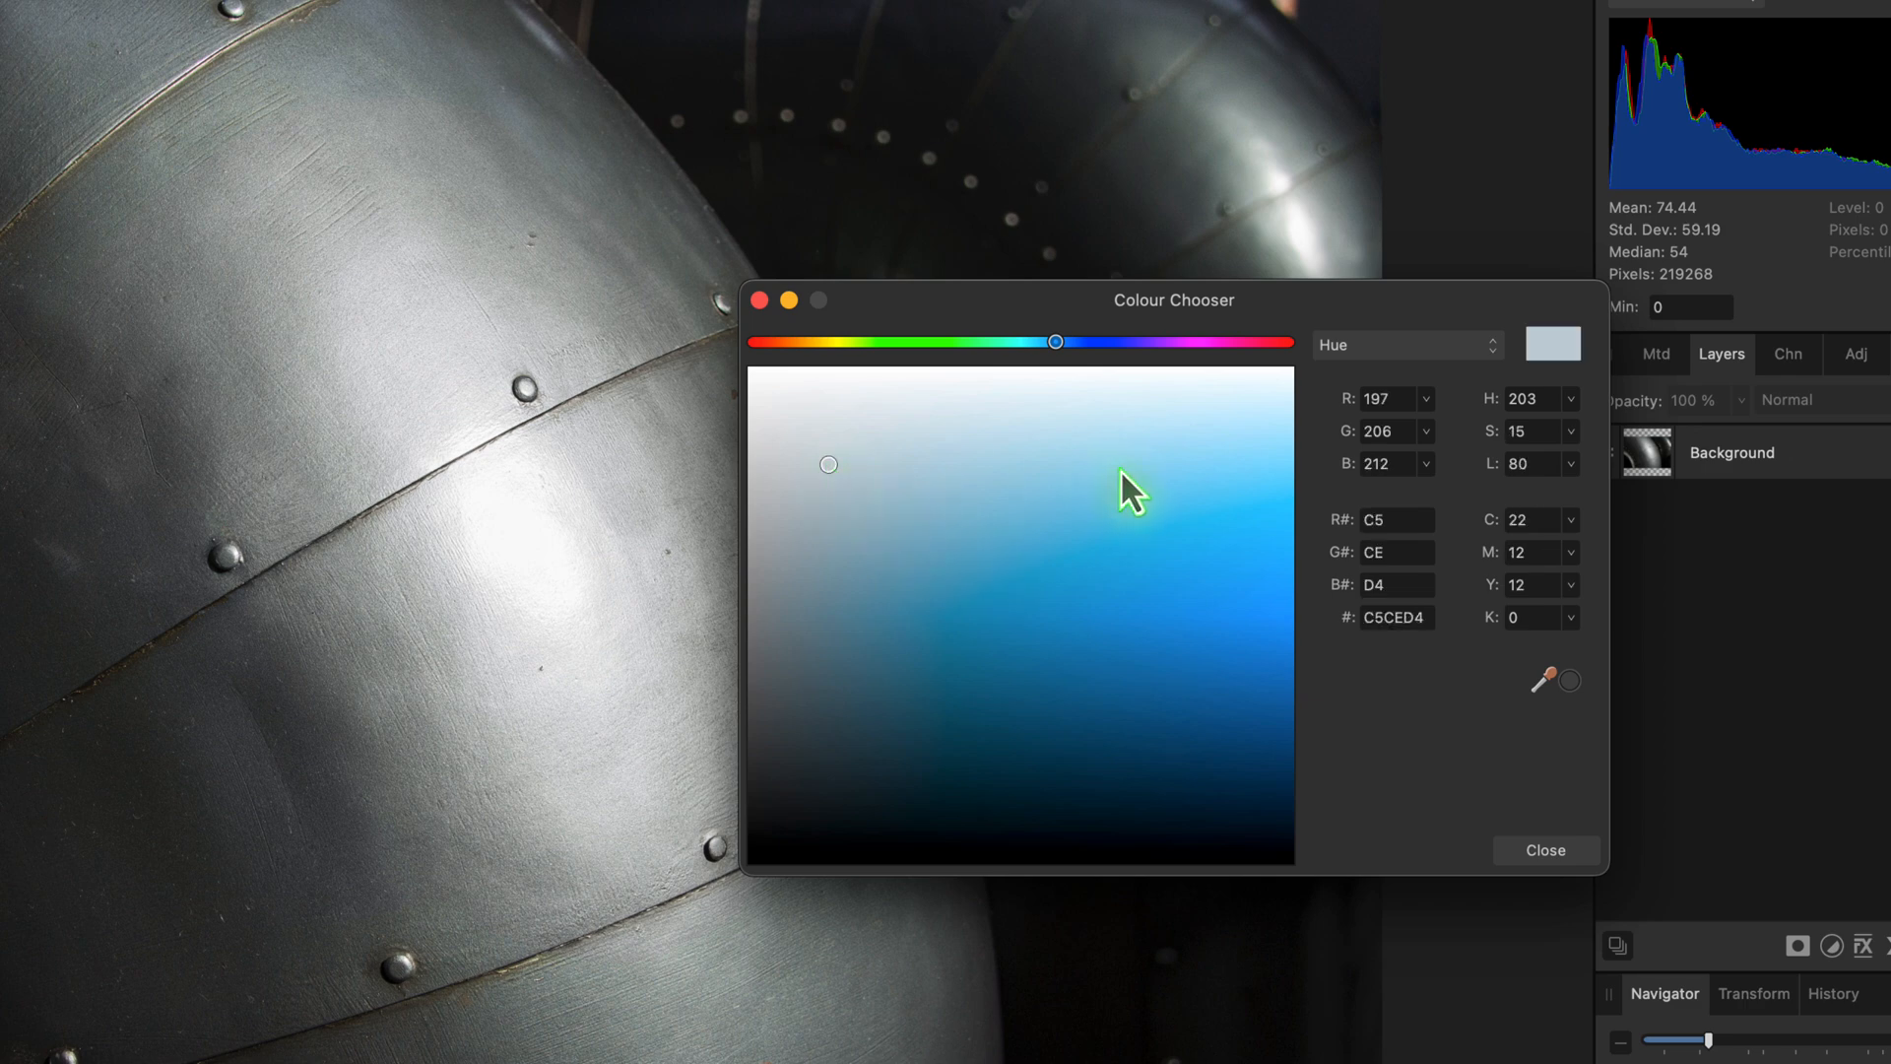
click(882, 699)
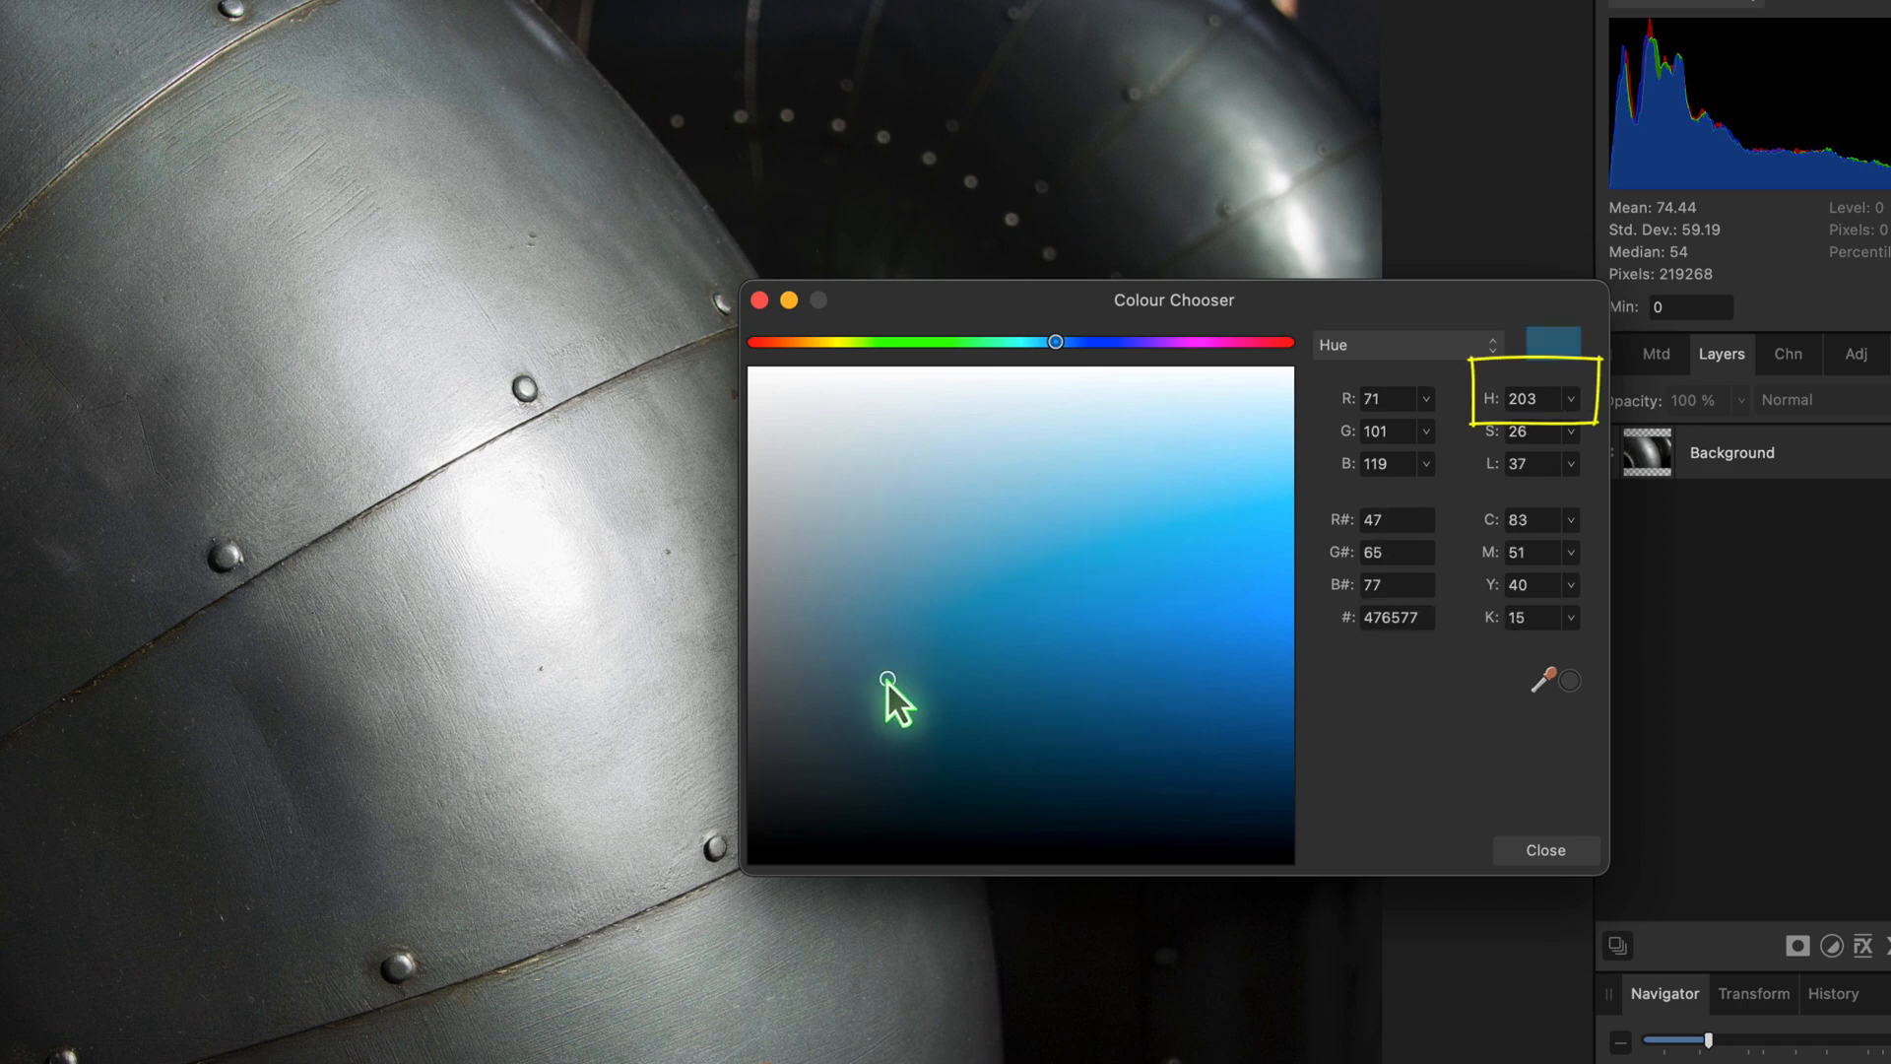
click(1196, 575)
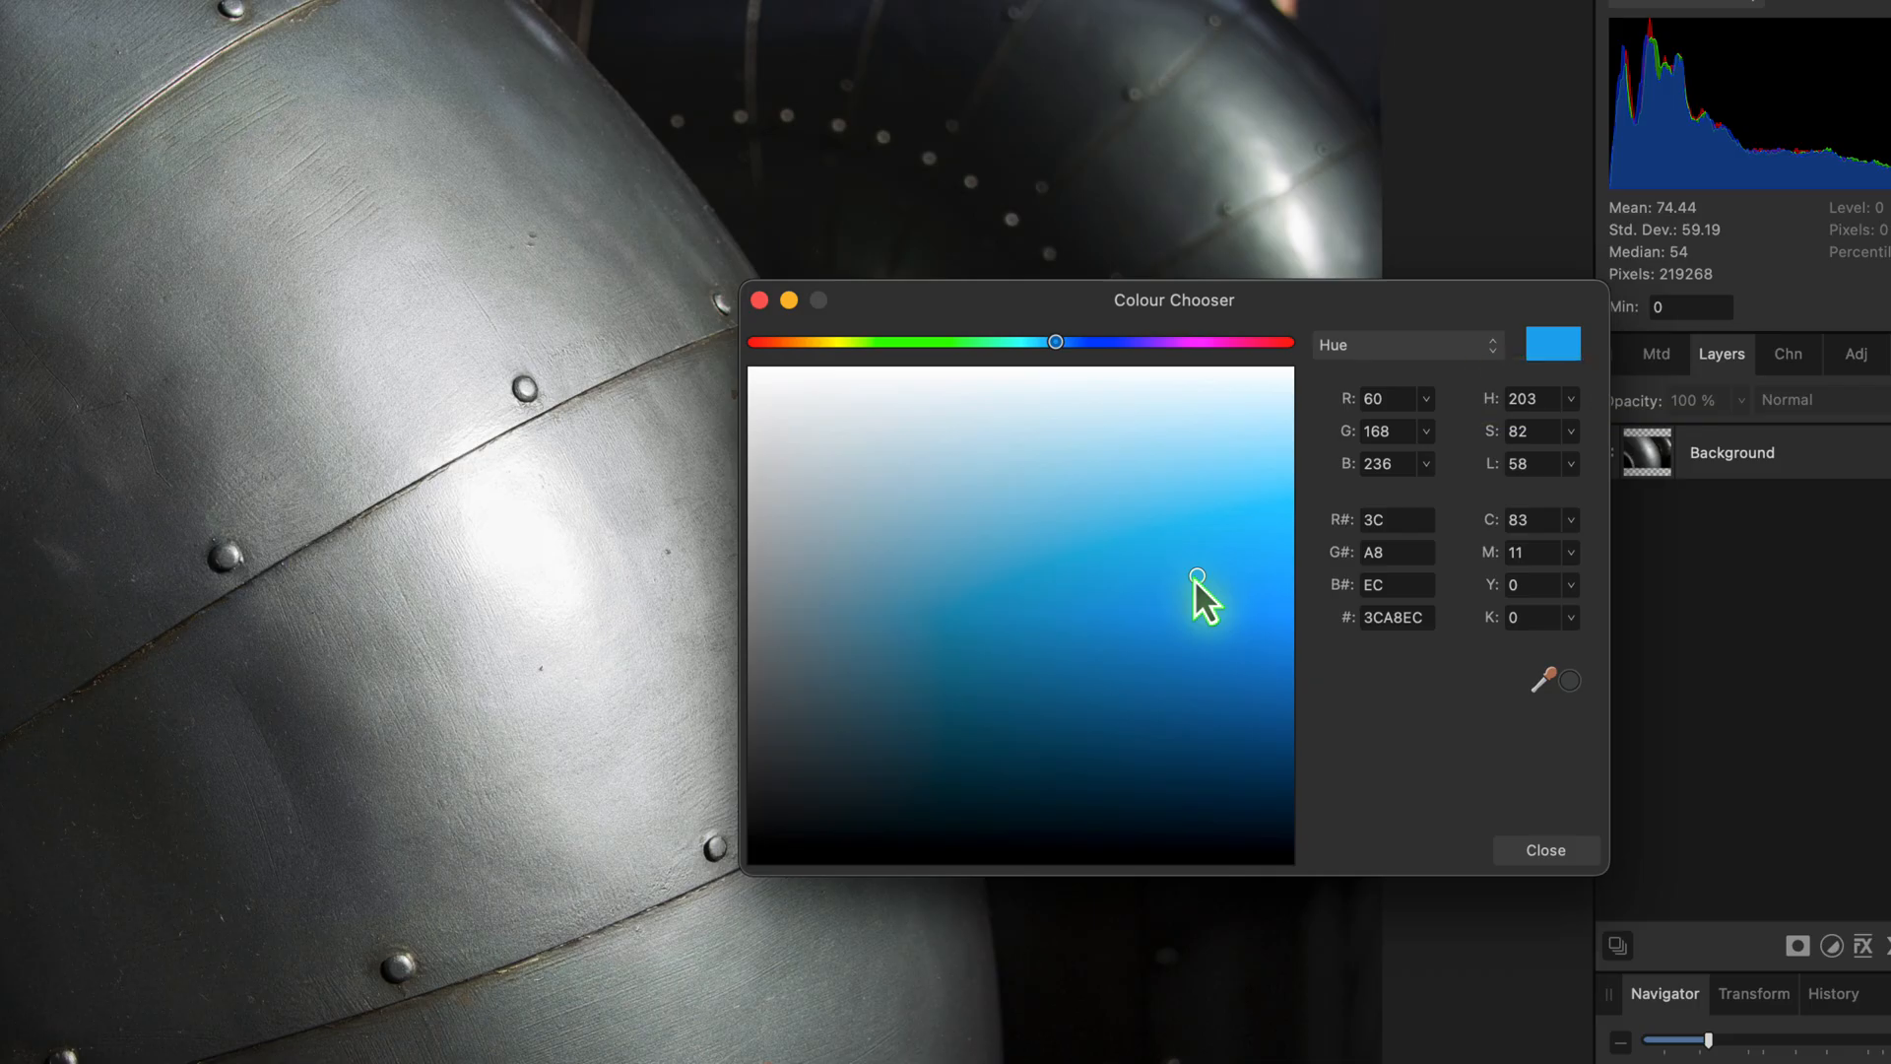
mouse_move(1059, 362)
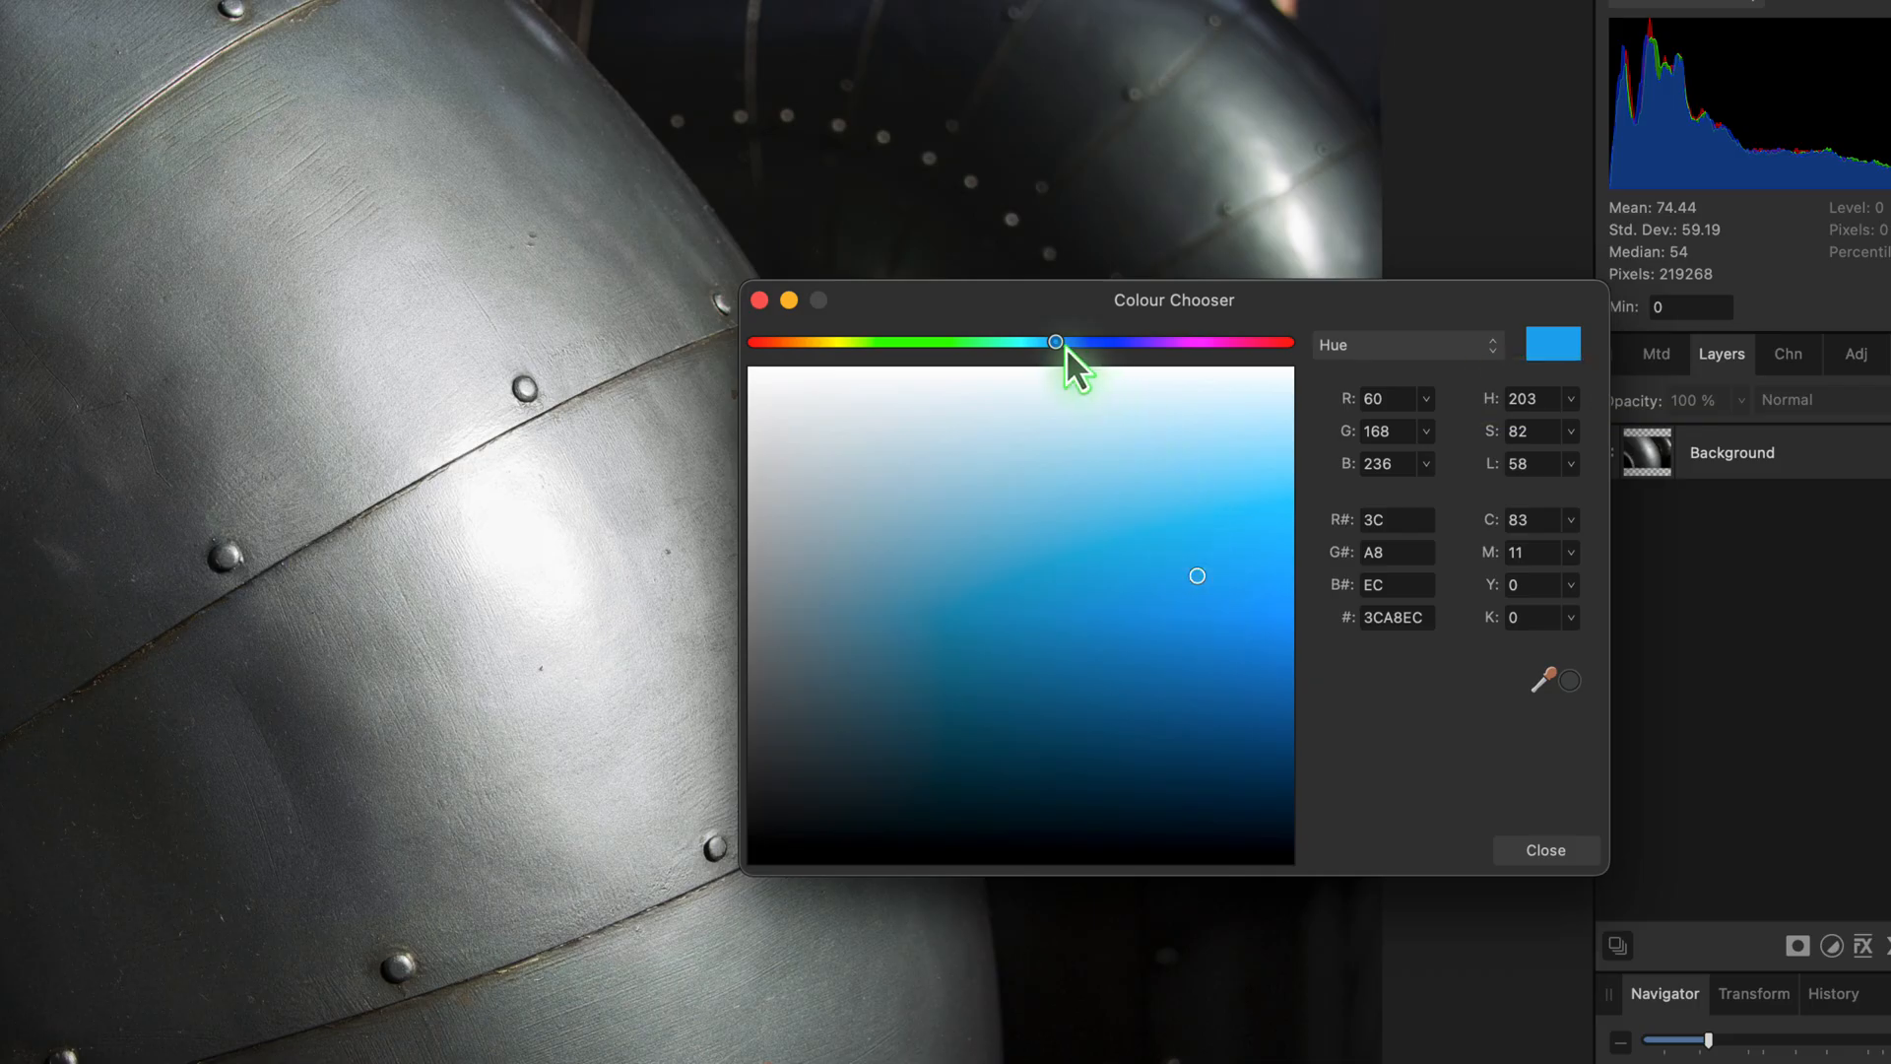
Step: Shift the hue to 224 for a deeper blue #3C6CEC and close the chooser
drag(1055, 341, 1066, 341)
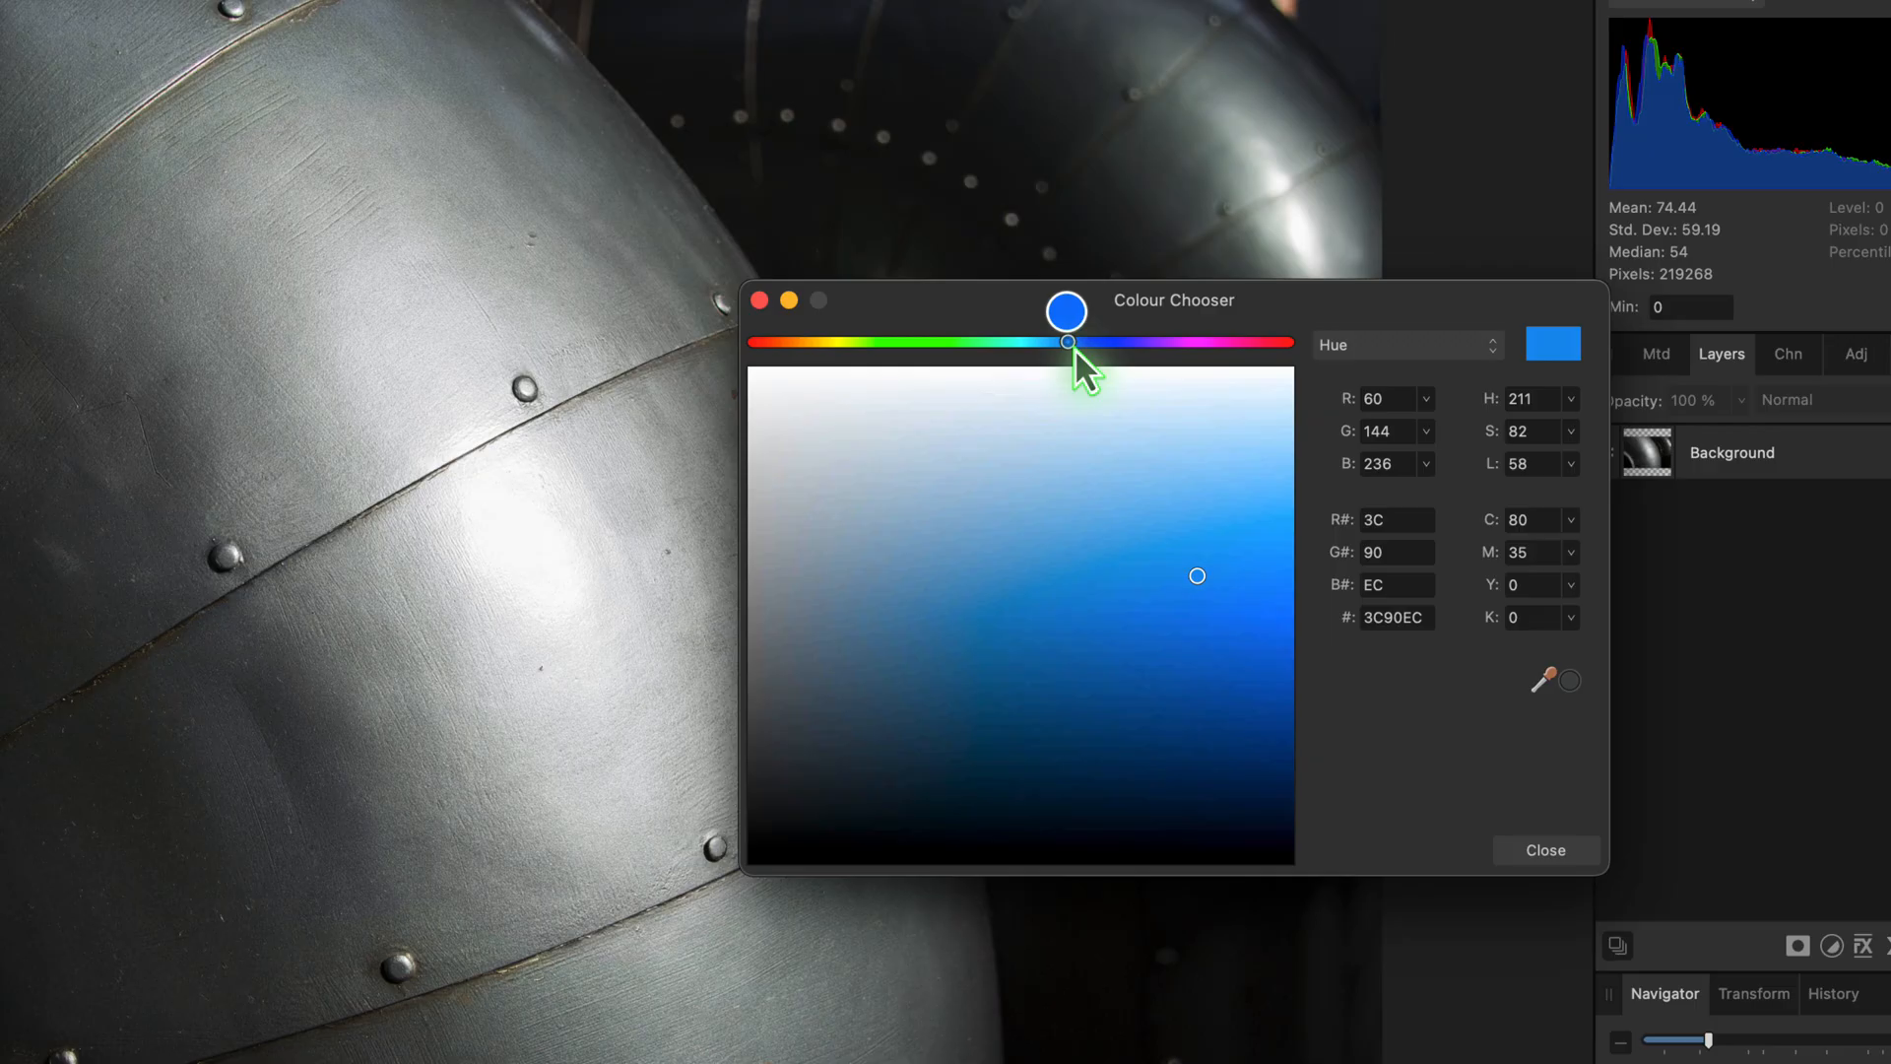
drag(1065, 340, 1093, 341)
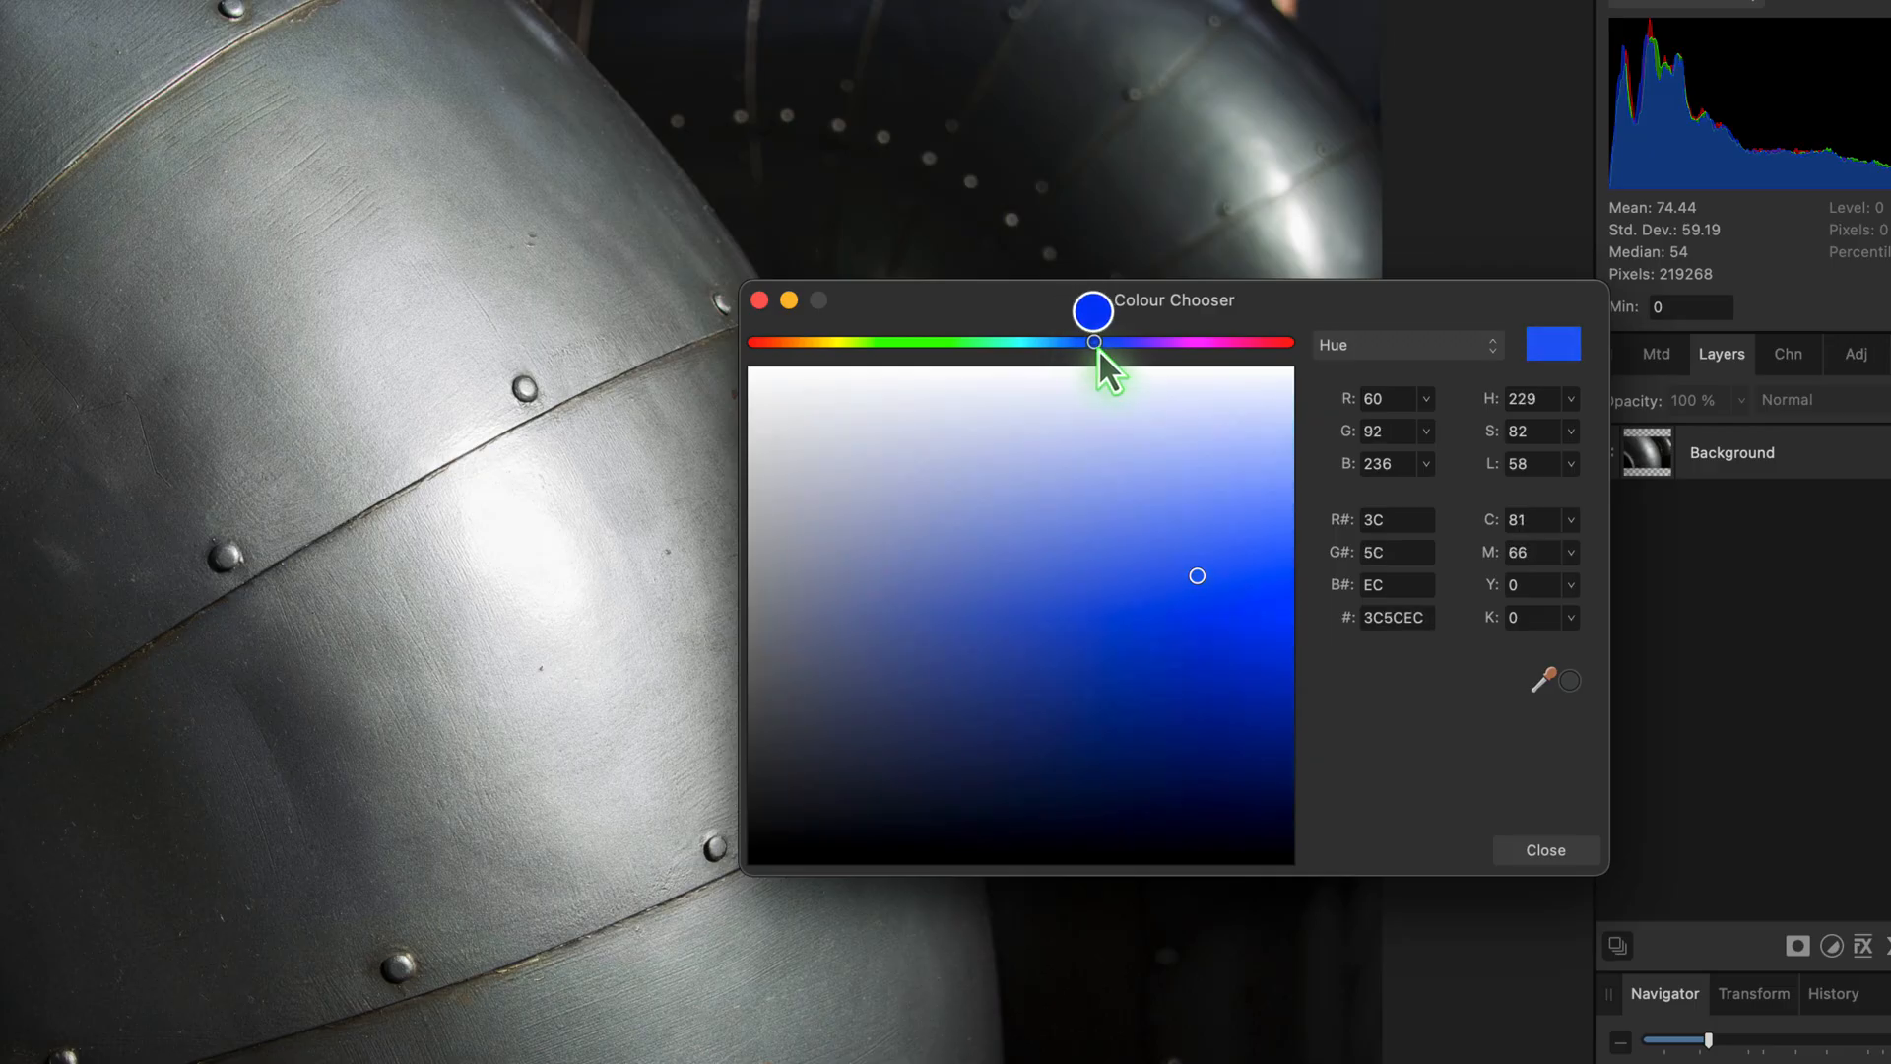
drag(1092, 341, 1083, 341)
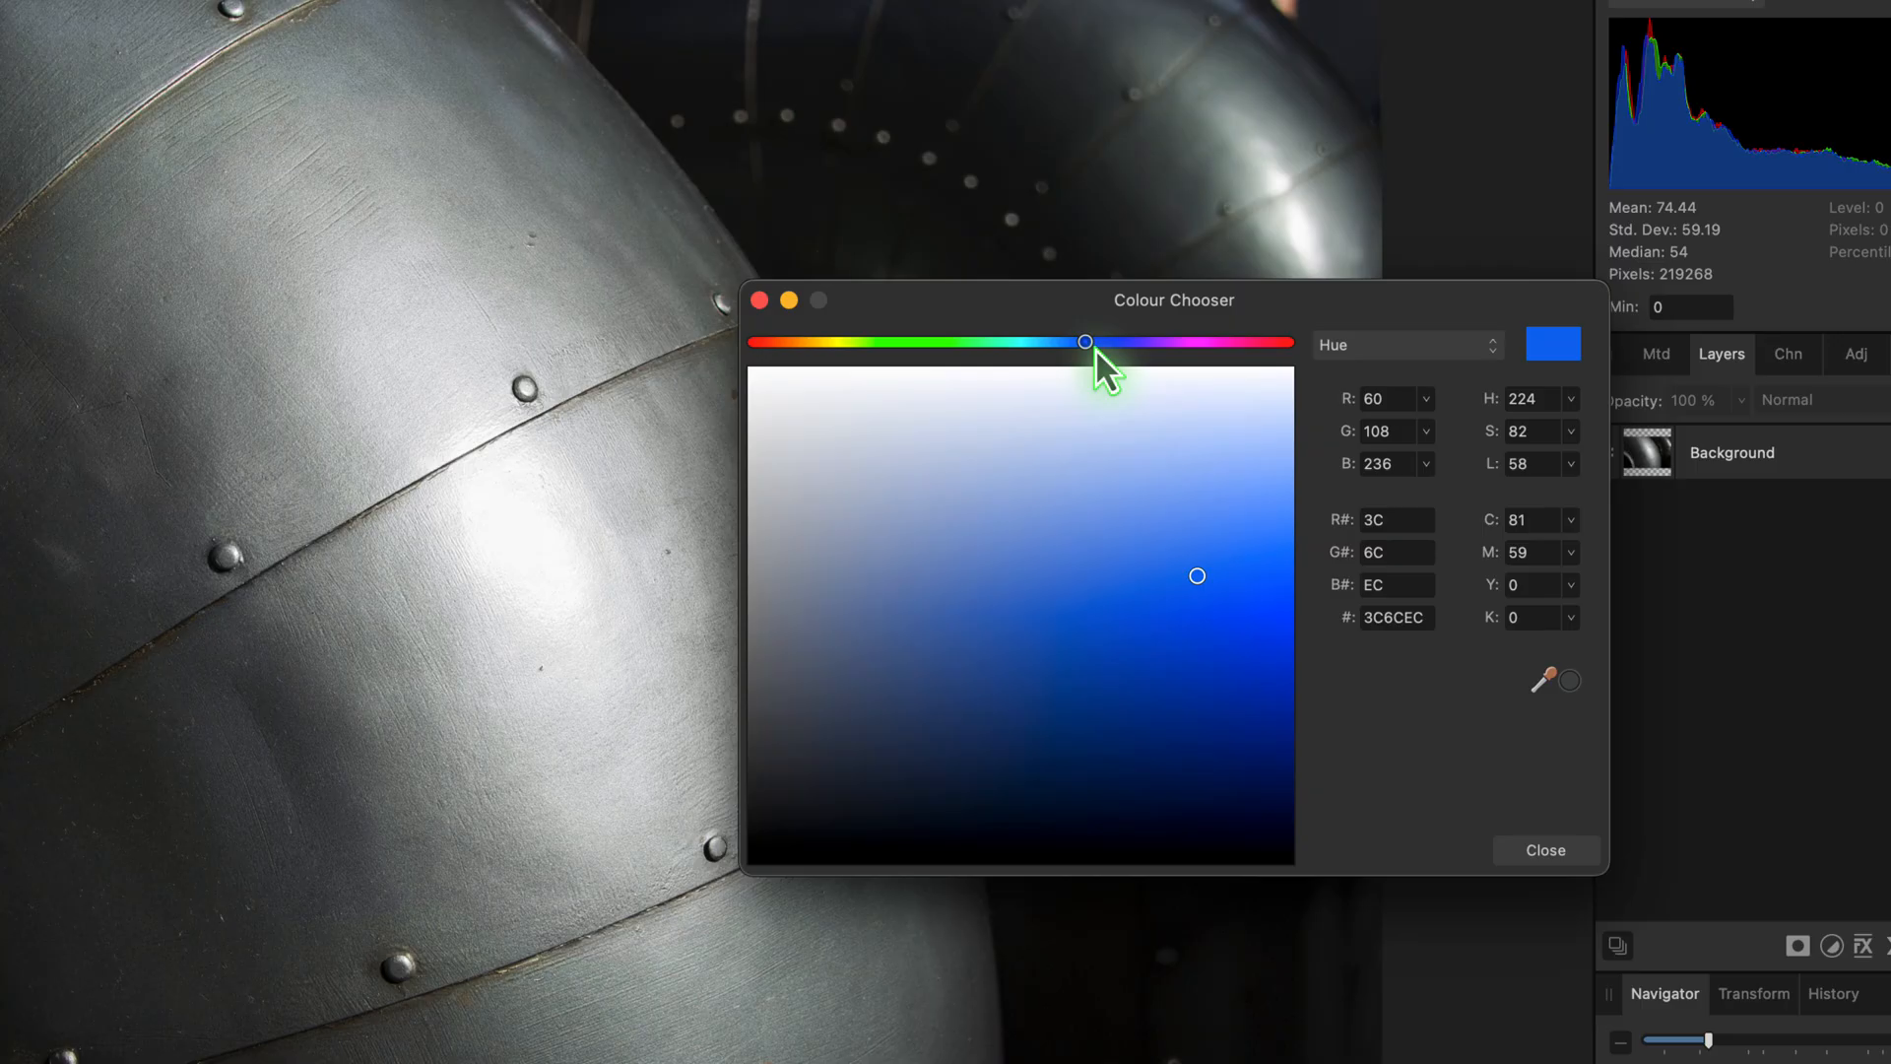
click(1545, 851)
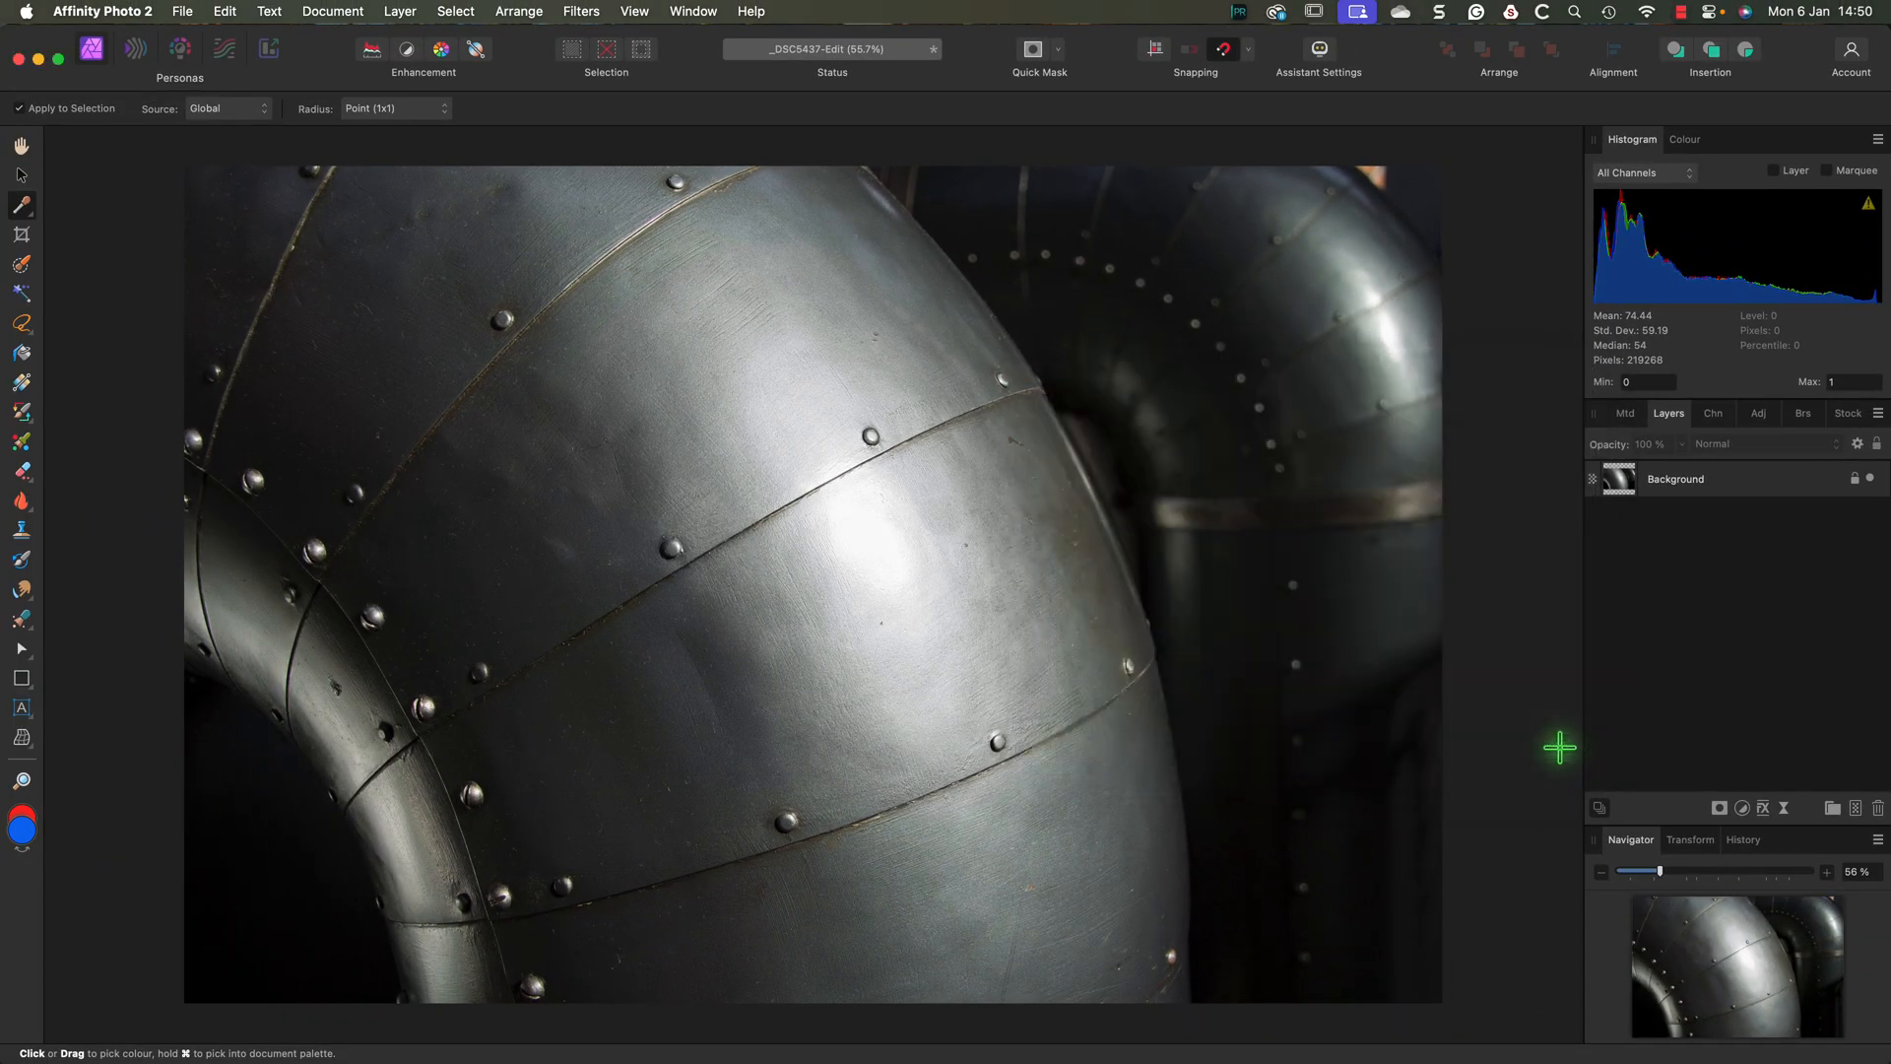
mouse_move(1645, 736)
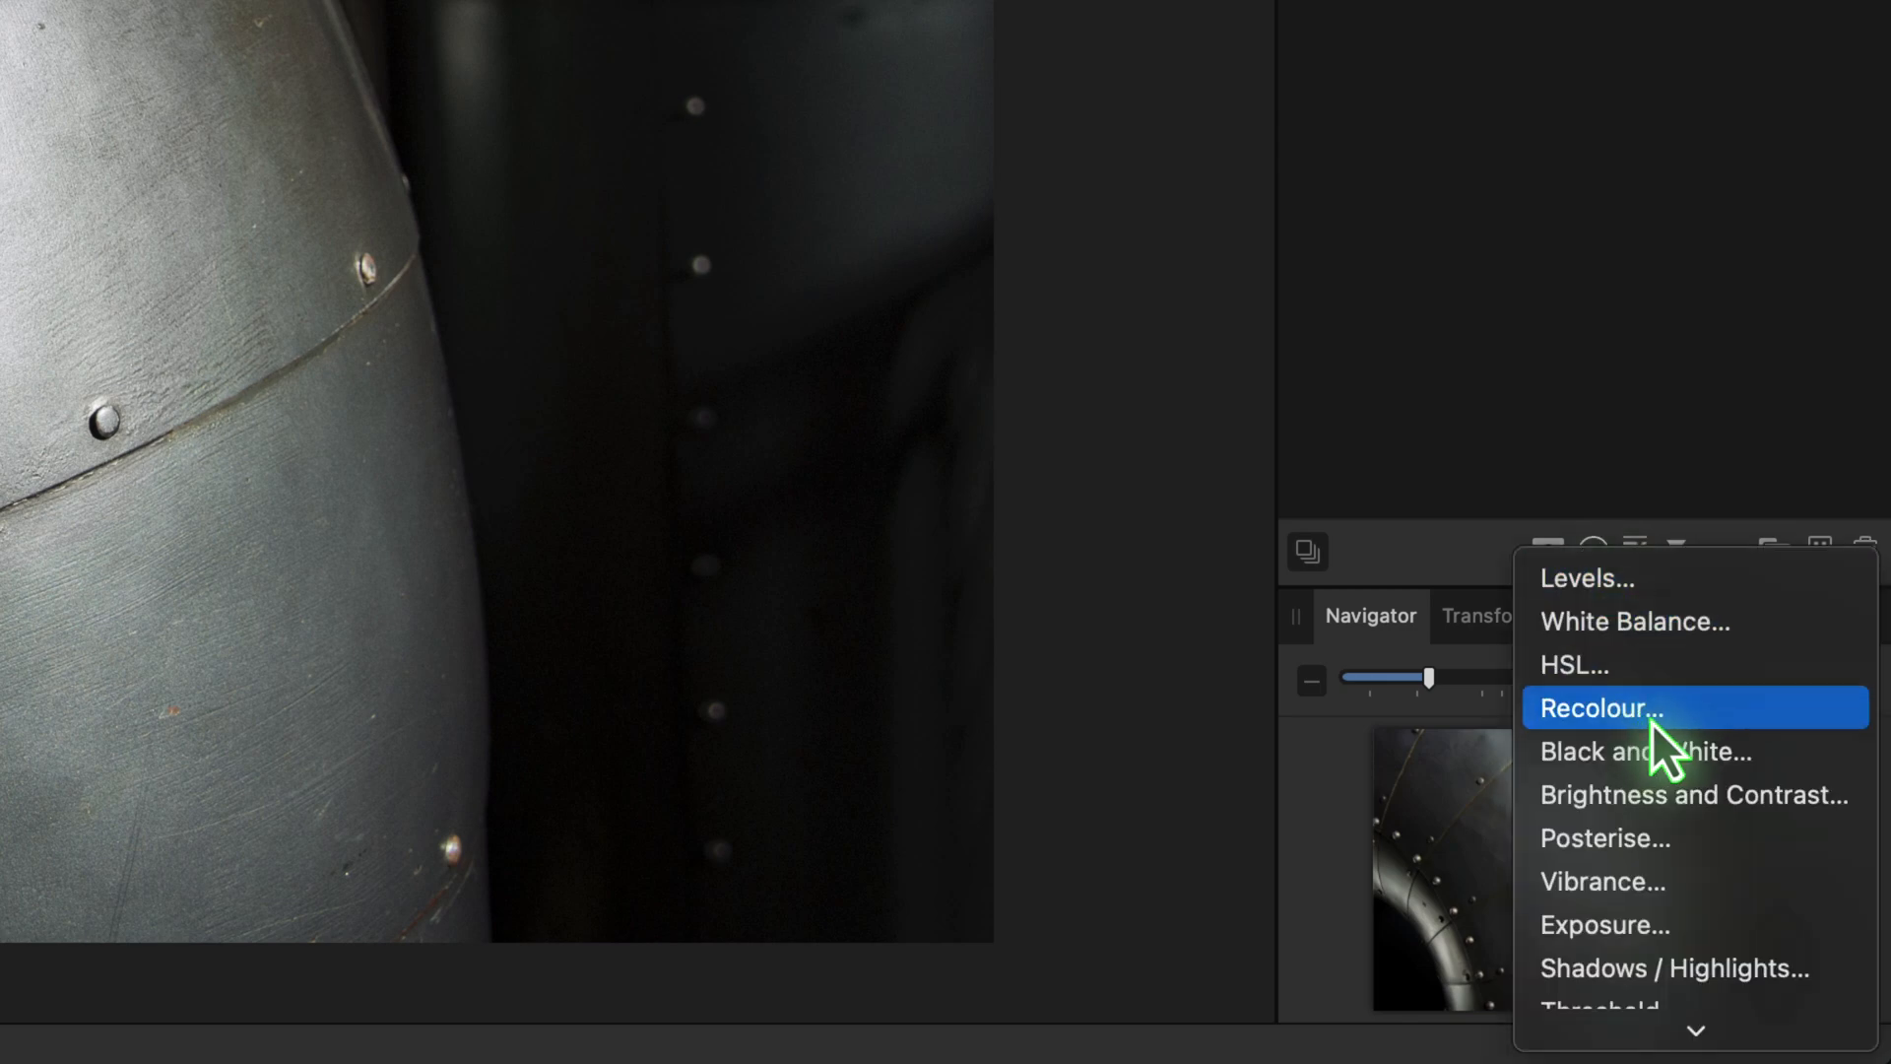
Step: Add a Recolour adjustment layer and nudge its hue toward orange, about 30°
click(1649, 707)
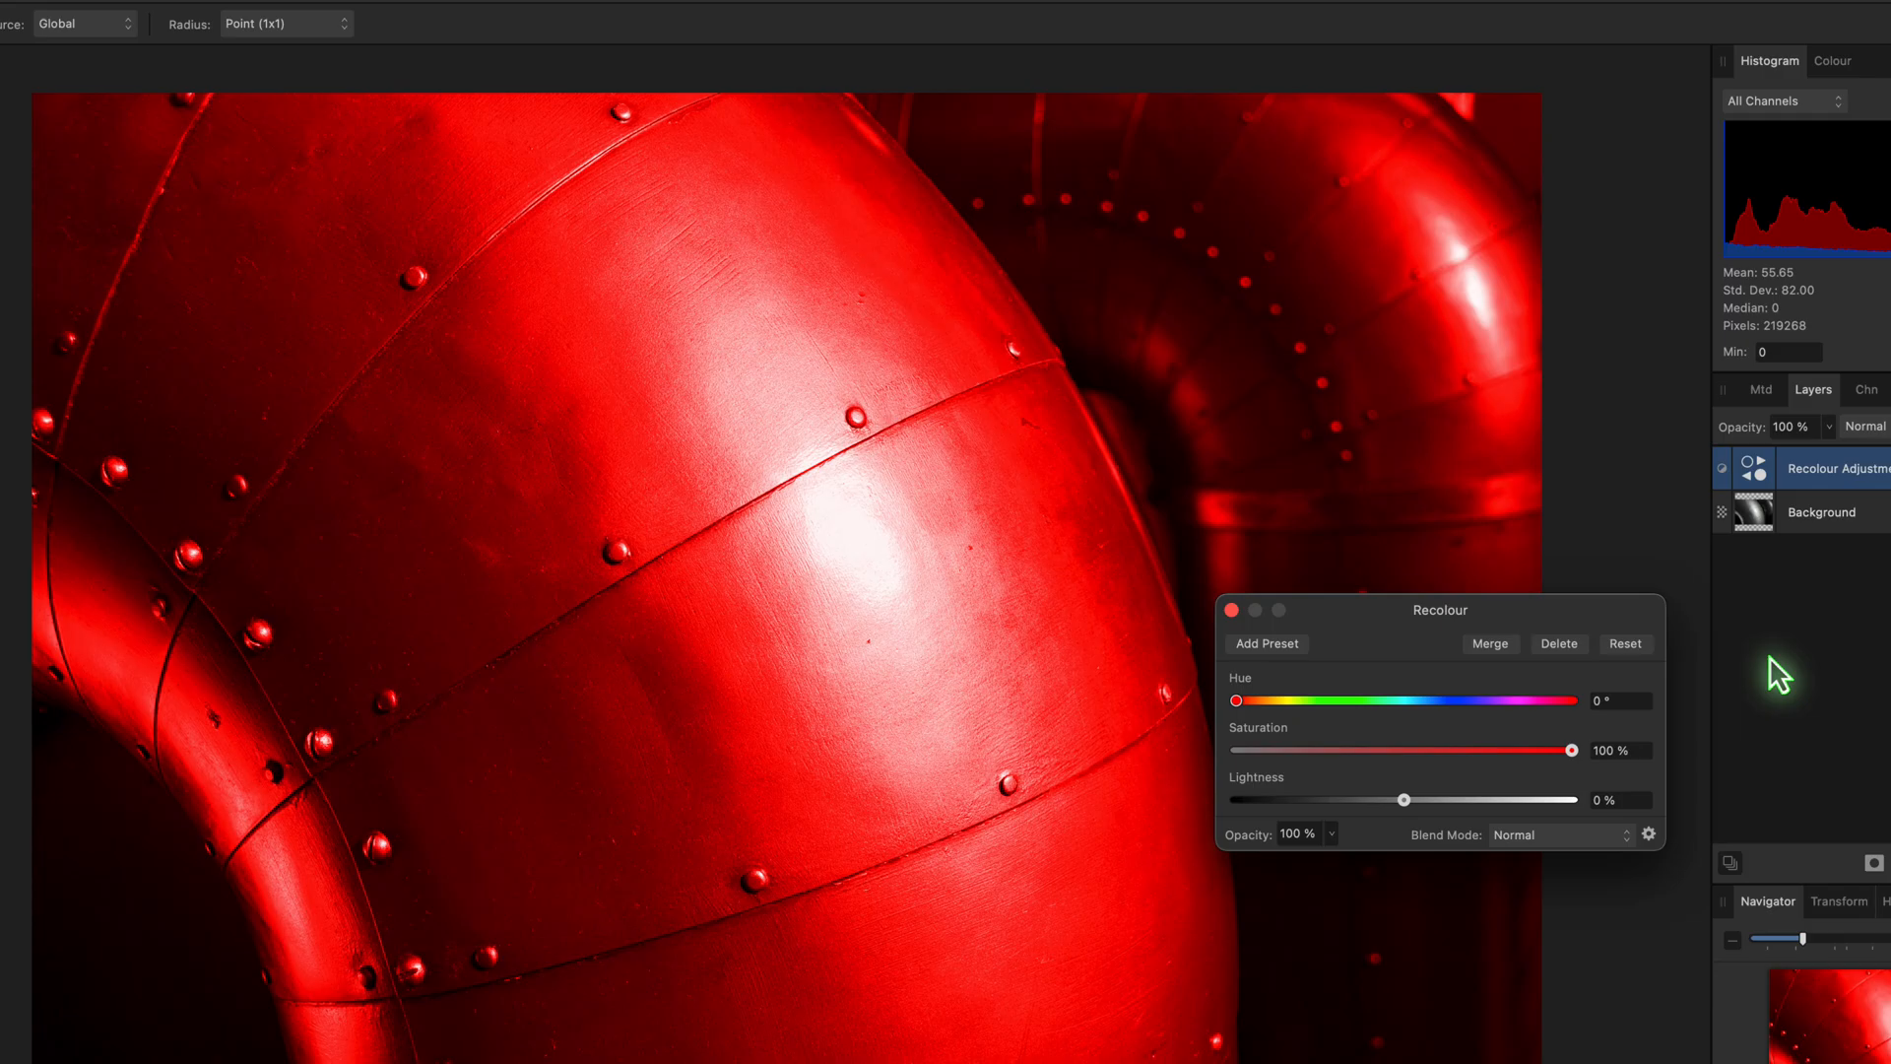
drag(1235, 701, 1267, 701)
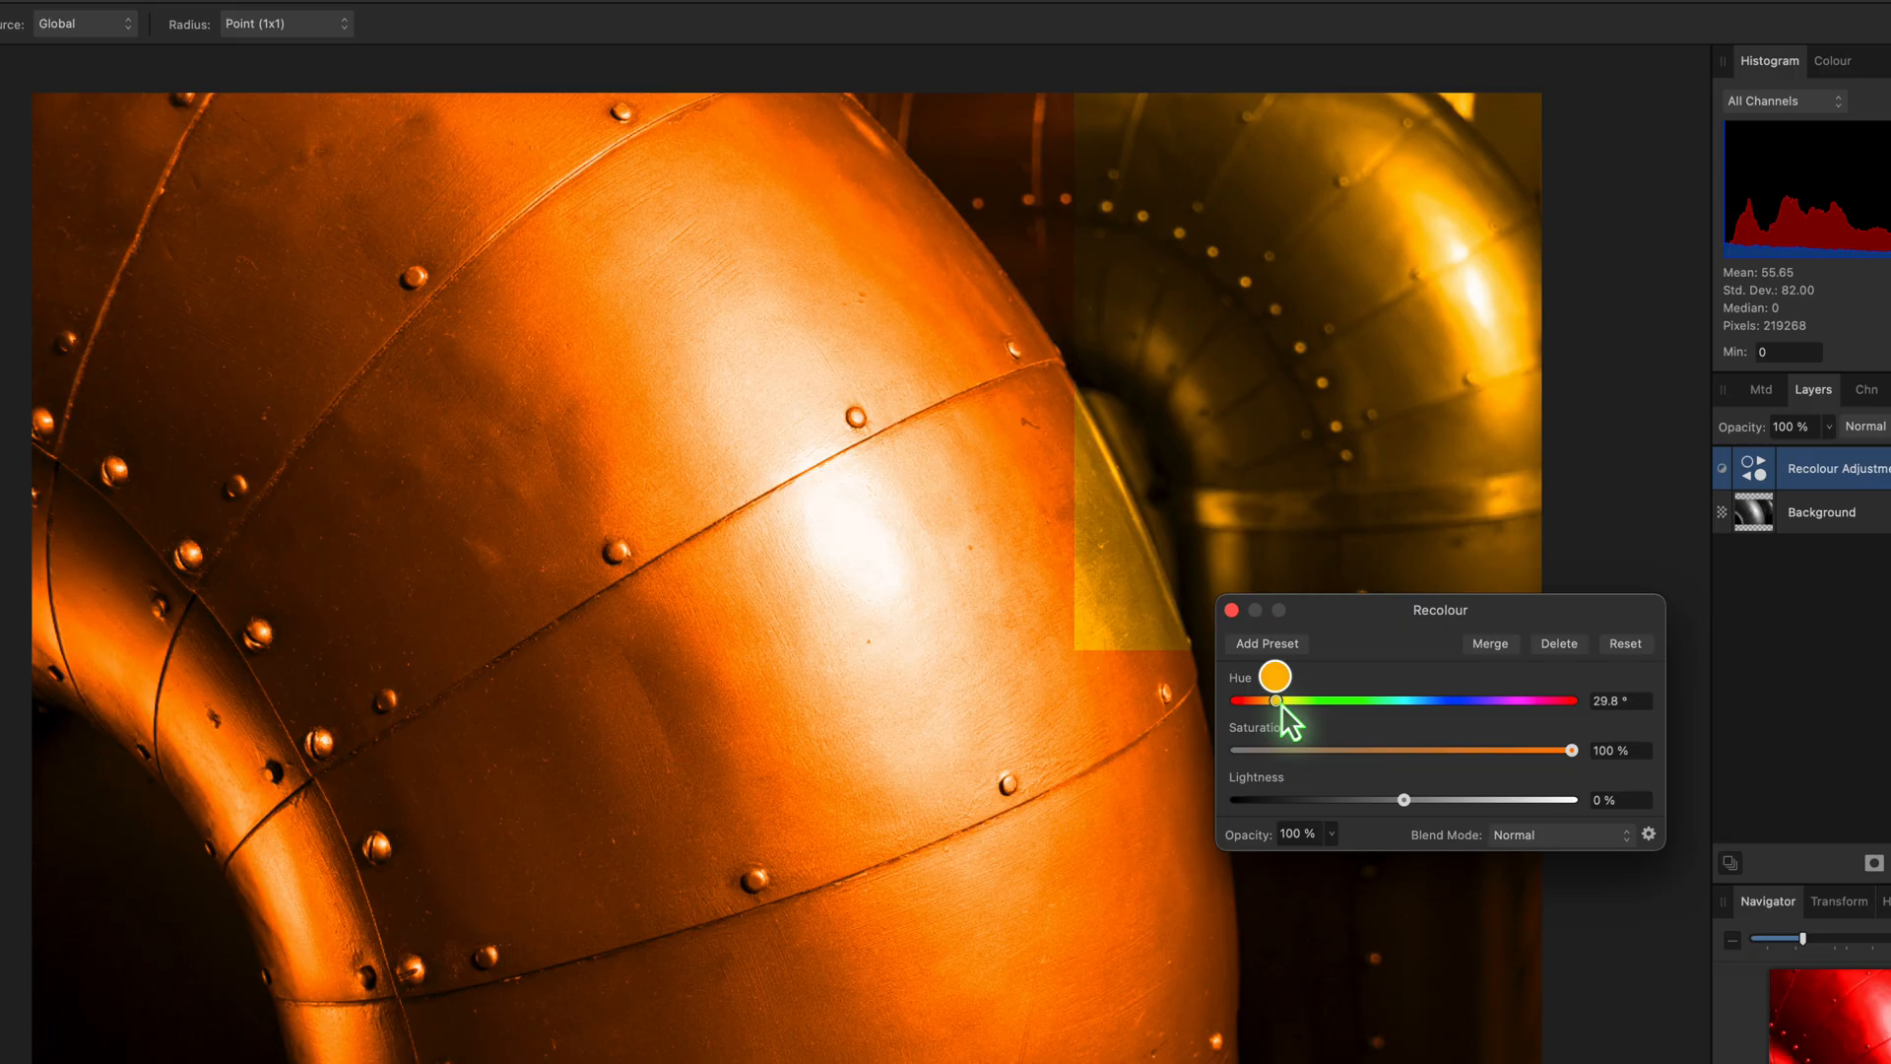
Step: Set Recolour hue to about 236° deep blue, test lower saturation, and restore 100%
drag(1270, 701, 1456, 701)
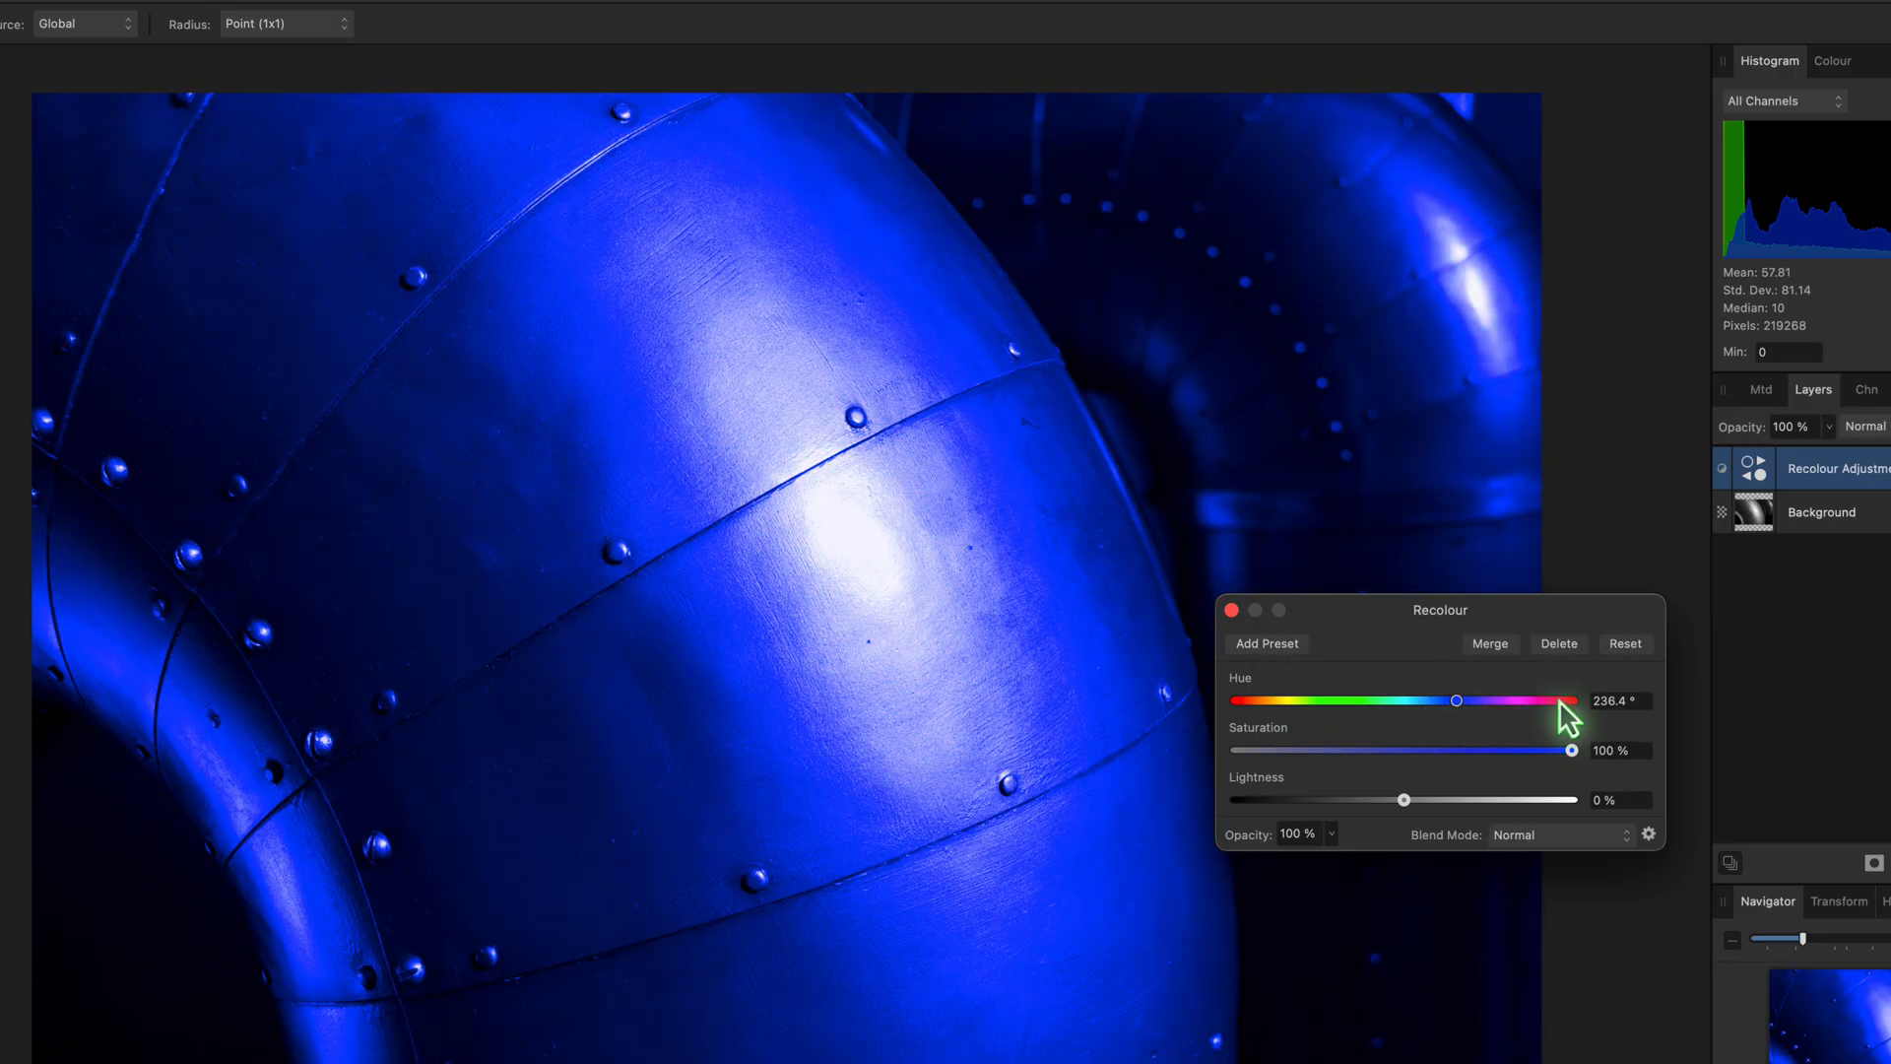
mouse_move(1626, 756)
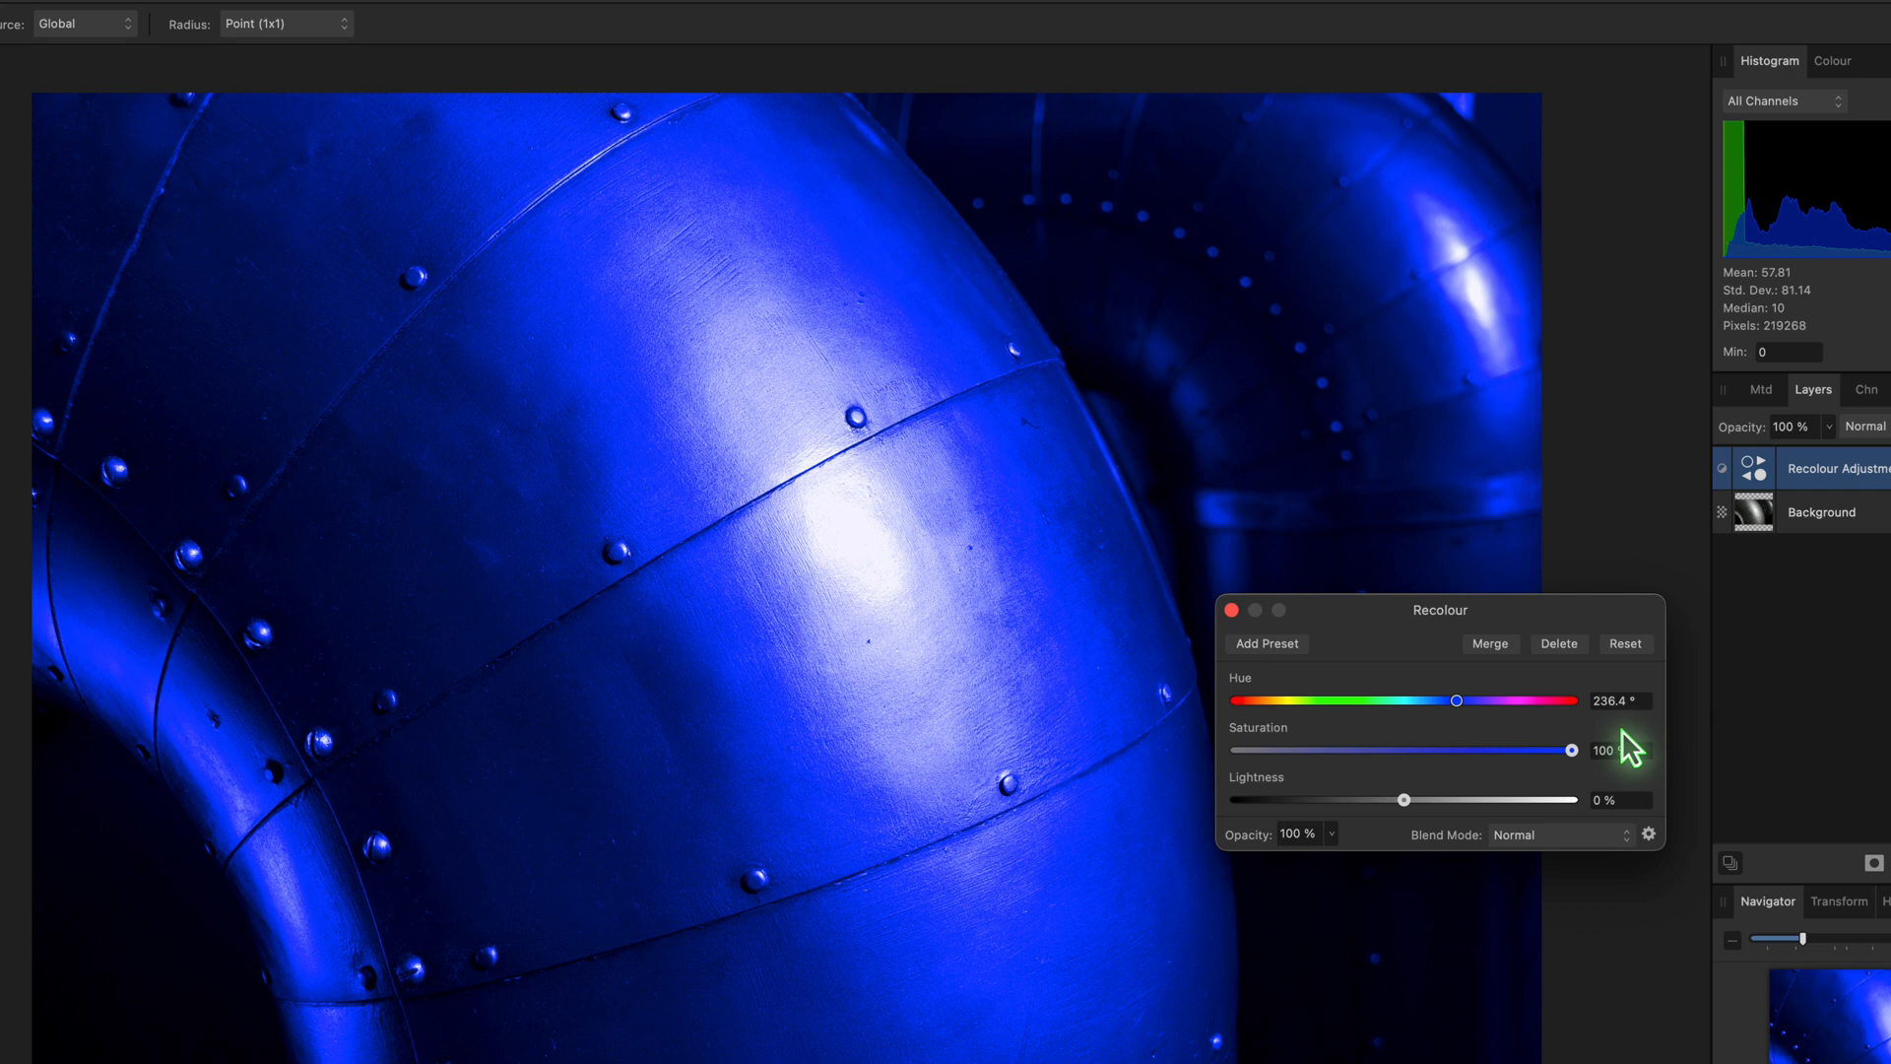
drag(1570, 751, 1550, 751)
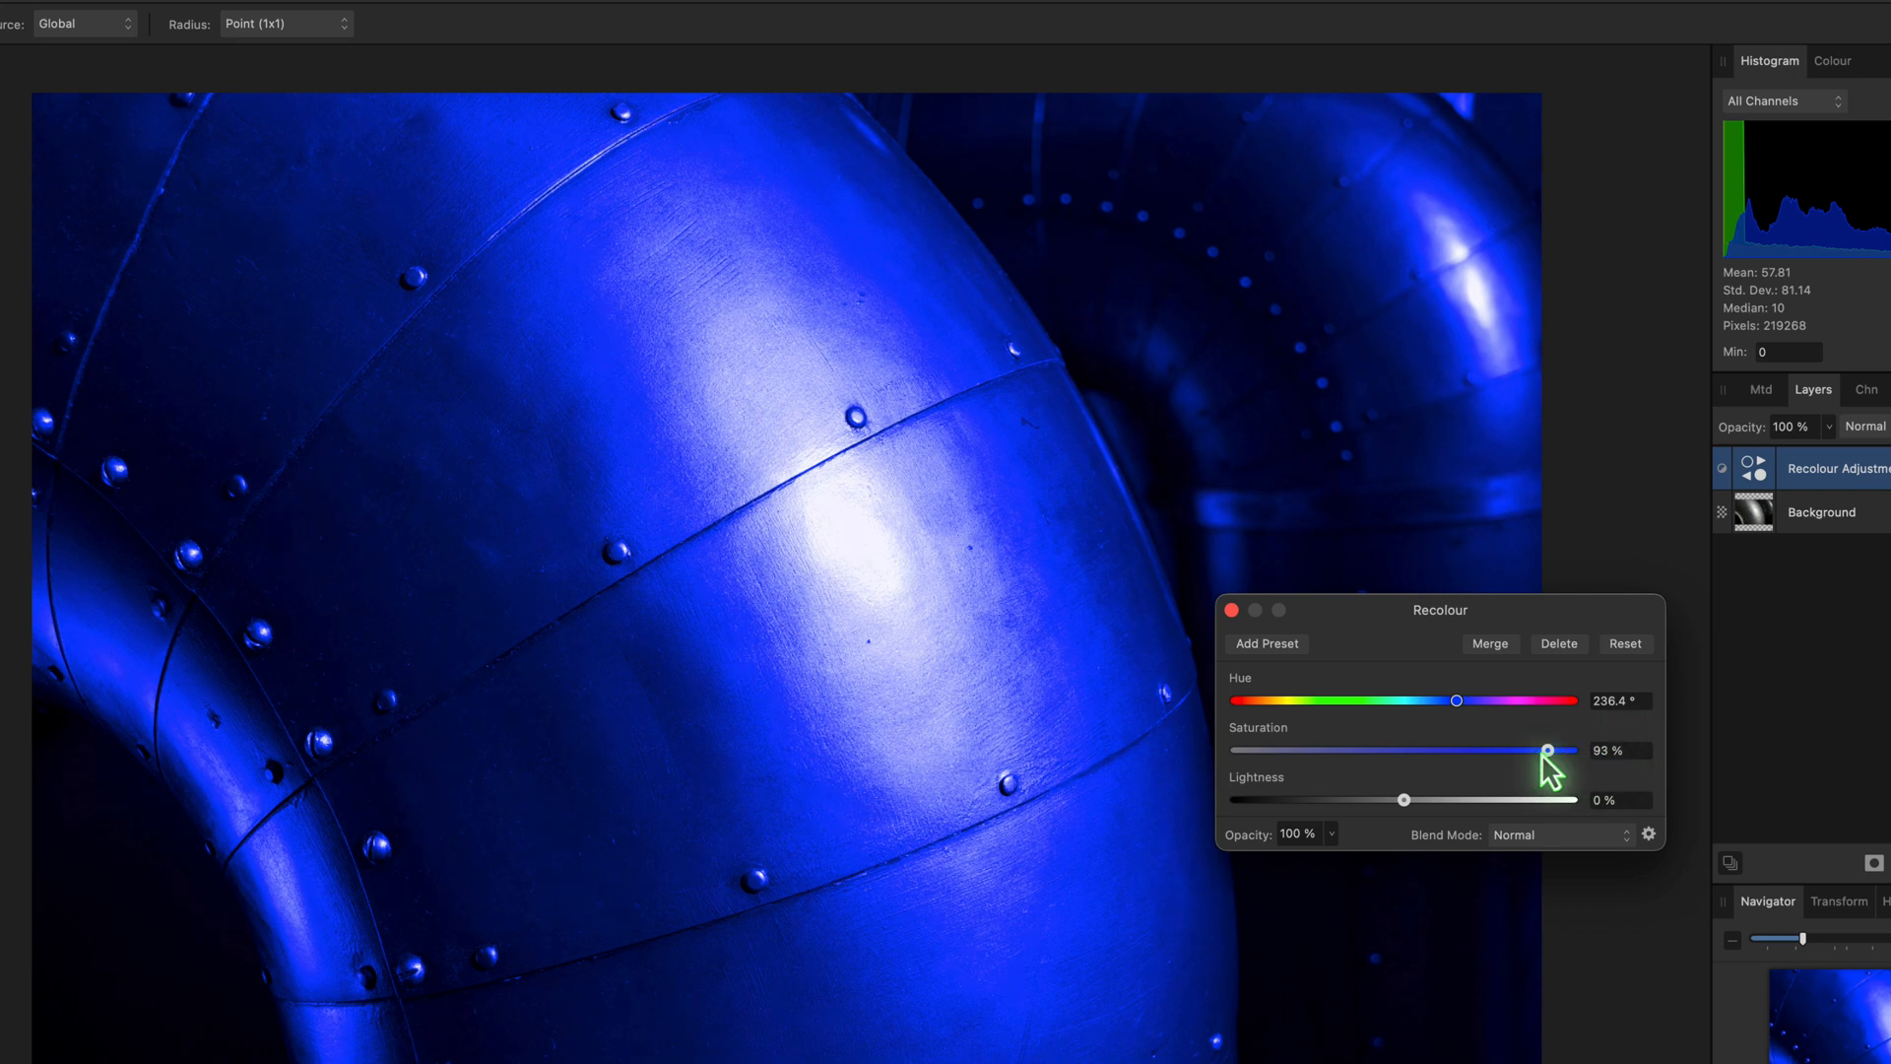
drag(1550, 748, 1312, 748)
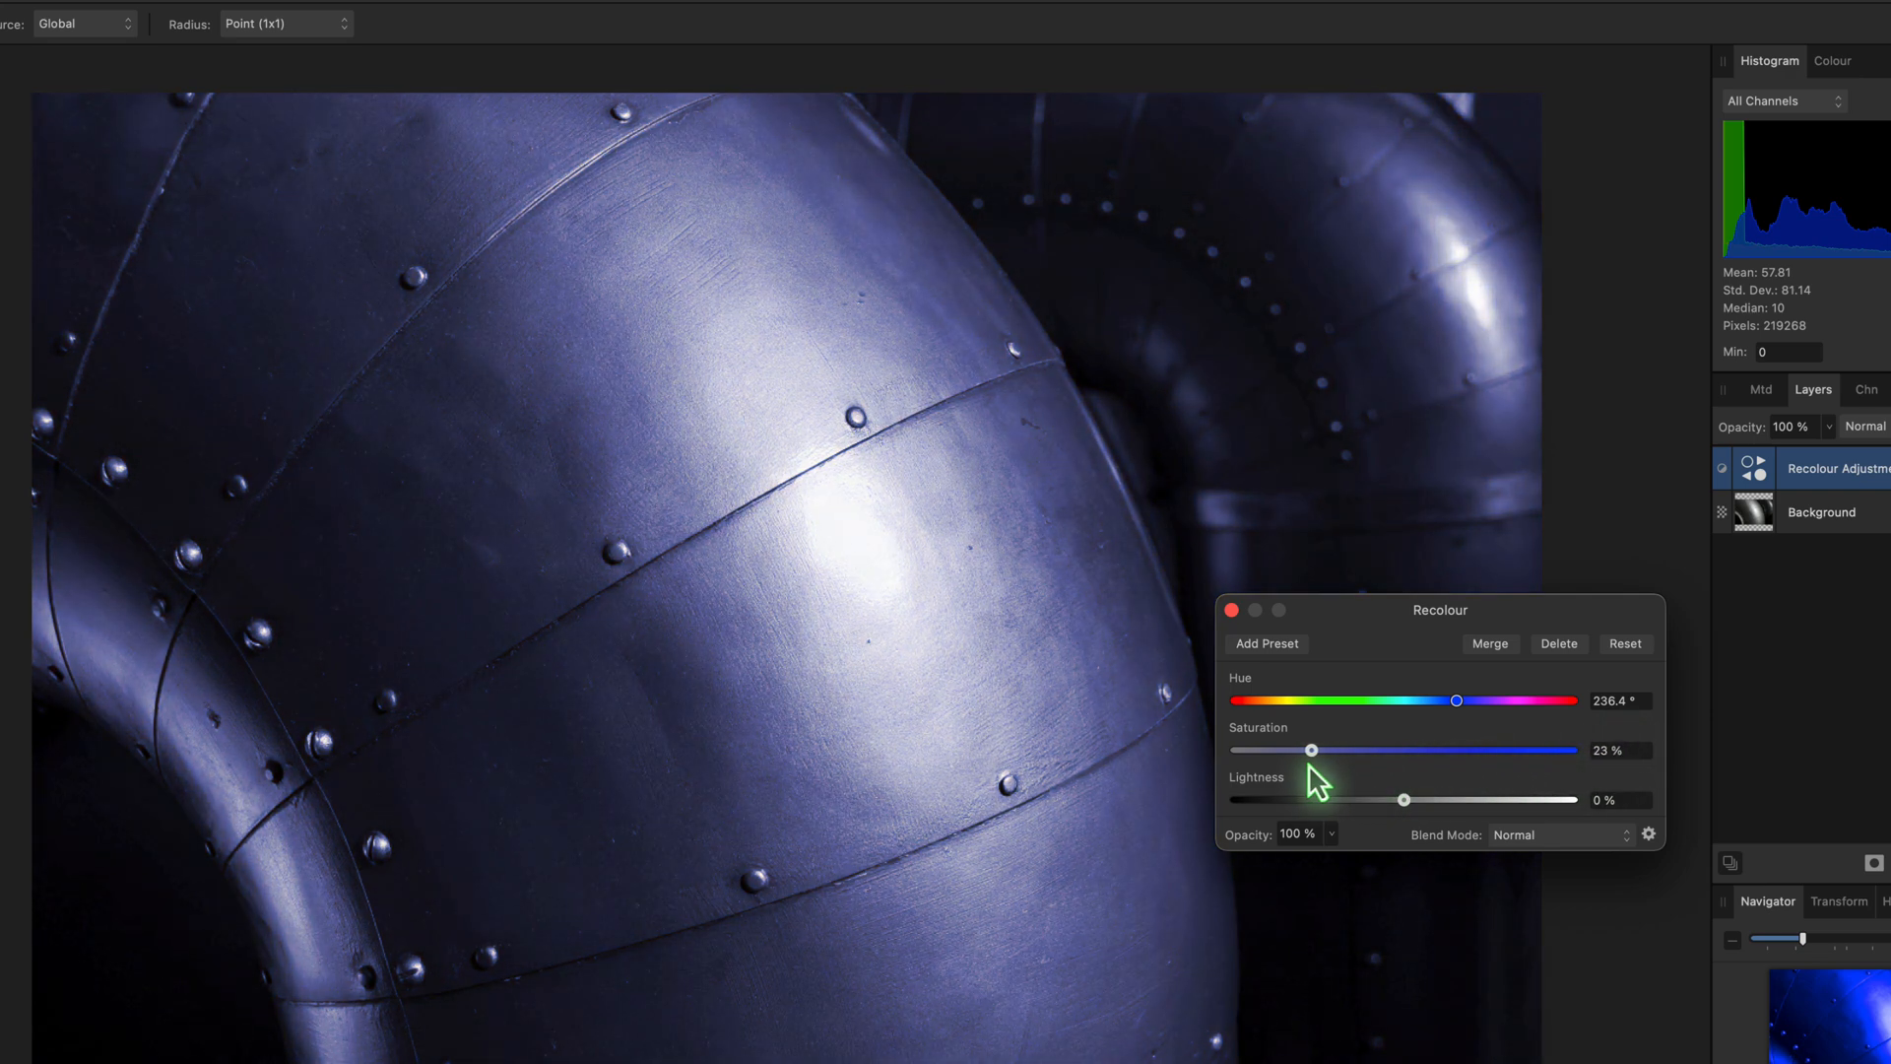
drag(1312, 749, 1255, 749)
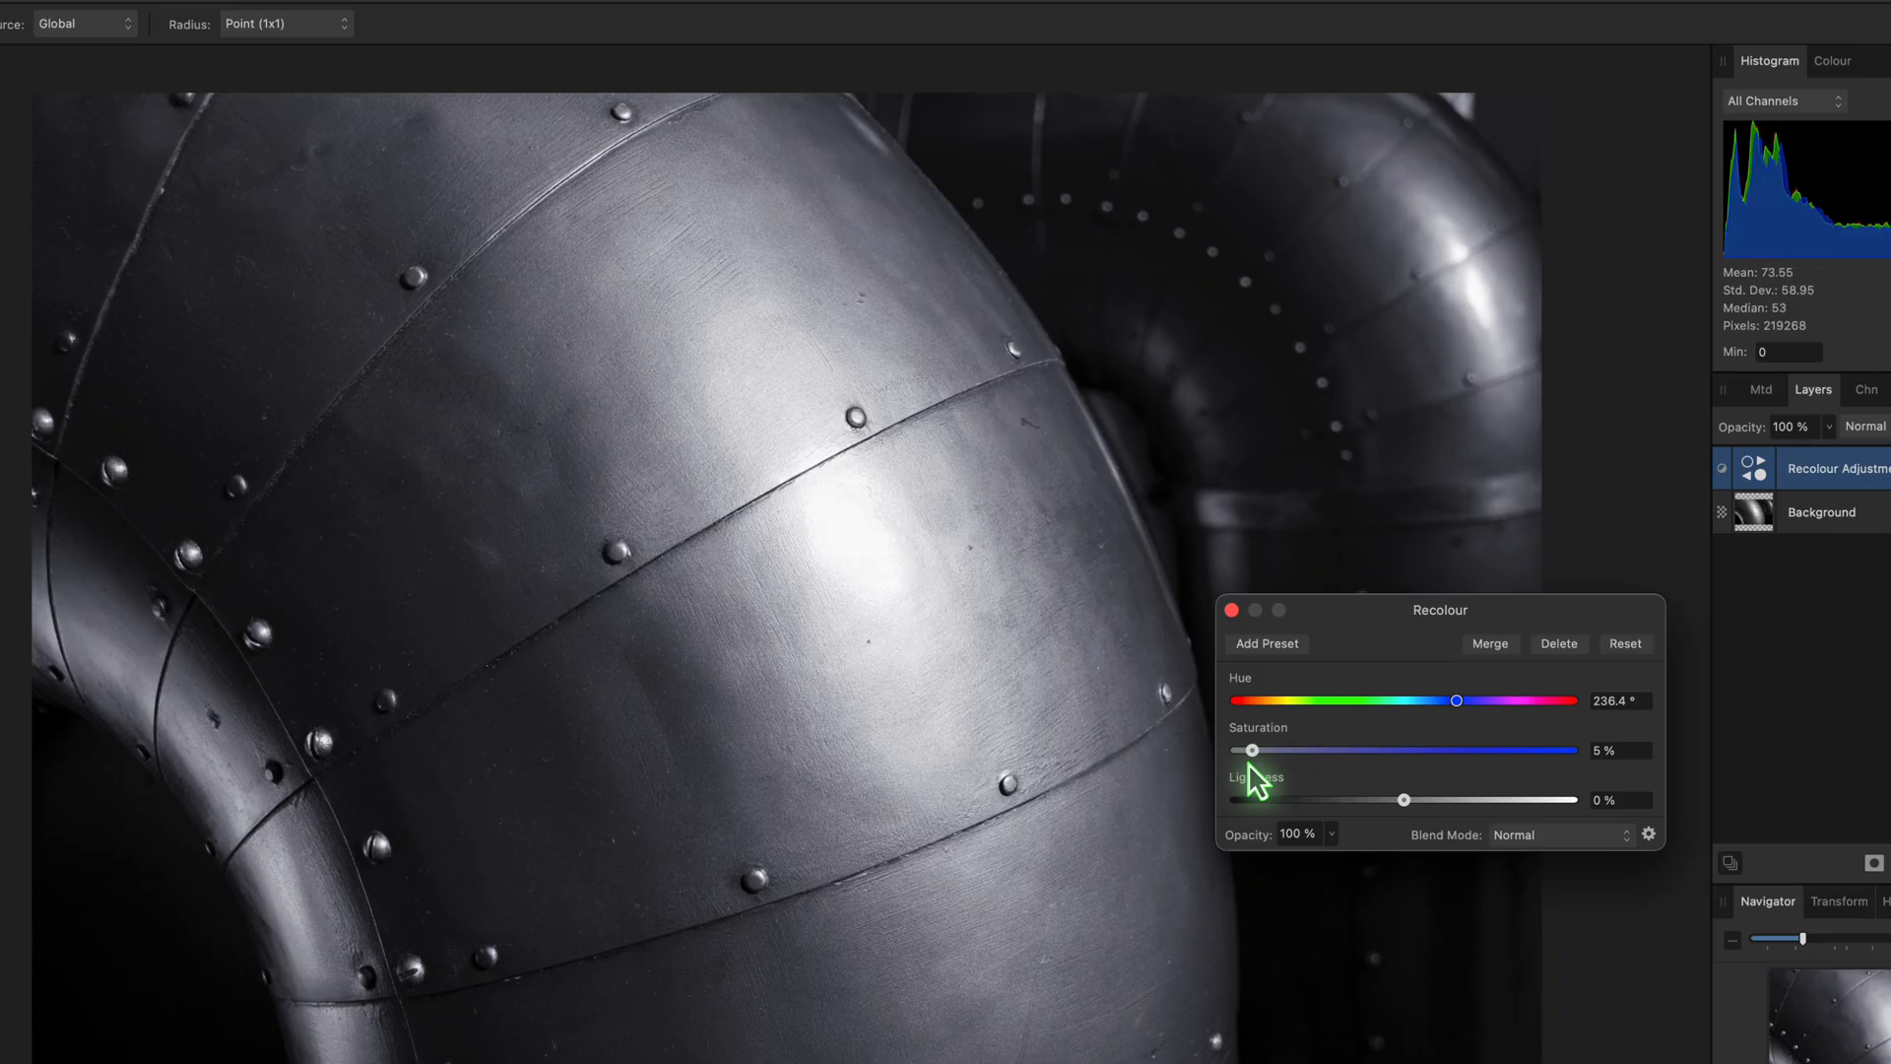
drag(1253, 750, 1246, 751)
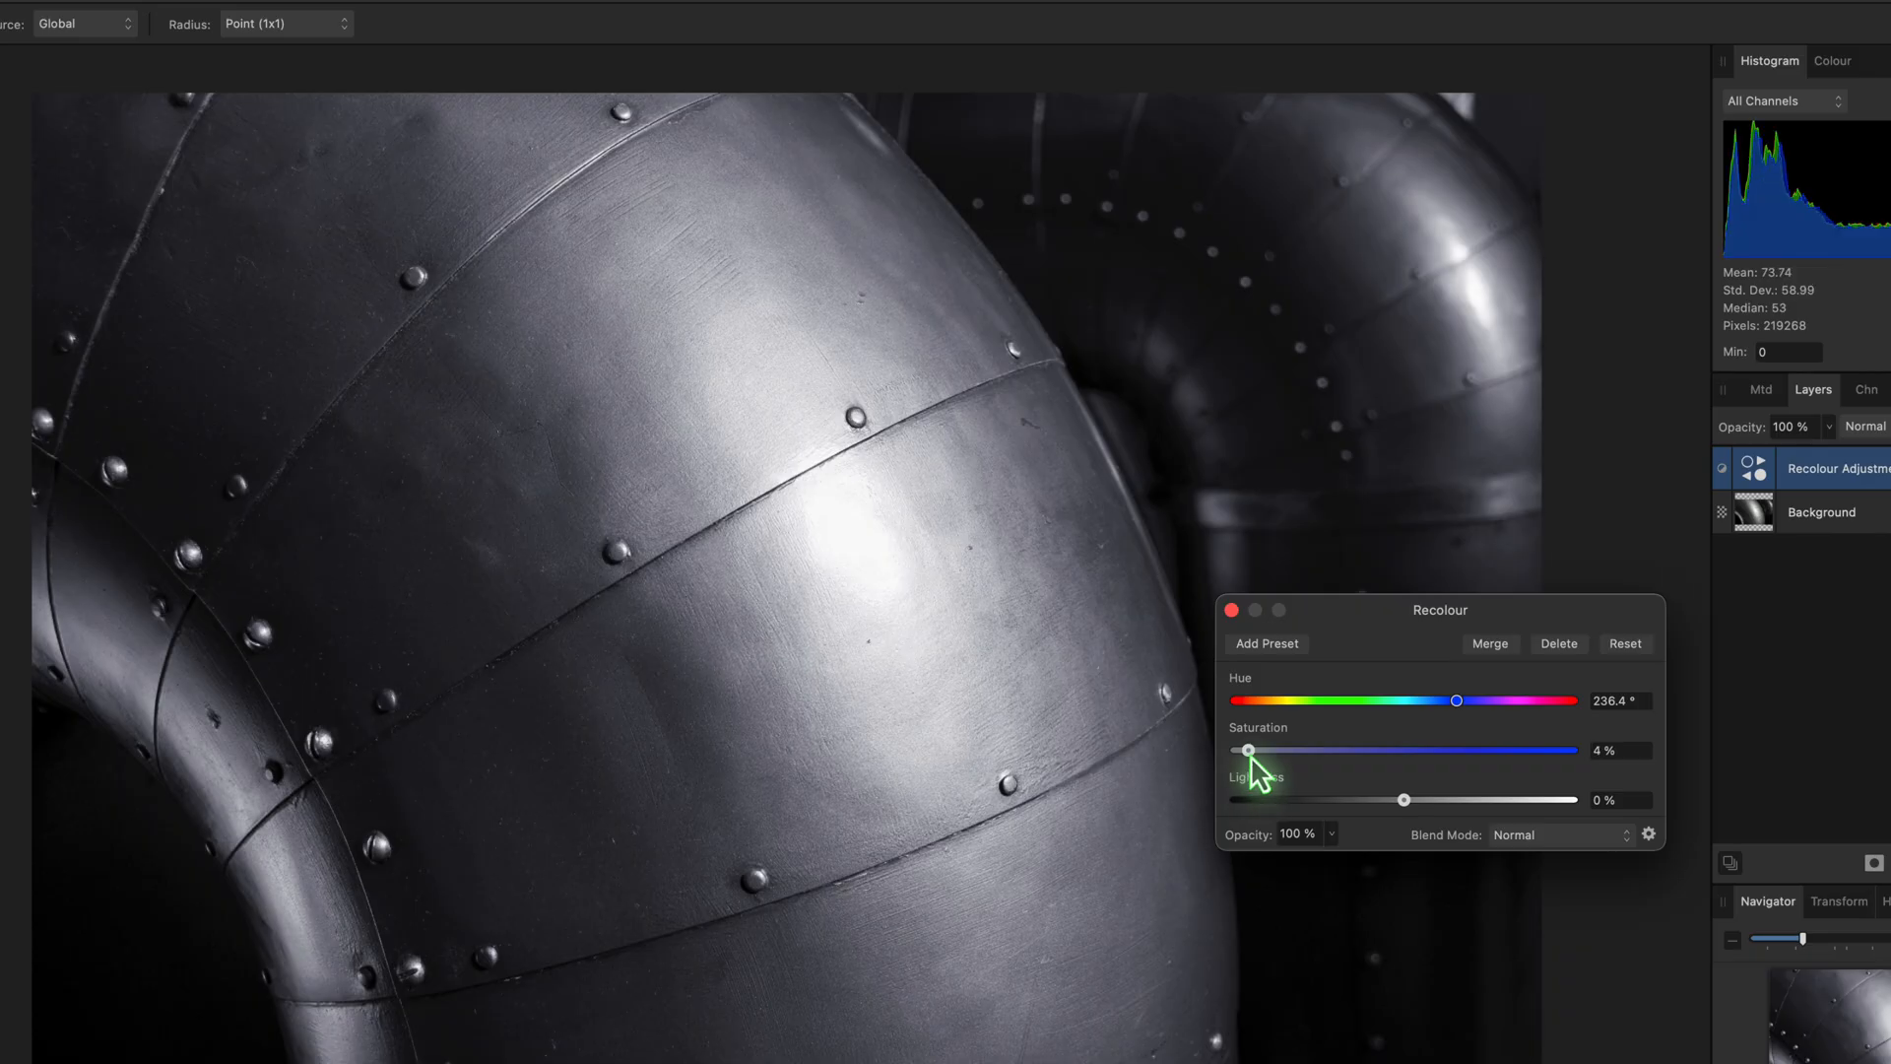
drag(1249, 750, 1574, 751)
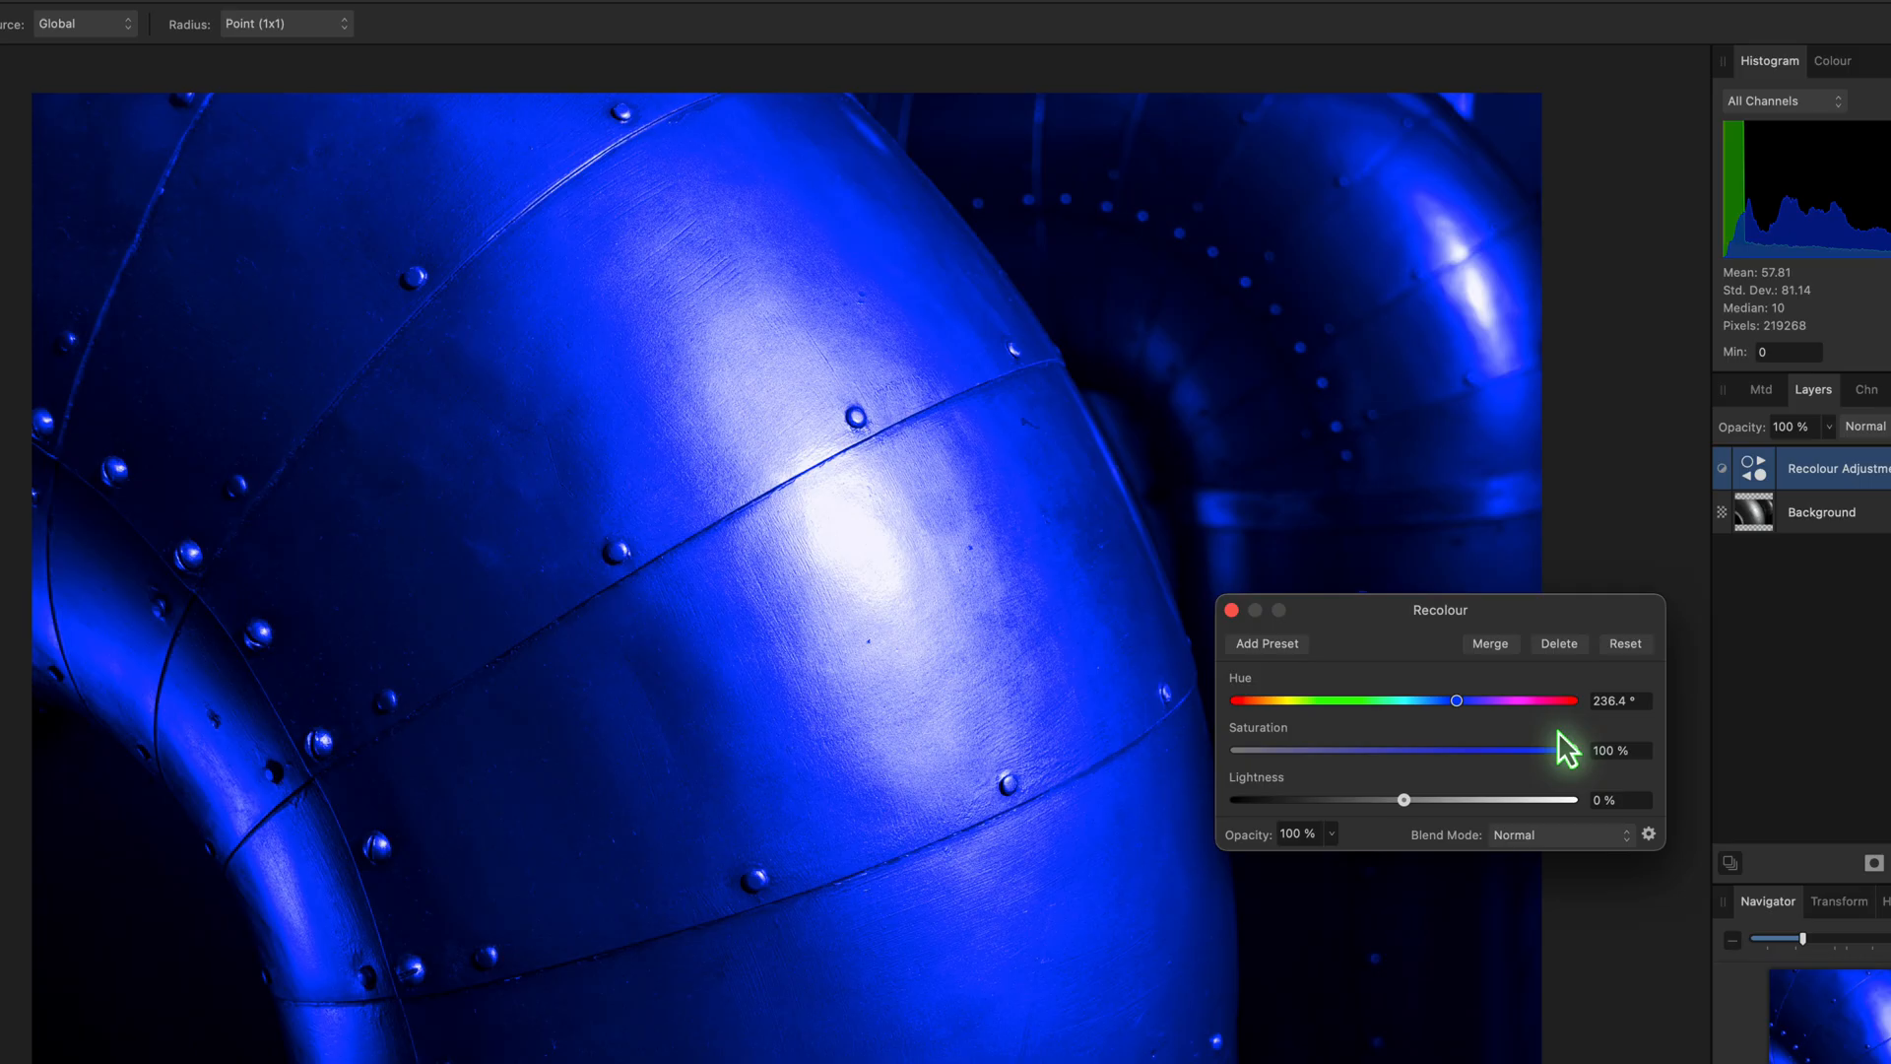
mouse_move(1572, 752)
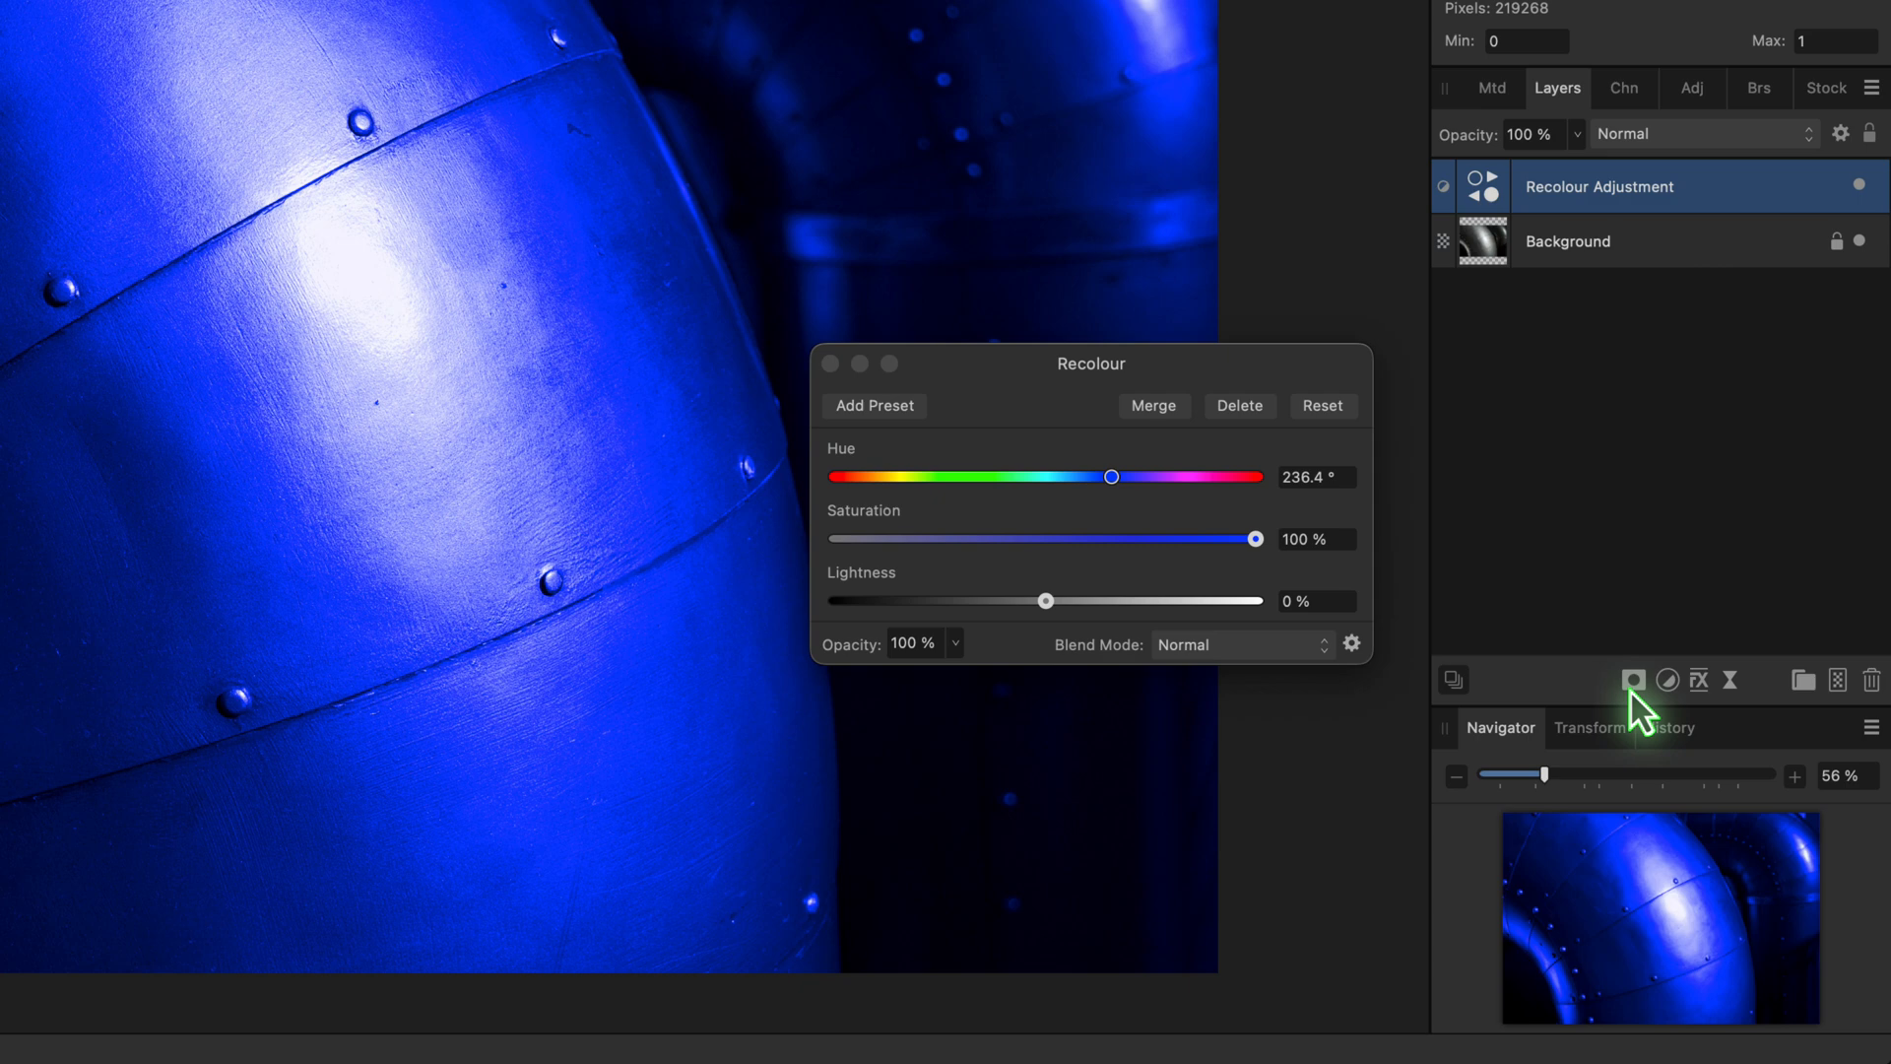
Step: Attach an Empty Mask to the Recolour layer, hiding the blue tint
click(1635, 679)
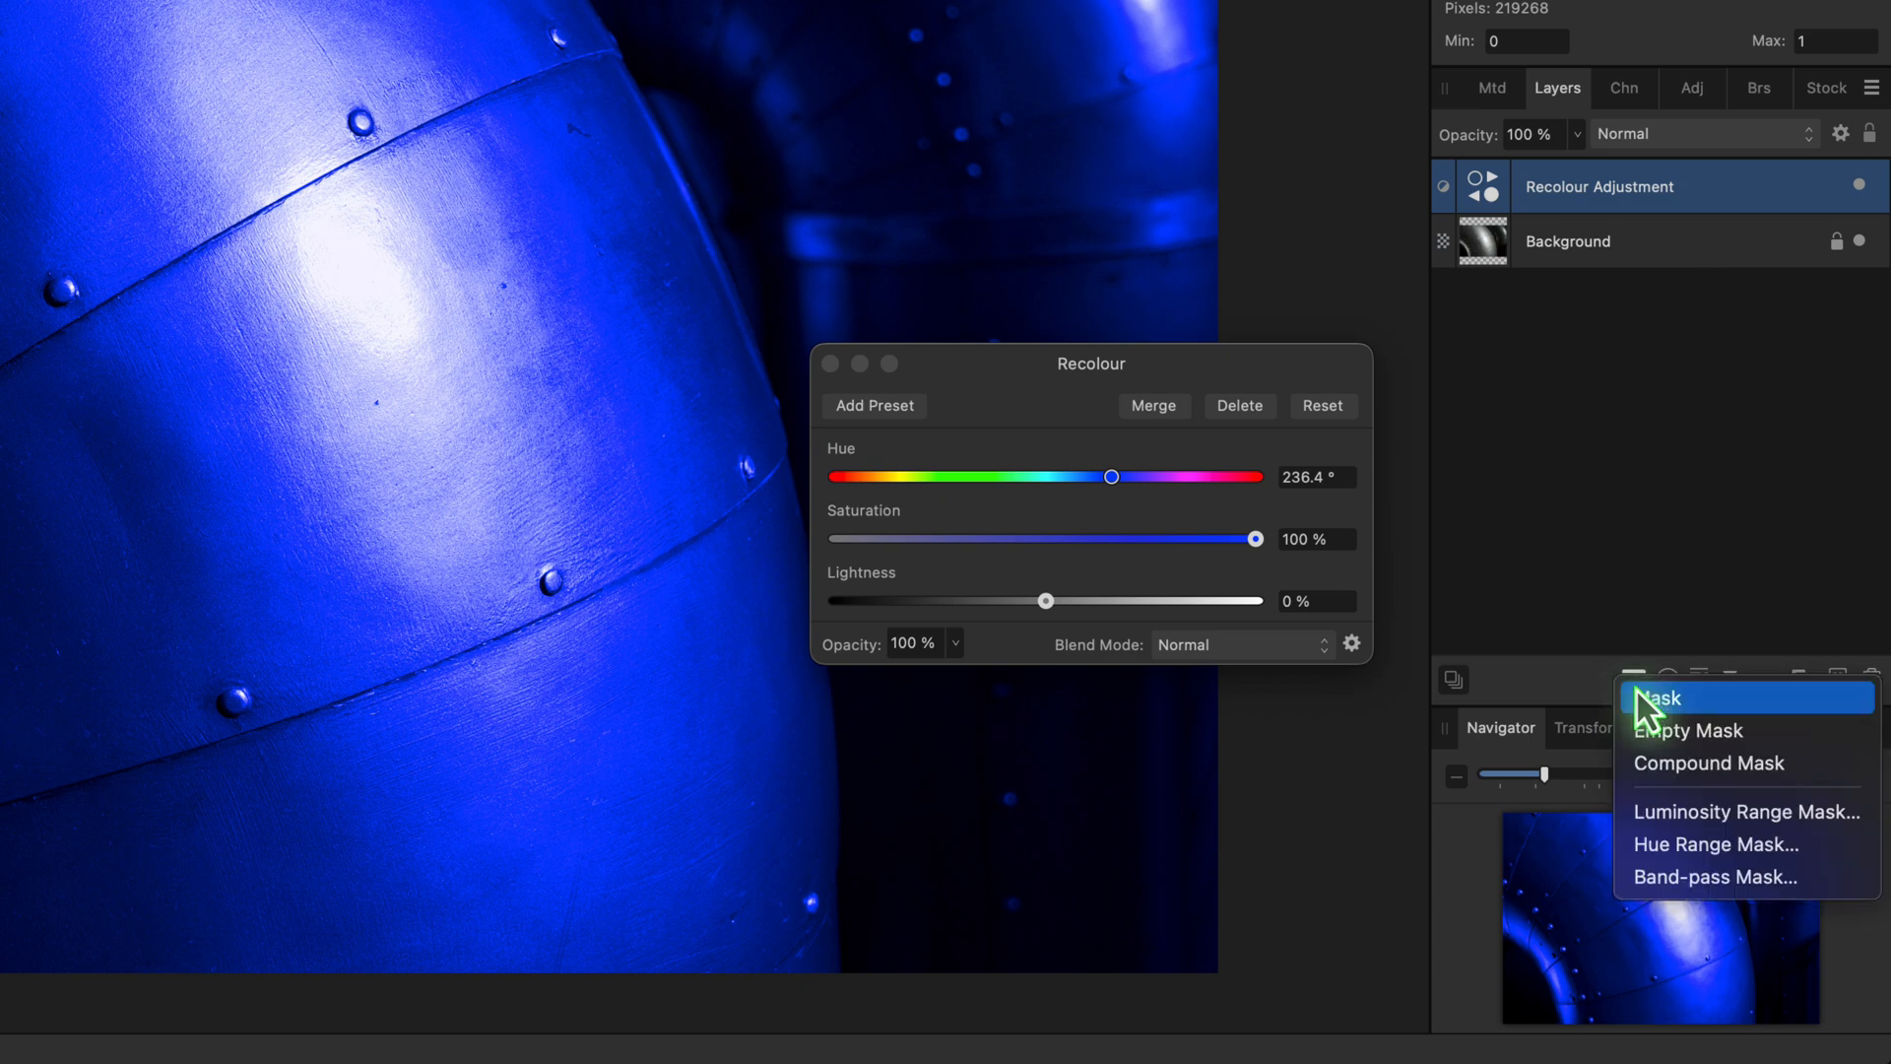
mouse_move(1701, 752)
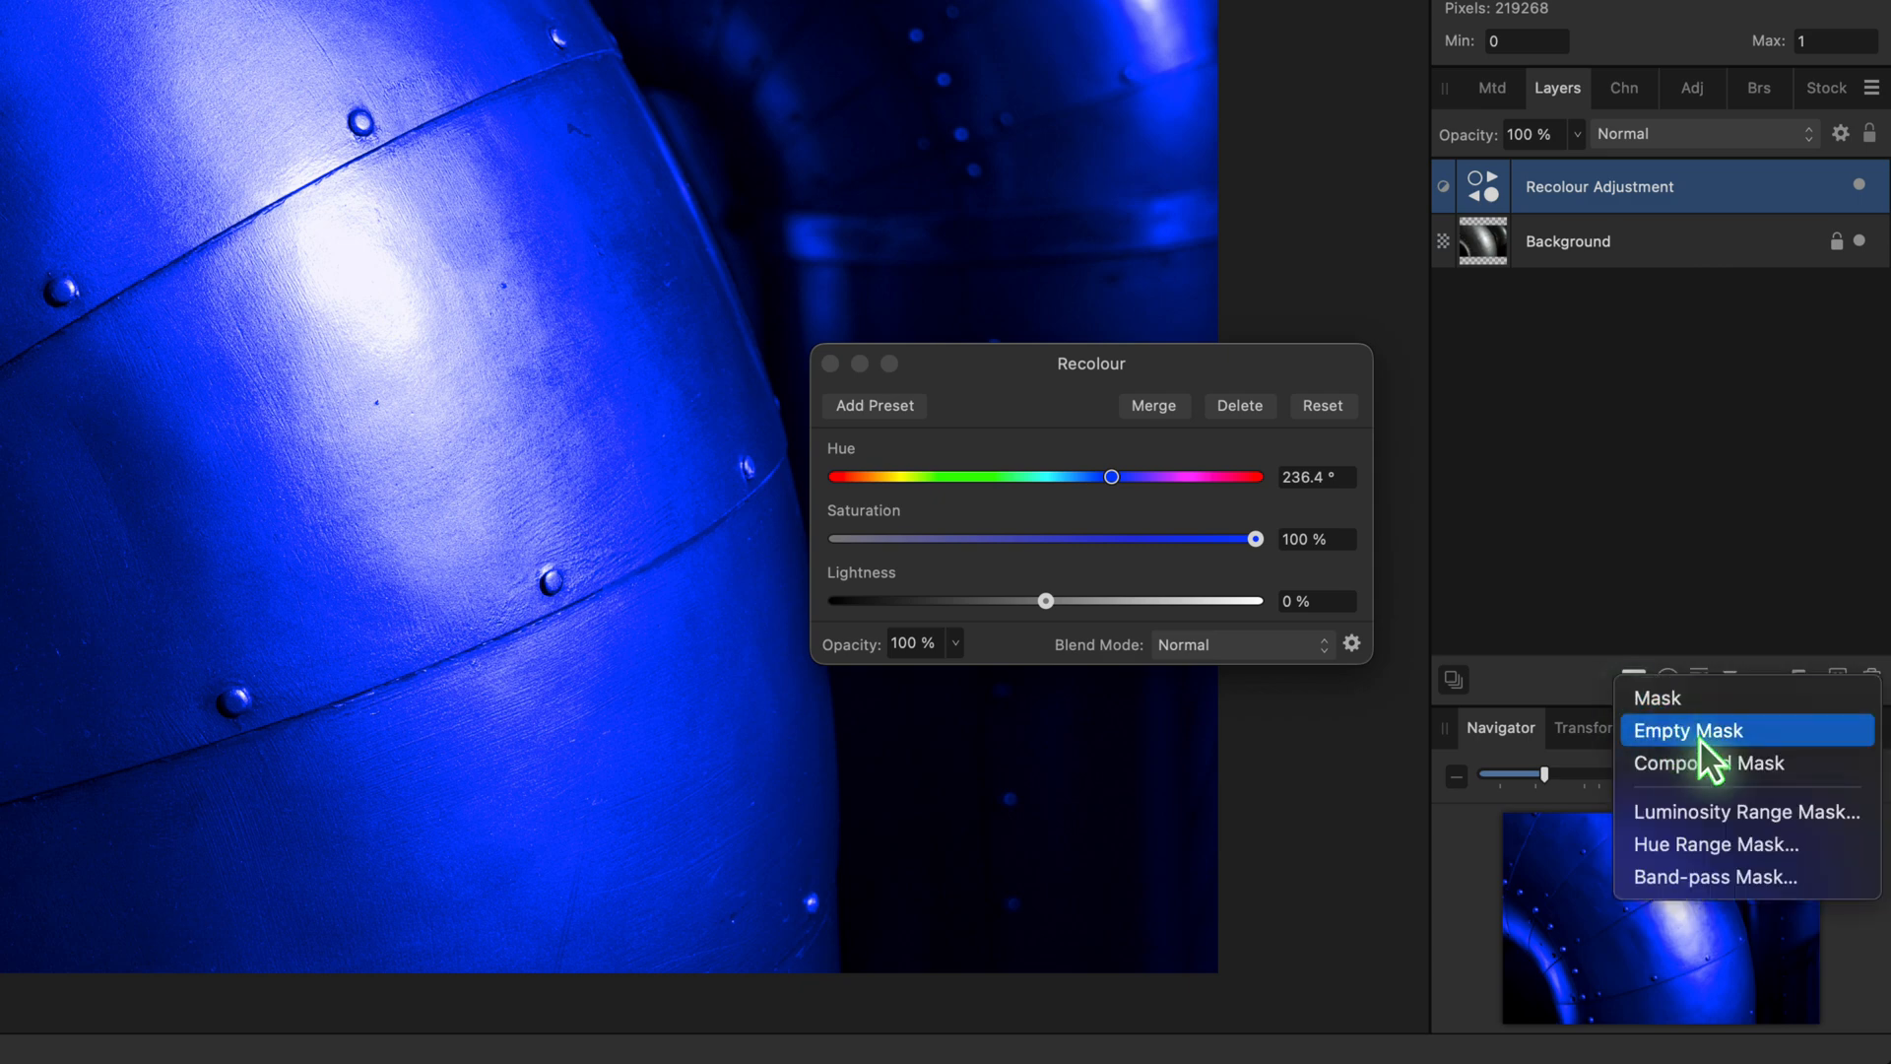
click(1688, 729)
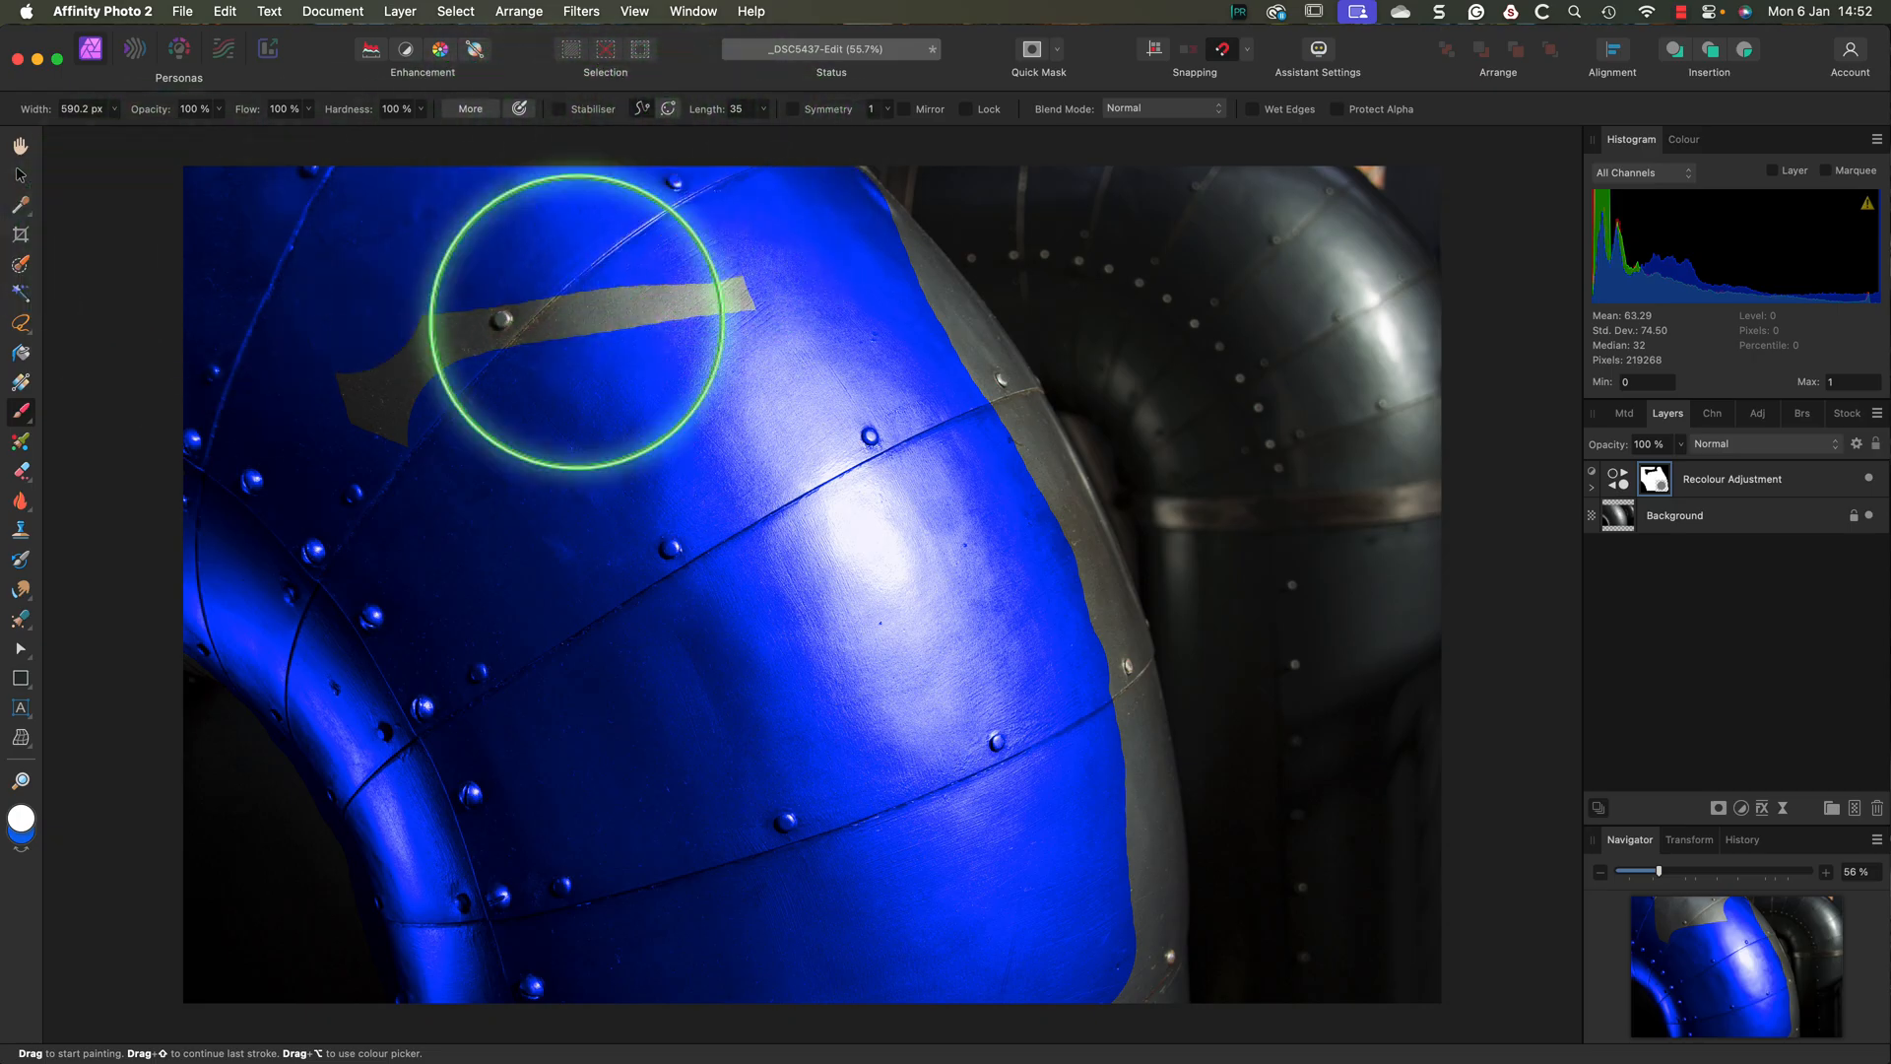
Step: Brush white over the front pipe's upper panel to bring back the blue tint
drag(603, 313, 796, 410)
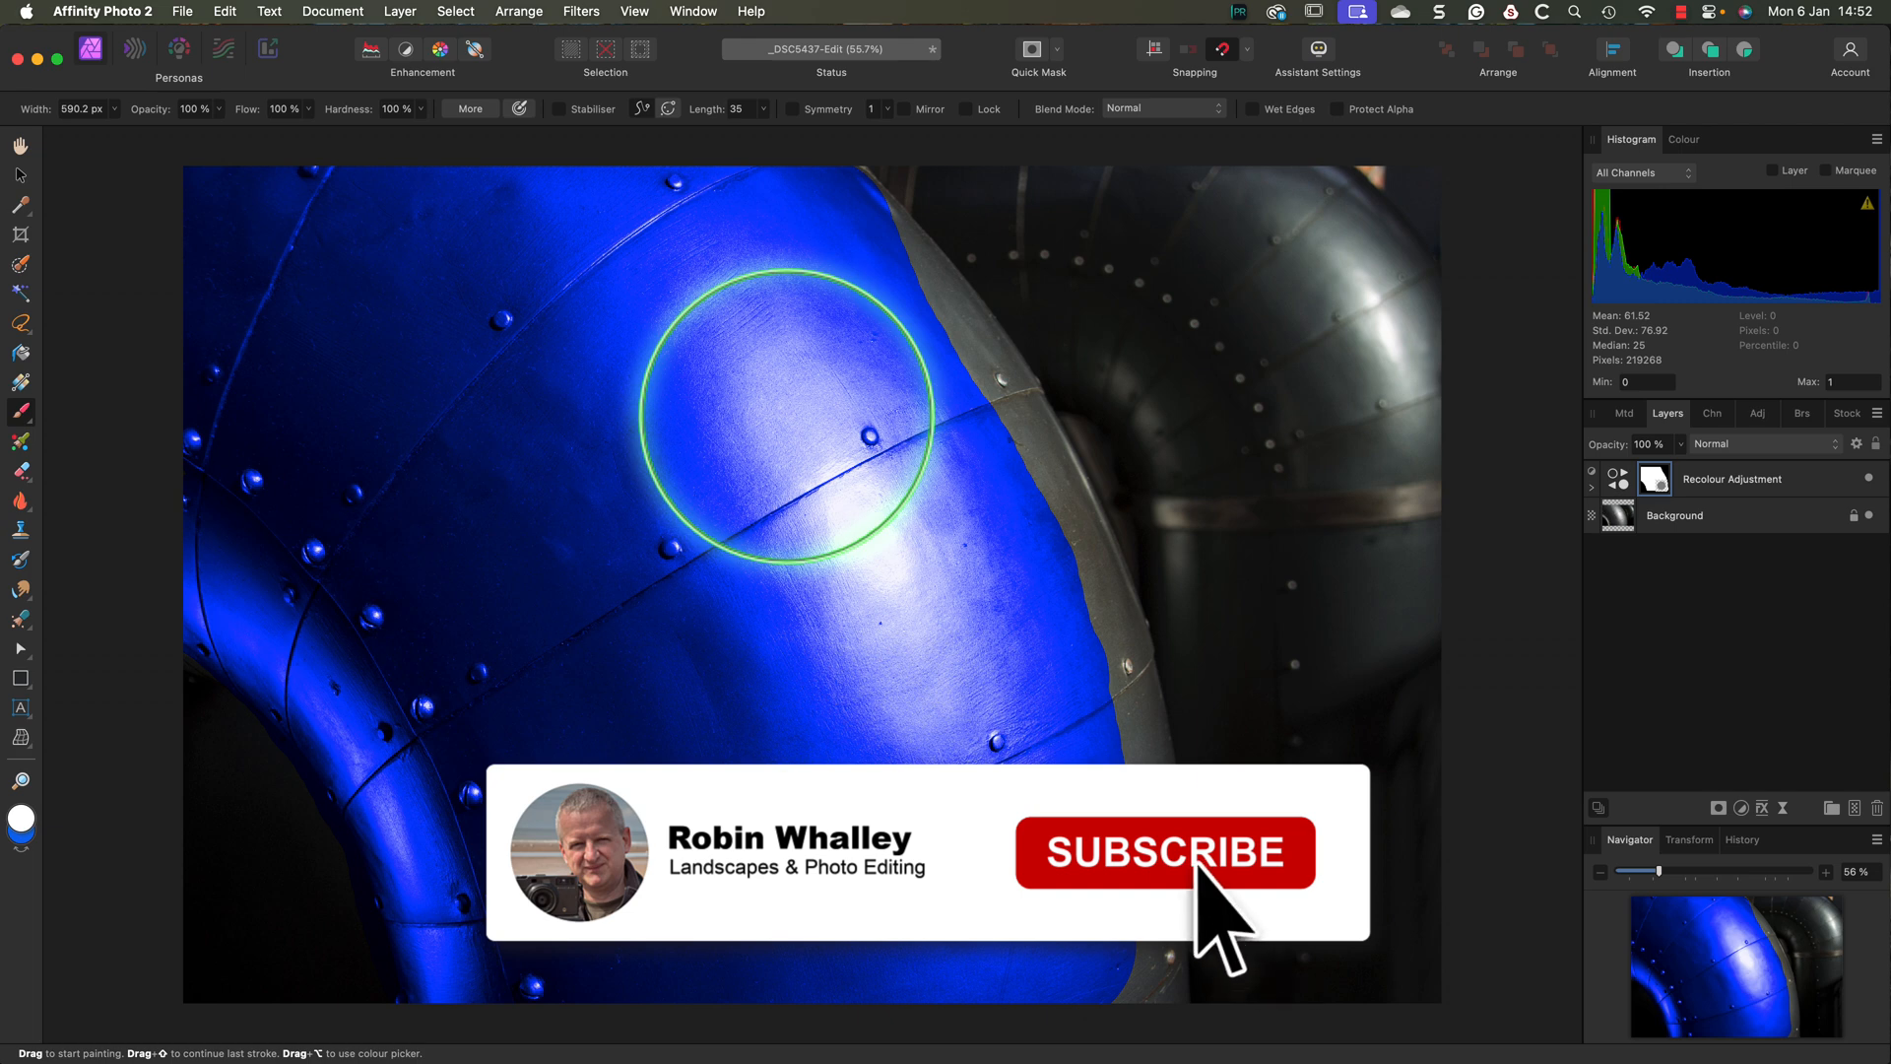
click(1207, 883)
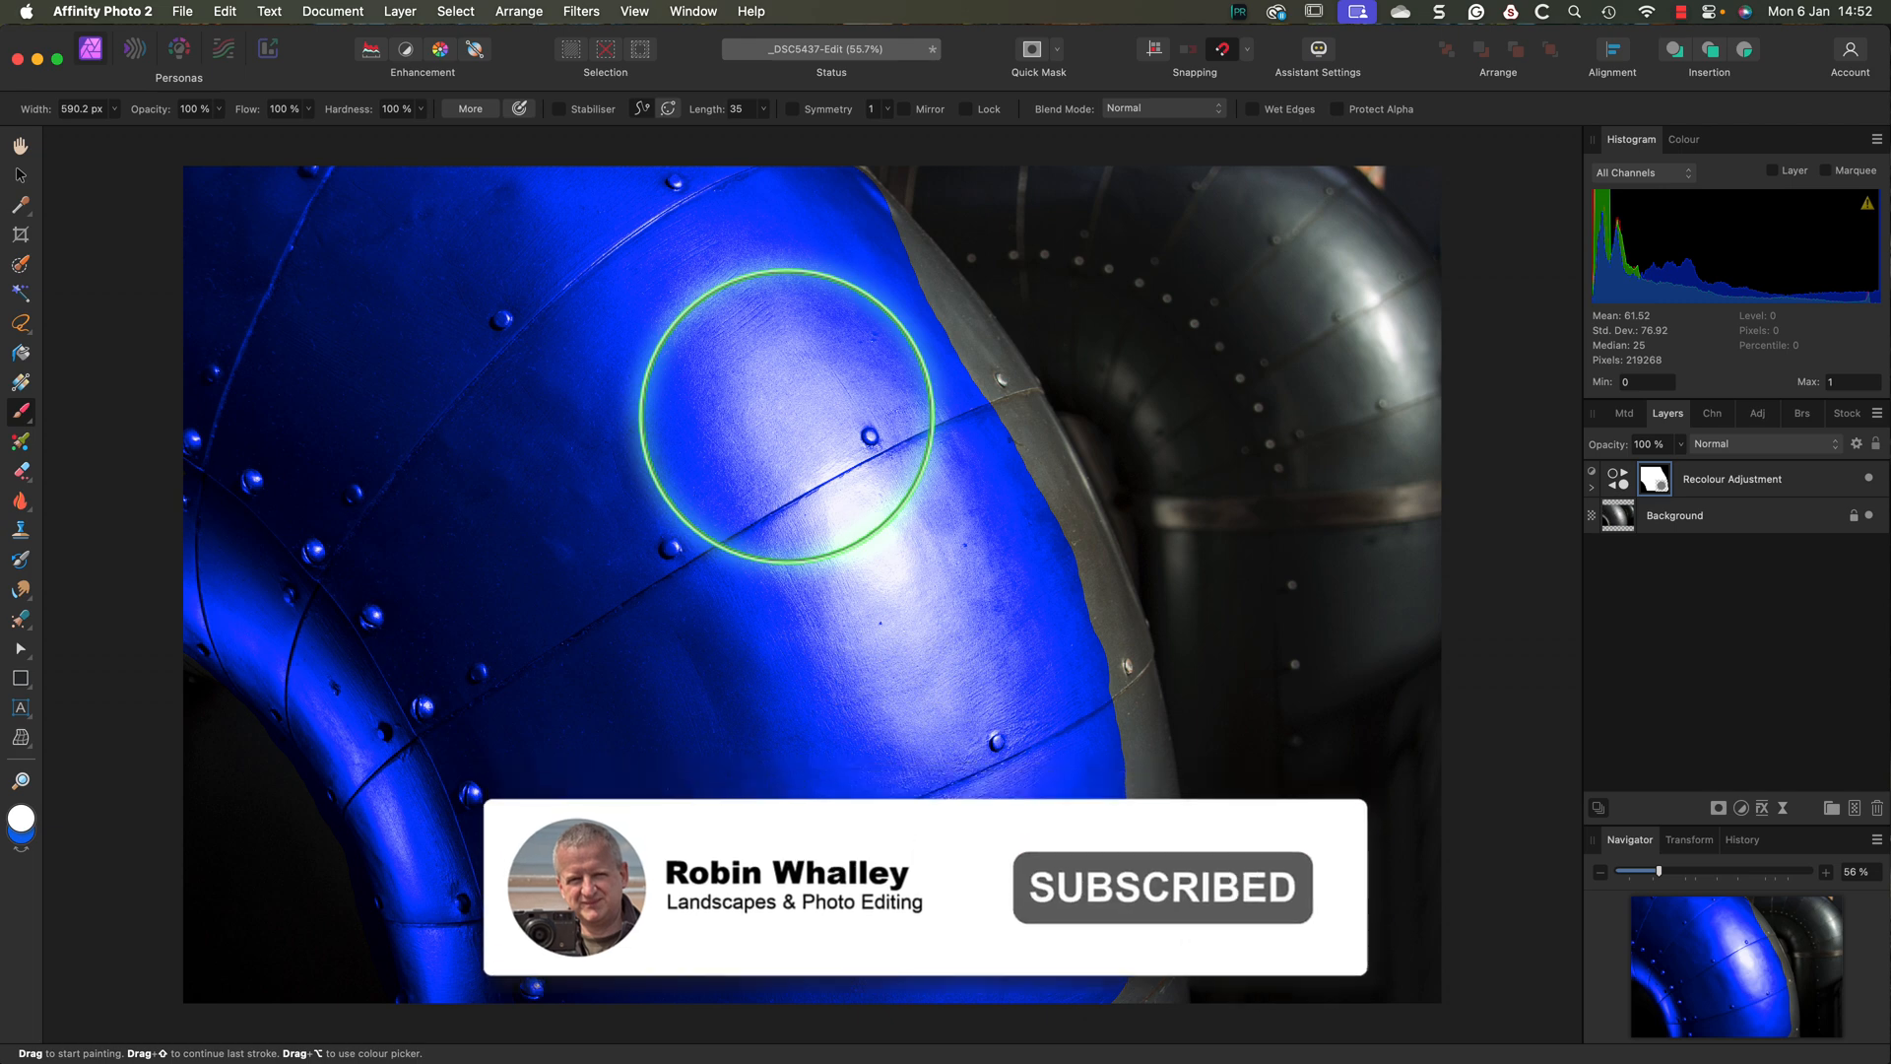